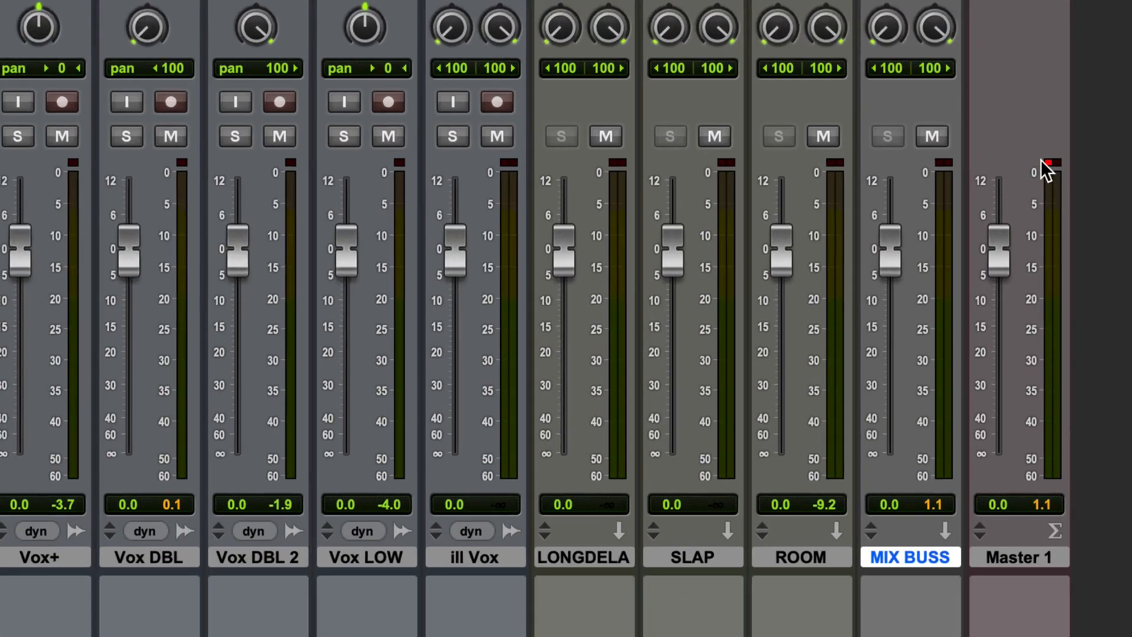
Step: Clear the red clip indicator on the Master 1 meter after it peaks
scroll(right, 3)
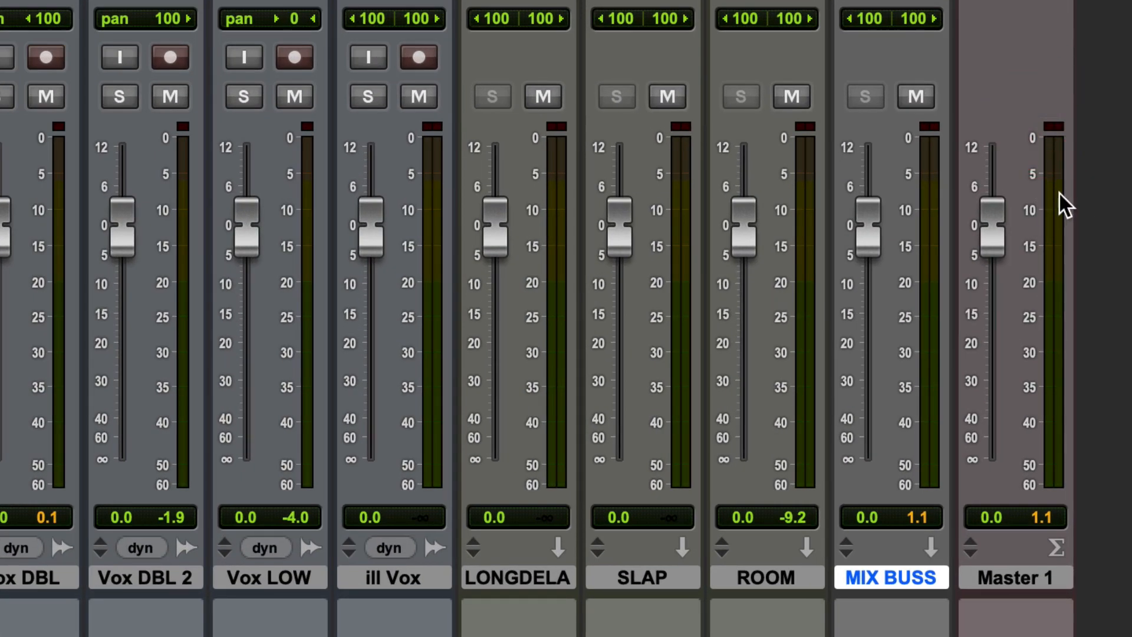
mouse_move(1068, 224)
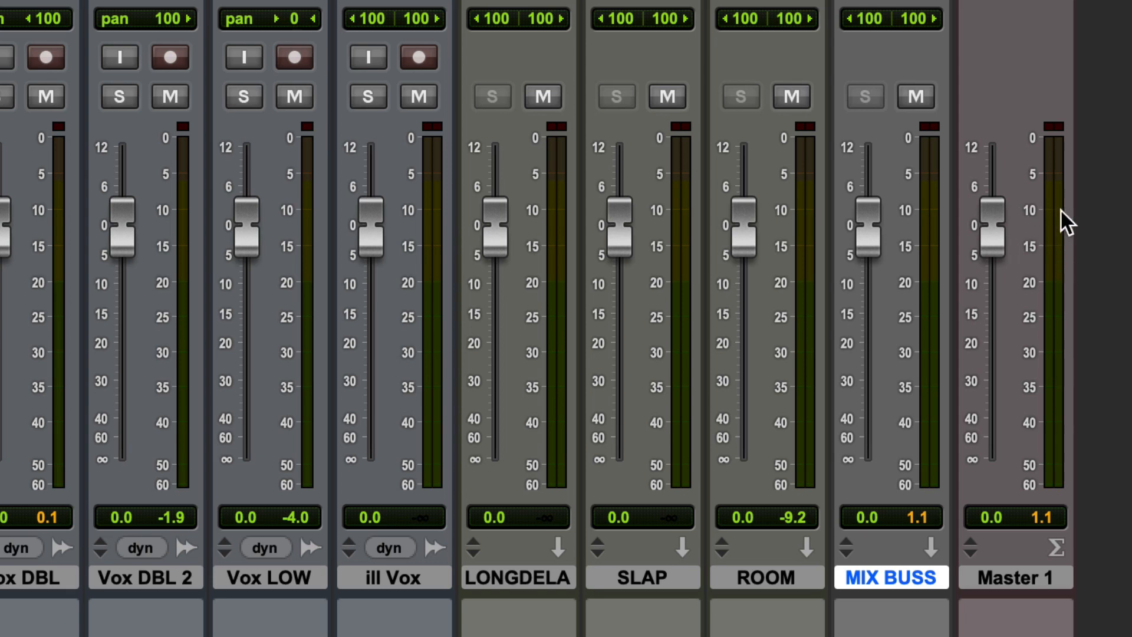
mouse_move(1061, 156)
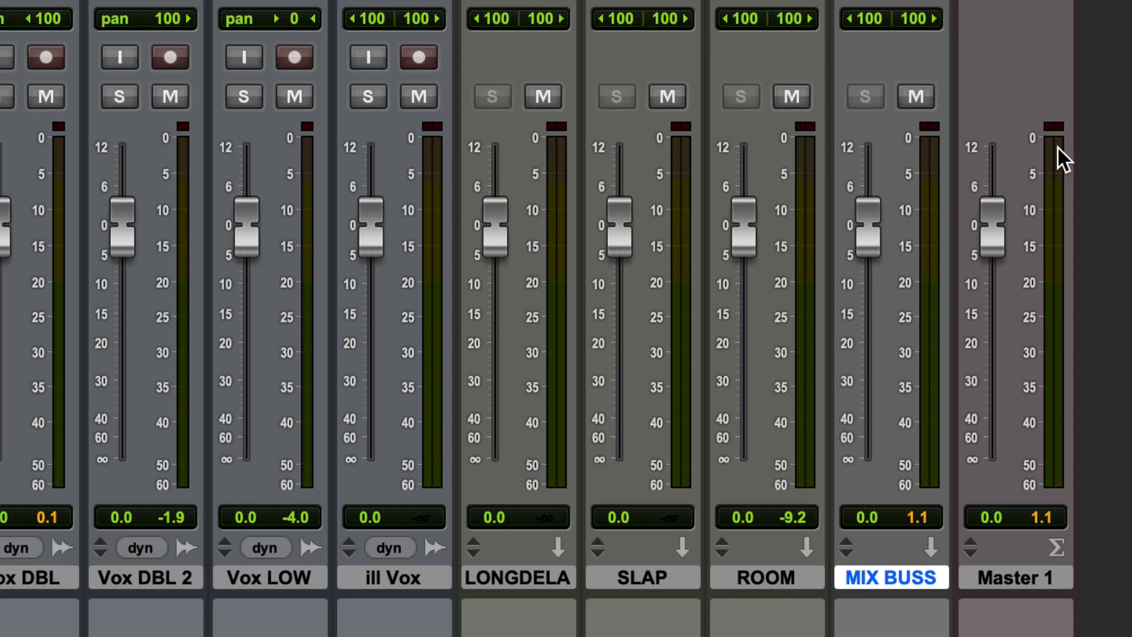
mouse_move(1059, 149)
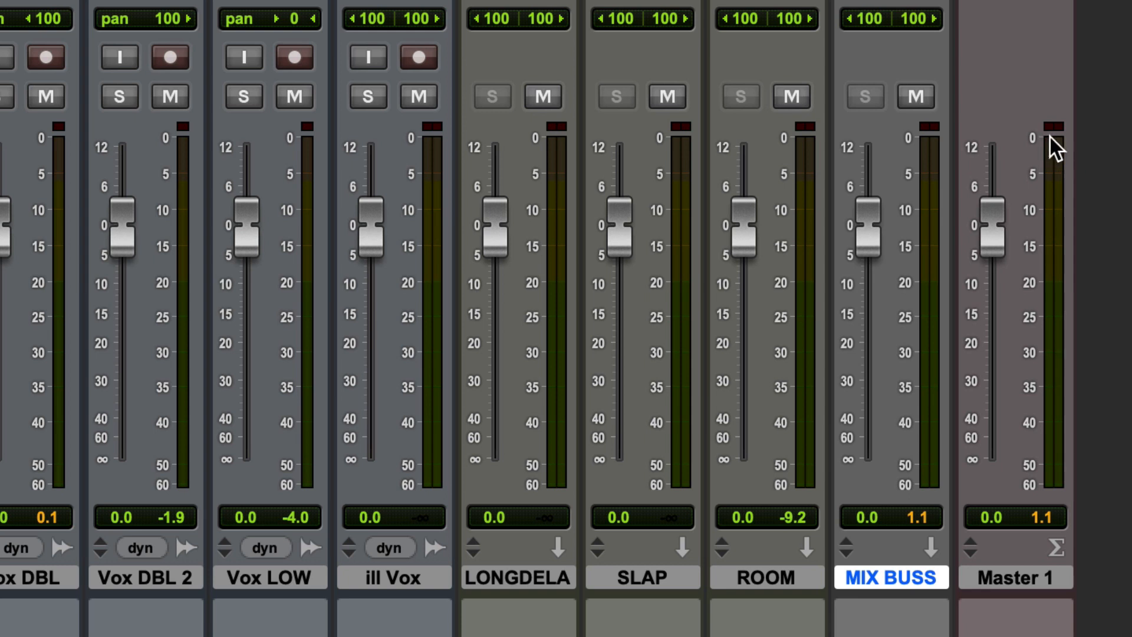
mouse_move(1069, 258)
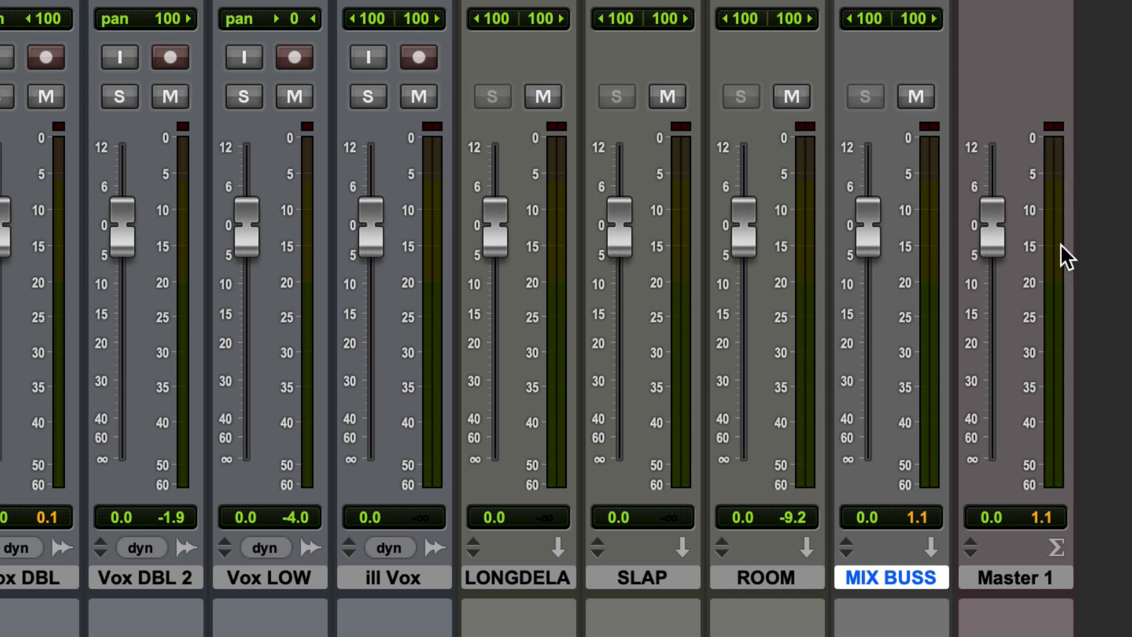
mouse_move(1061, 144)
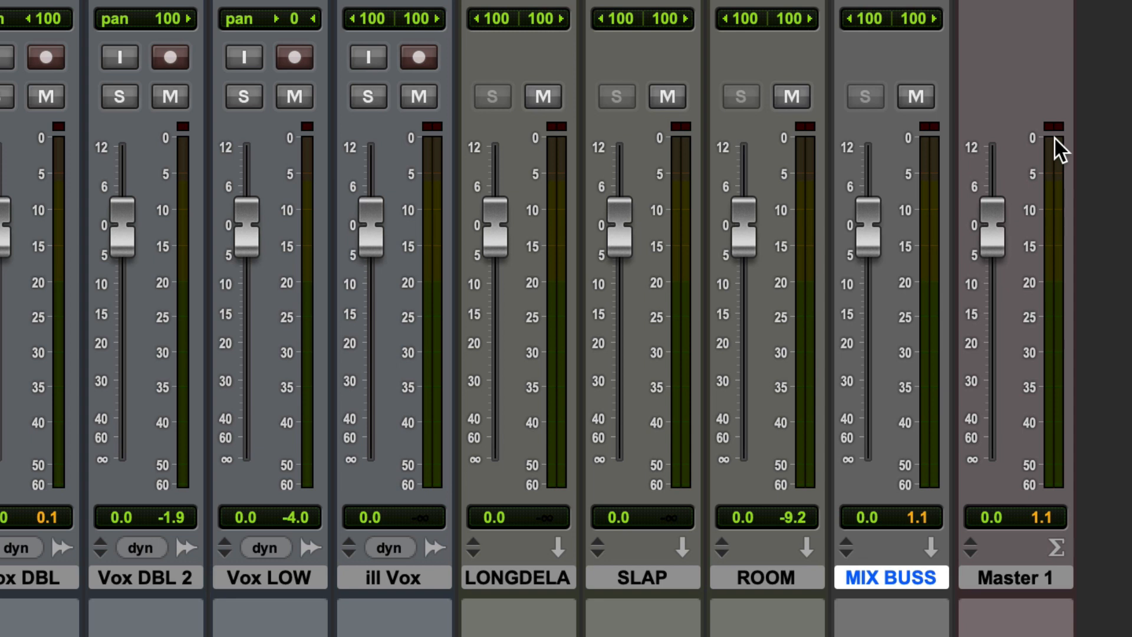
mouse_move(932, 184)
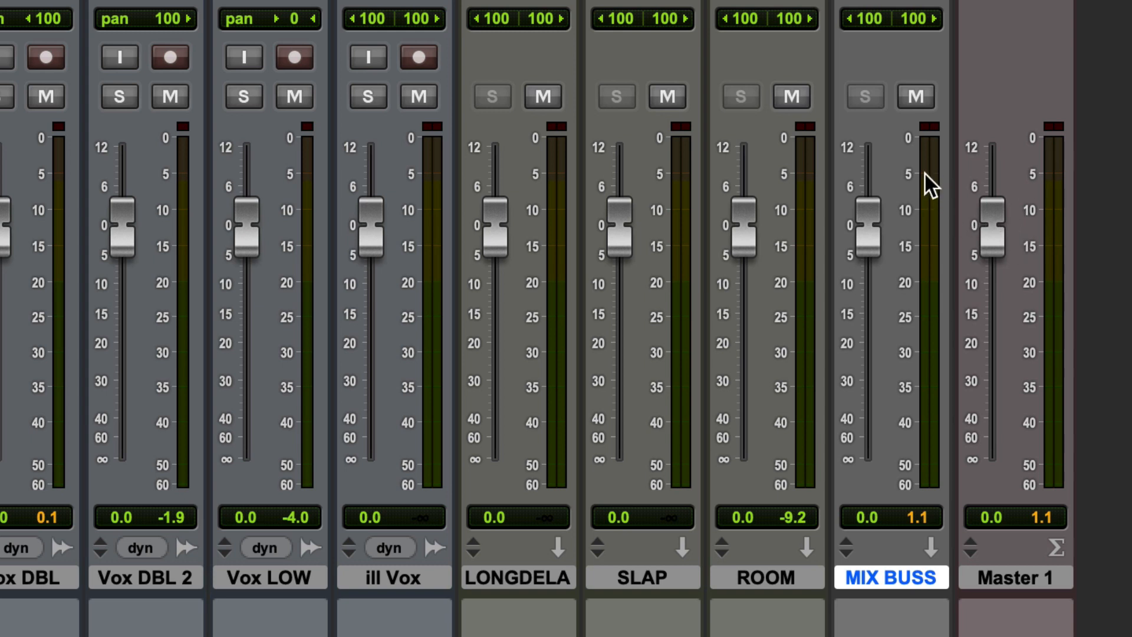
mouse_move(930, 165)
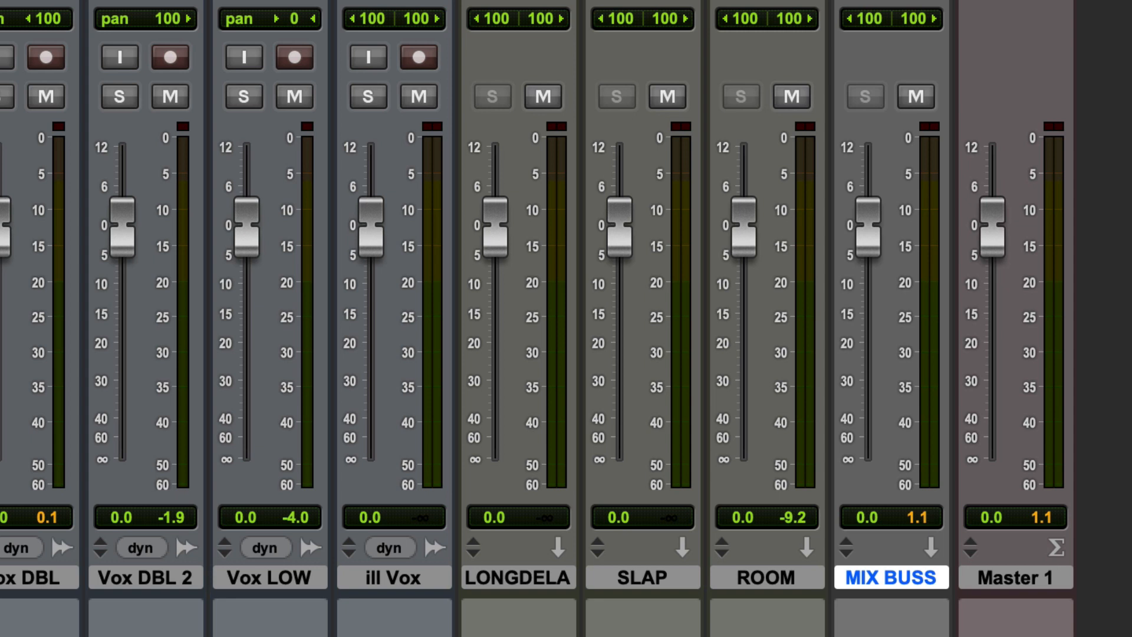
mouse_move(929, 176)
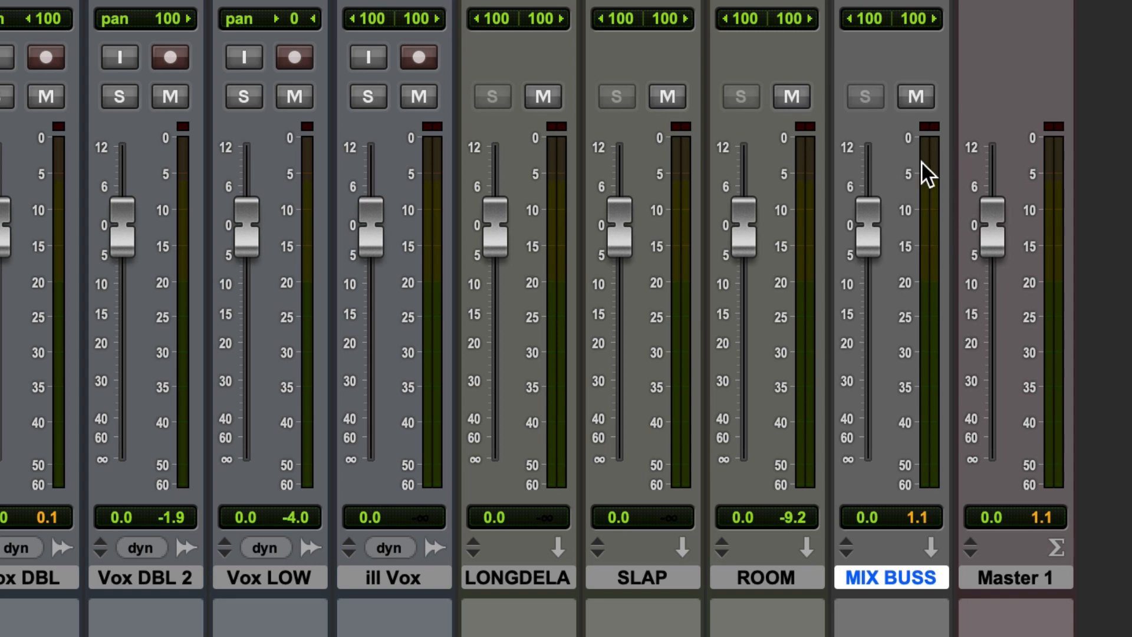
mouse_move(940, 162)
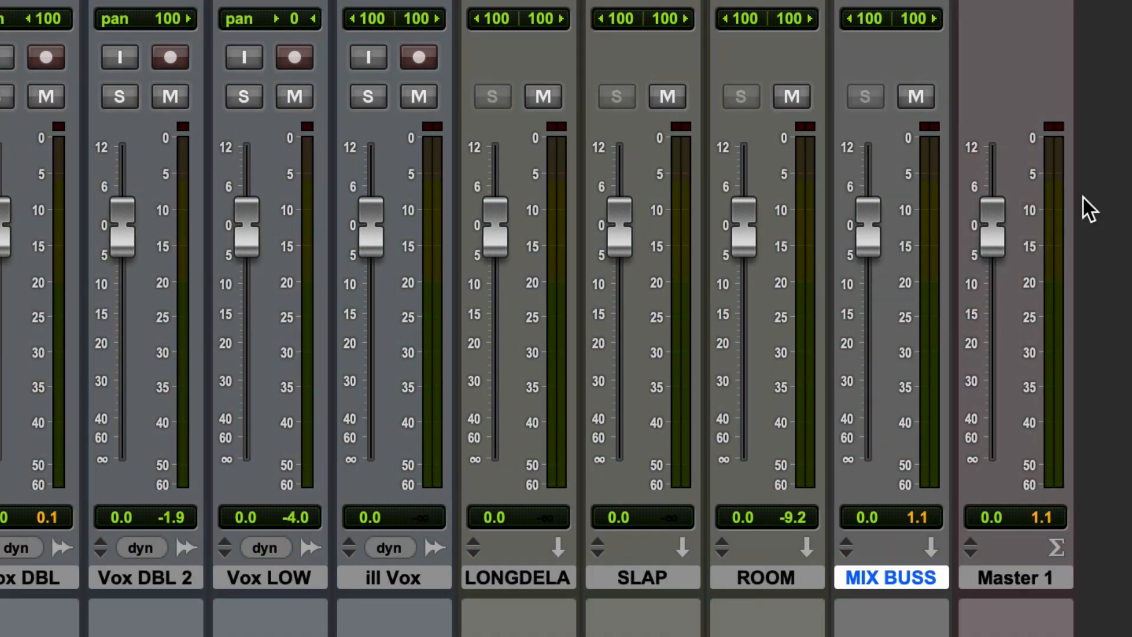
mouse_move(1068, 155)
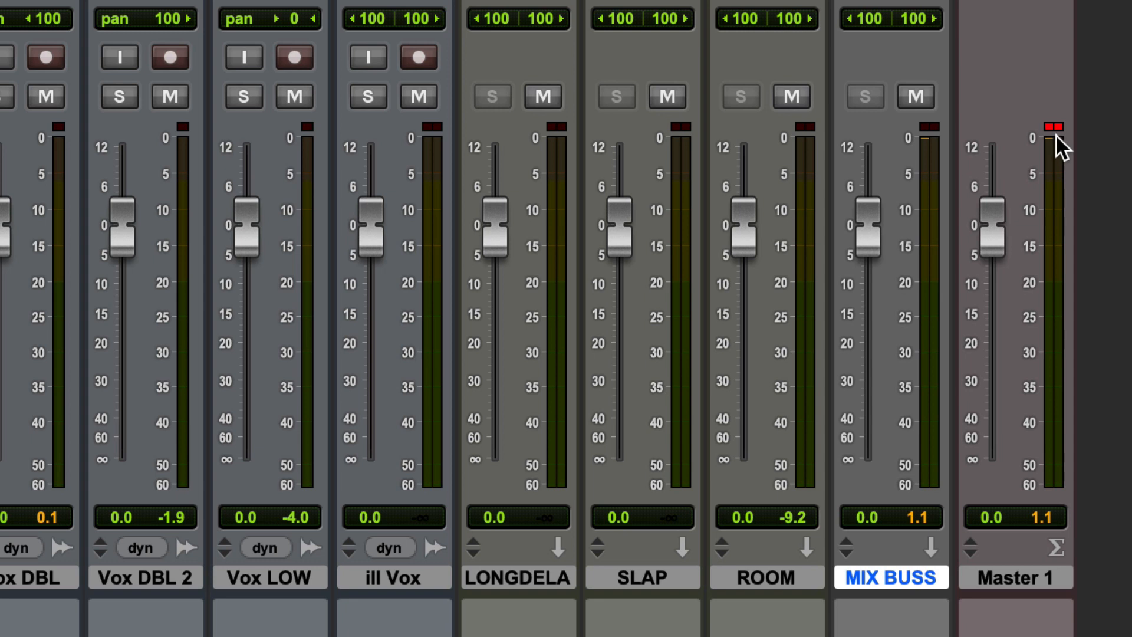
click(1050, 126)
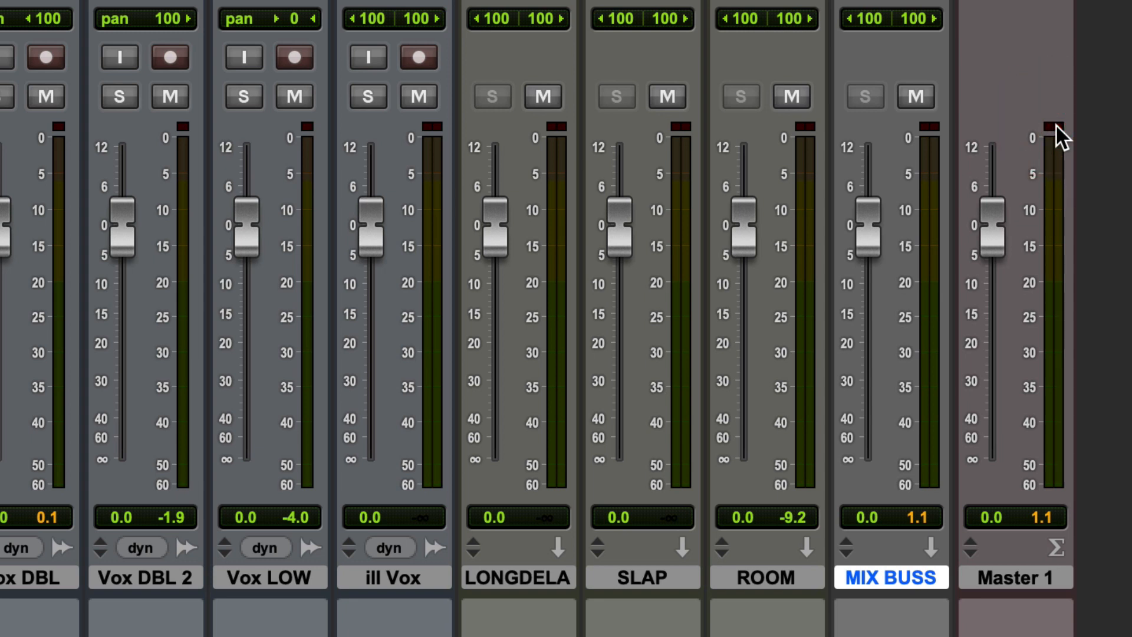
mouse_move(1064, 169)
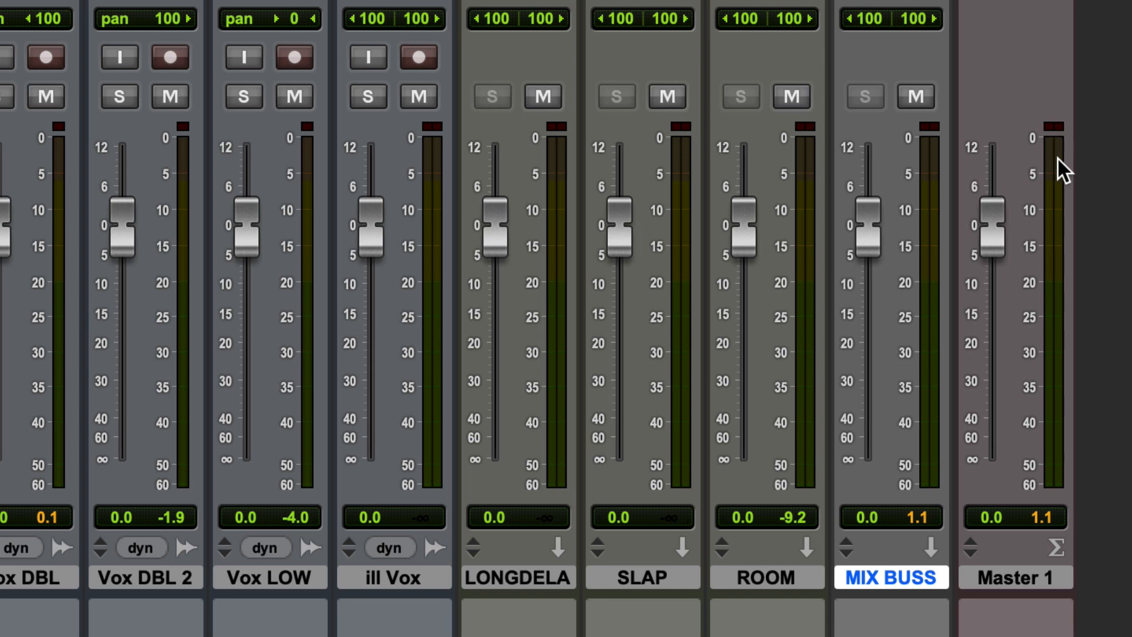
mouse_move(1054, 163)
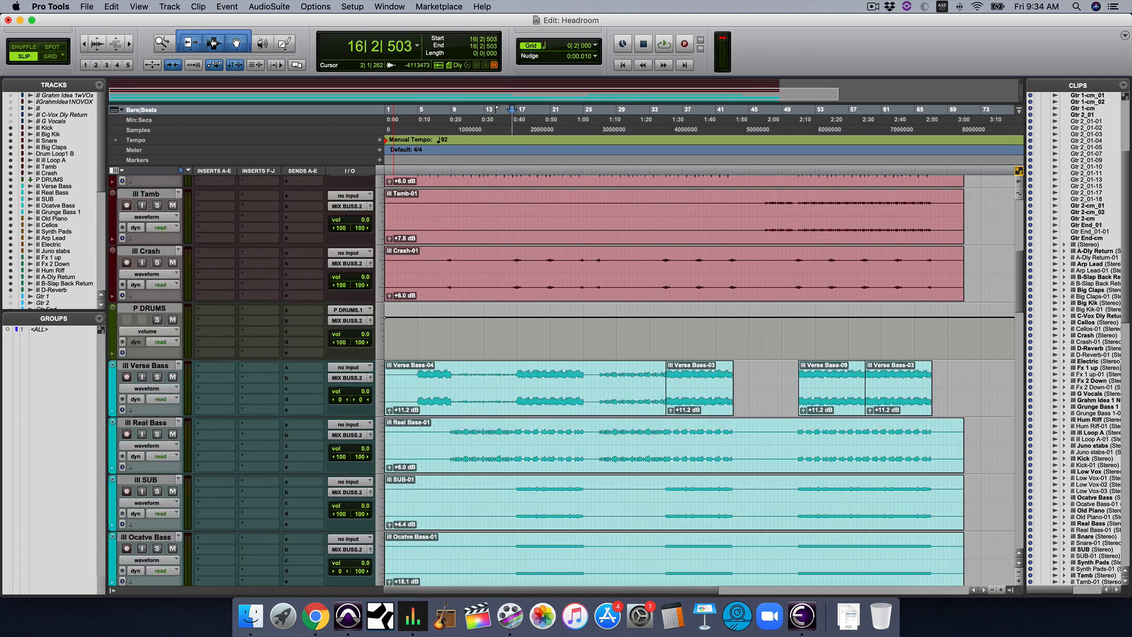
scroll(down, 3)
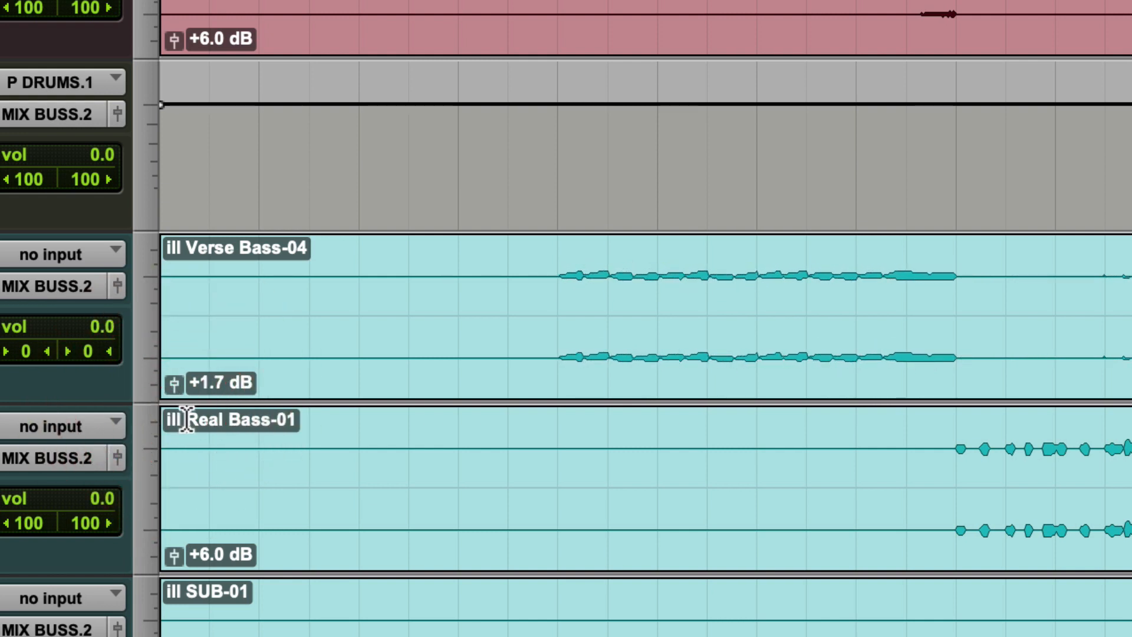
mouse_move(769, 332)
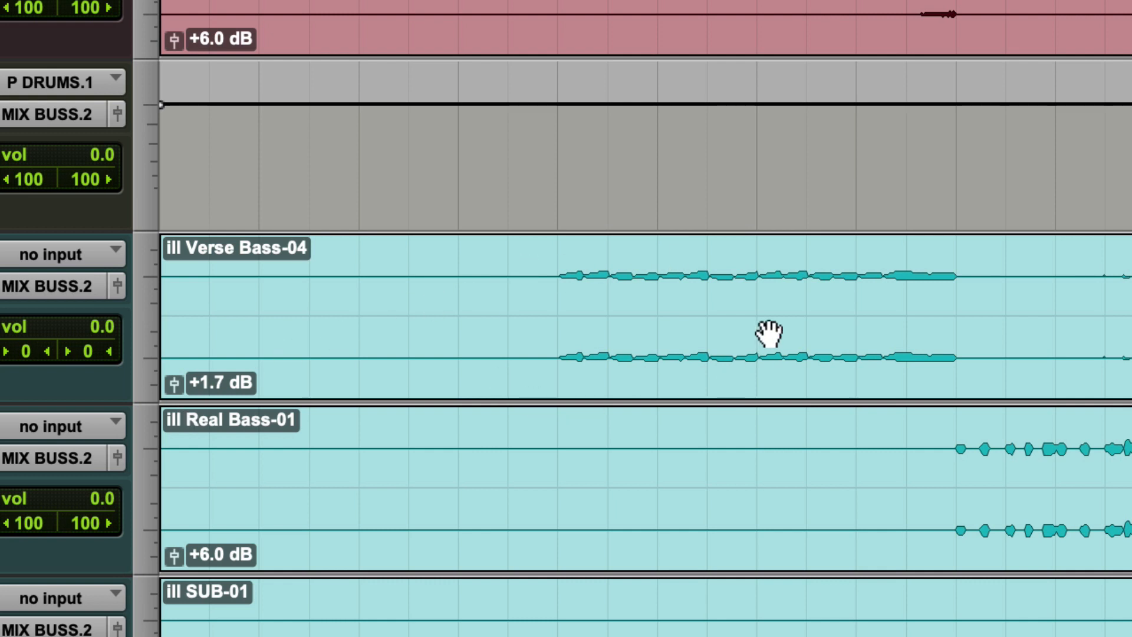
mouse_move(177, 398)
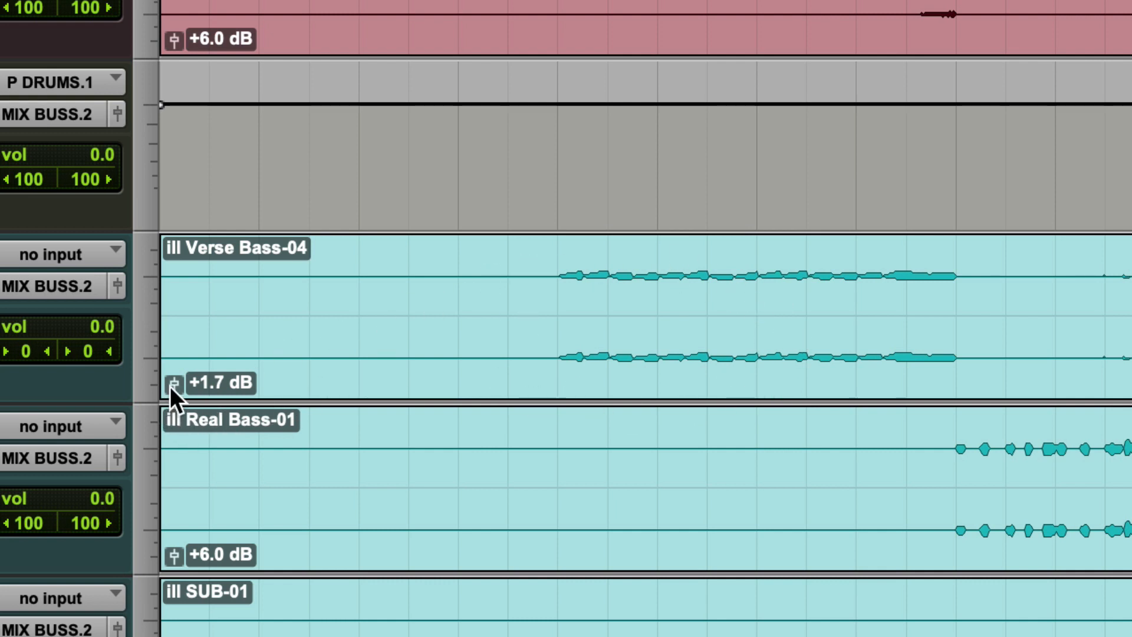
mouse_move(415, 381)
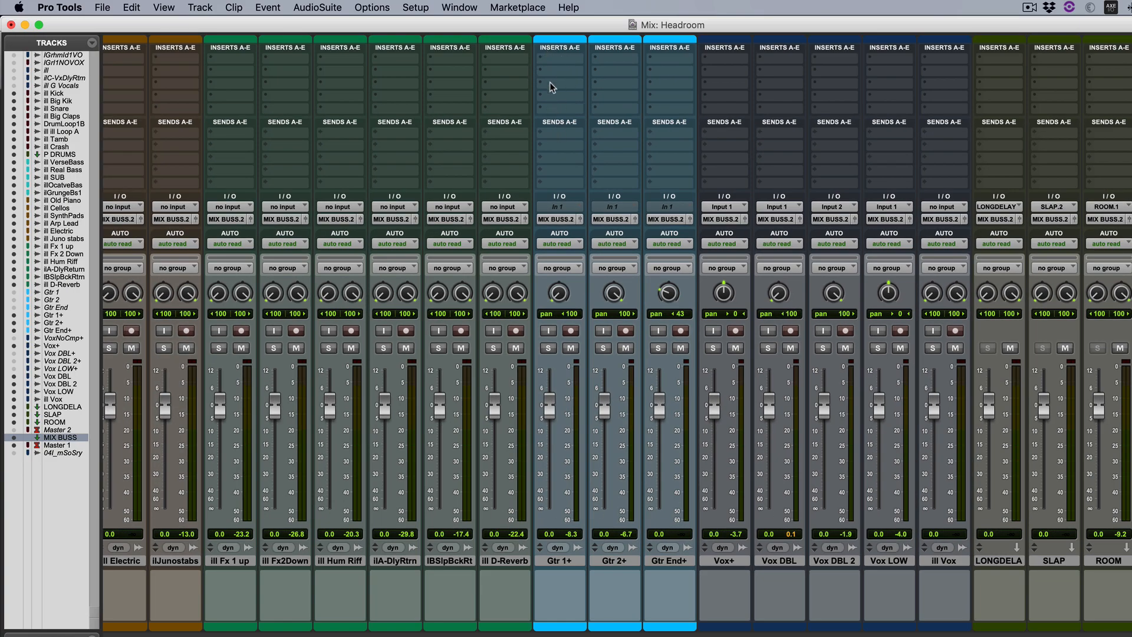
mouse_move(555, 427)
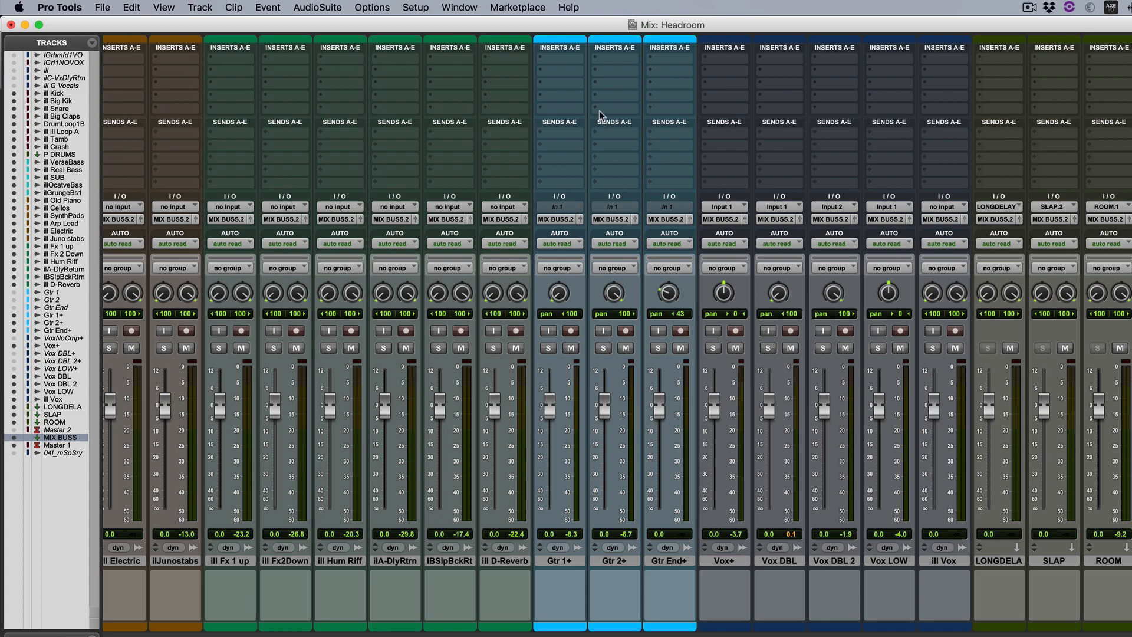
mouse_move(564, 64)
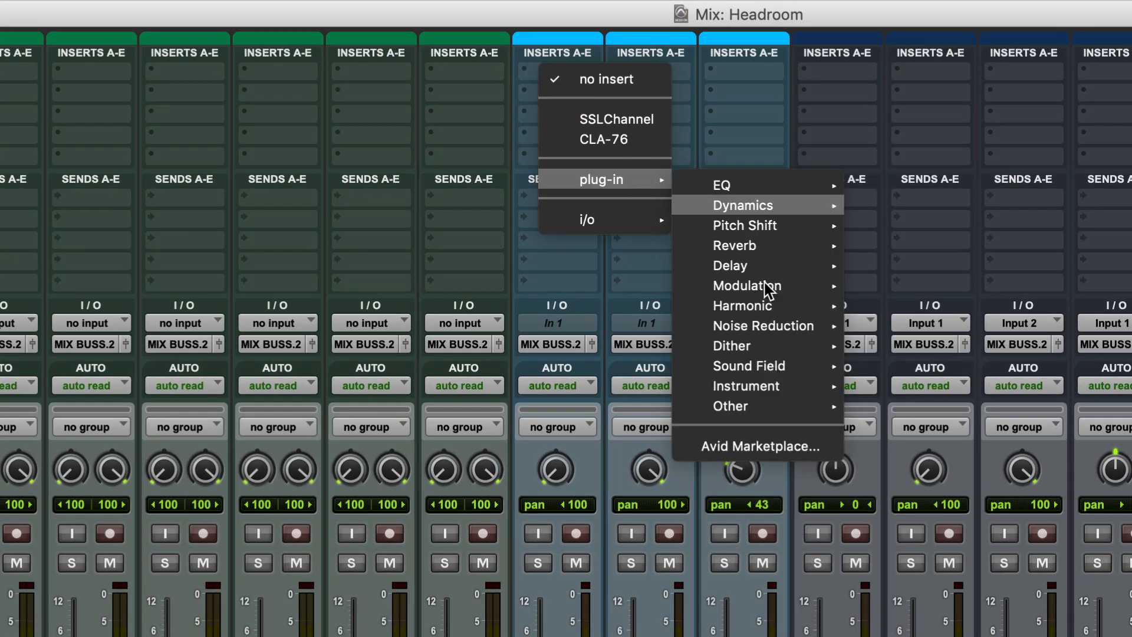
mouse_move(730, 406)
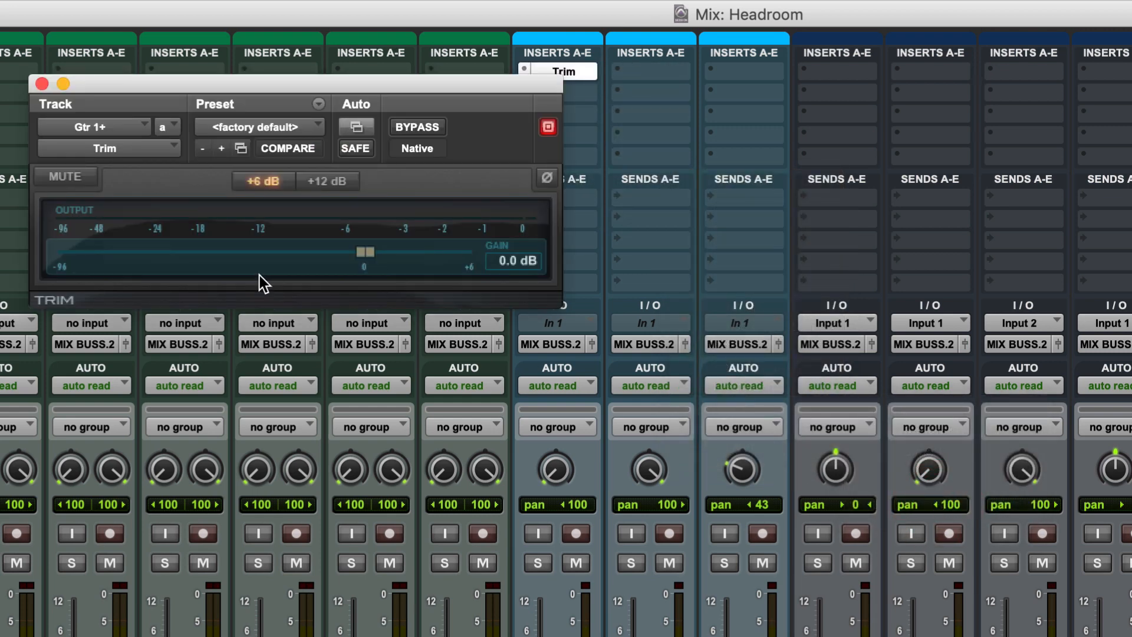
Step: Lower the Gtr 1+ Trim gain to -6.6 dB and dismiss the plug-in window
drag(364, 251, 340, 252)
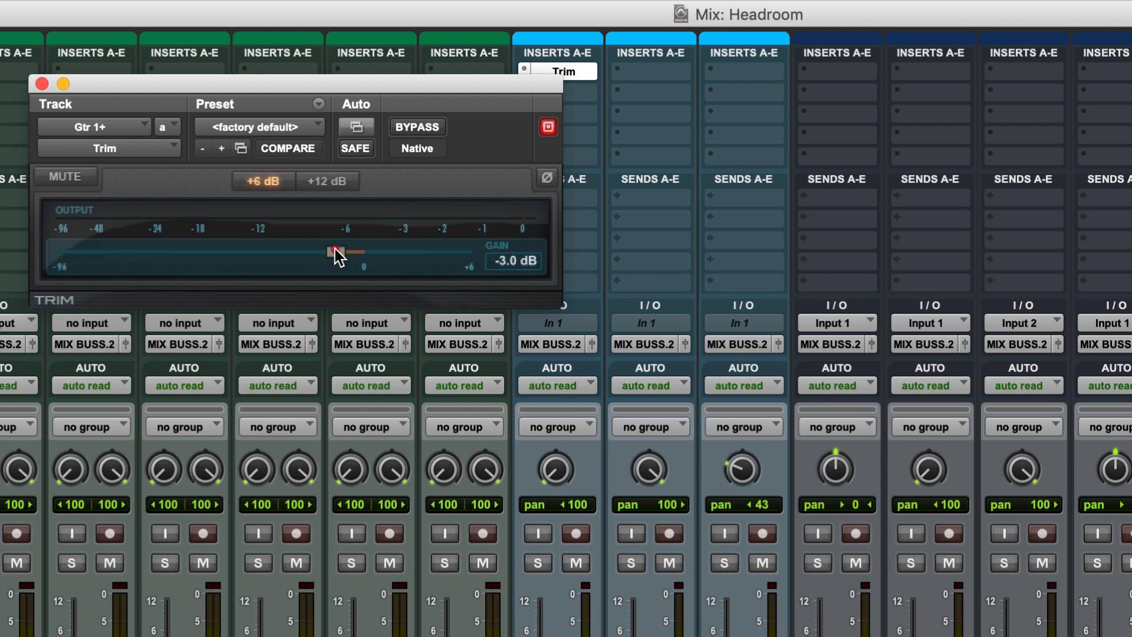
drag(347, 251, 298, 251)
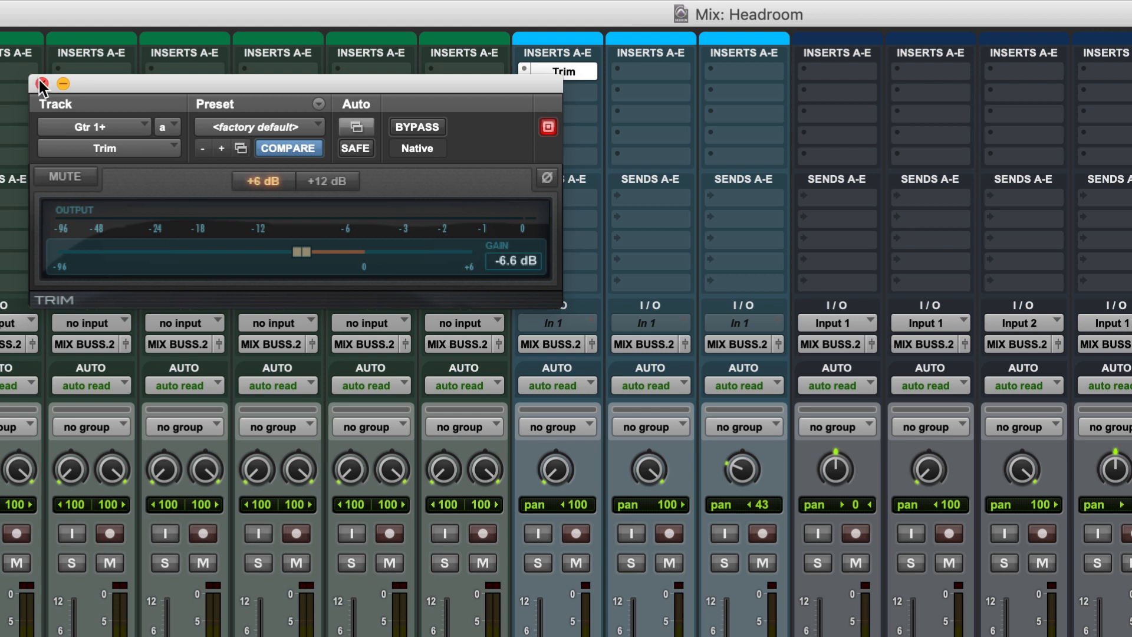
mouse_move(427, 92)
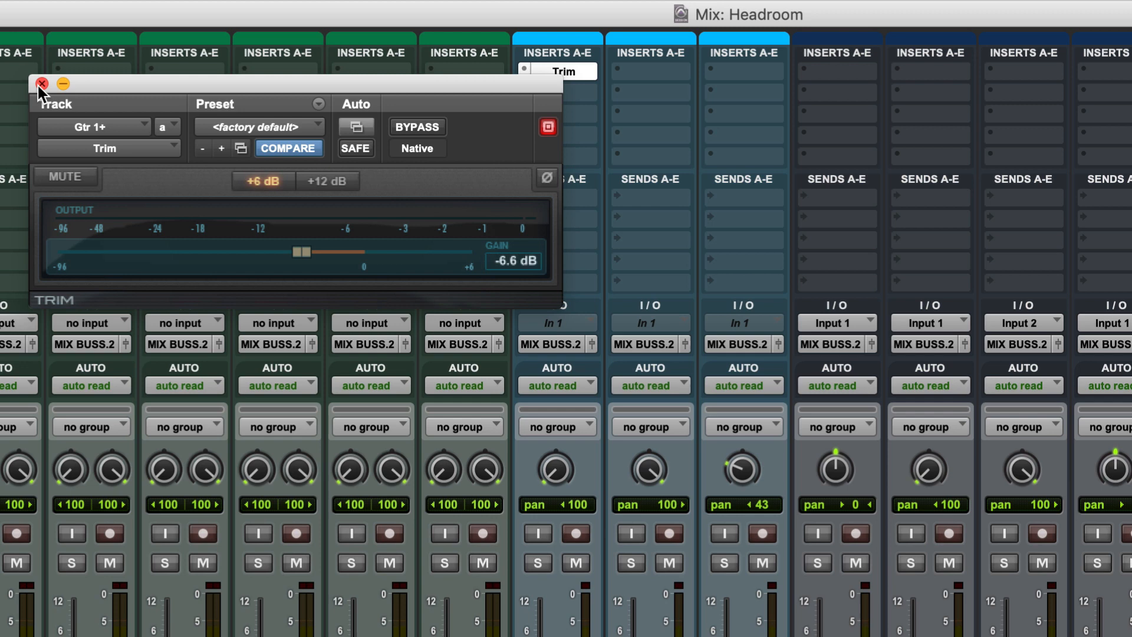
click(41, 83)
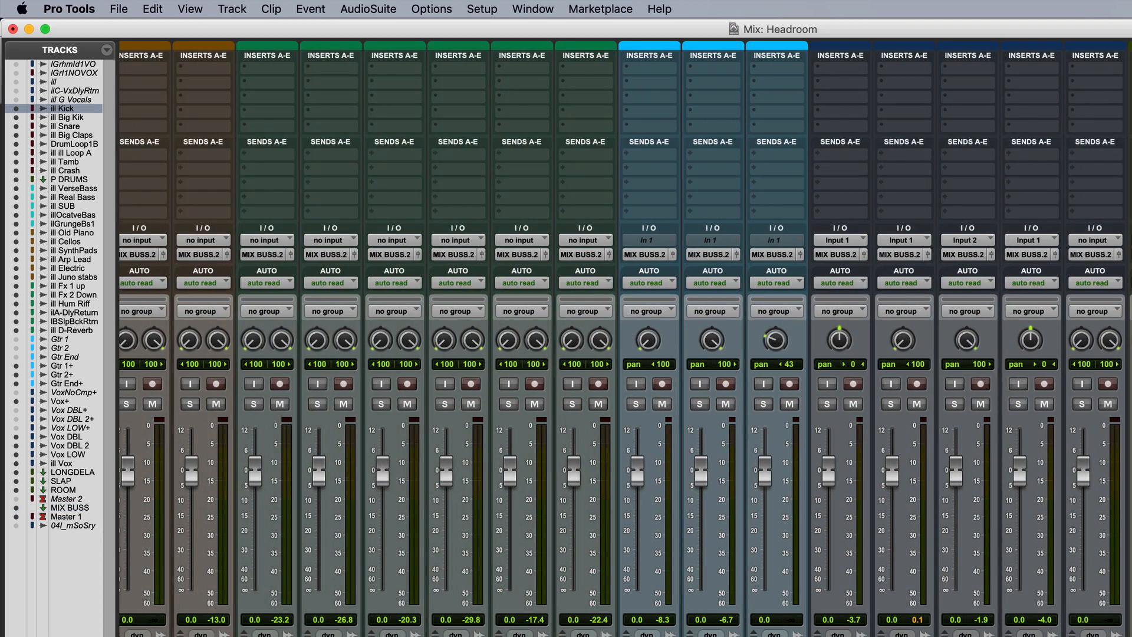
Step: Insert mono Trim across the selected tracks with Kick's gain at -6.0 dB
click(1095, 55)
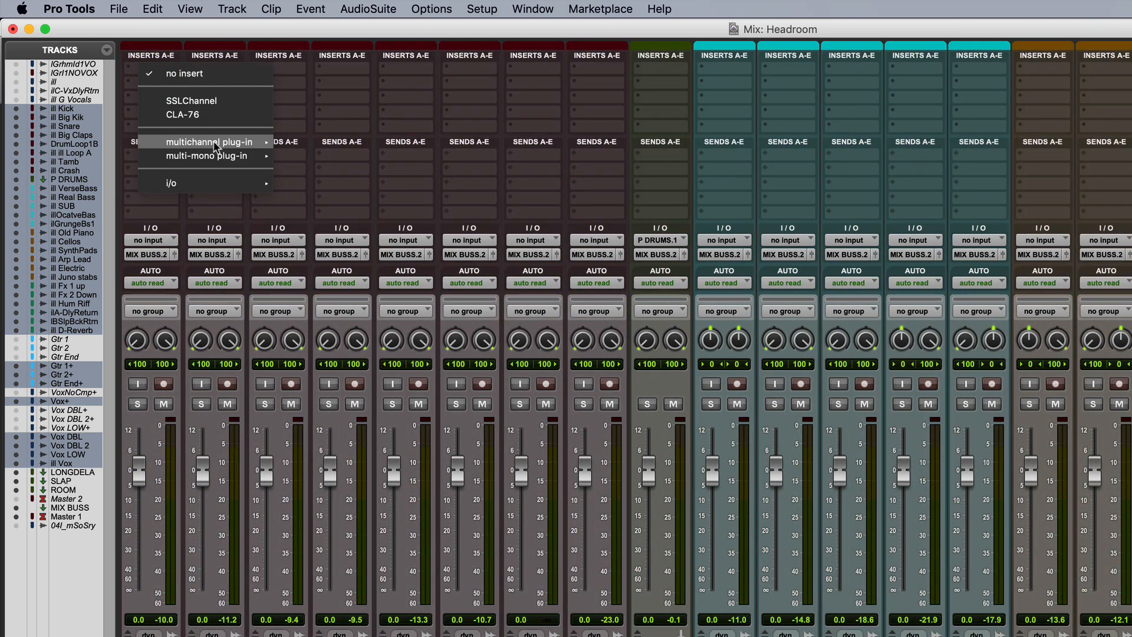
mouse_move(210, 142)
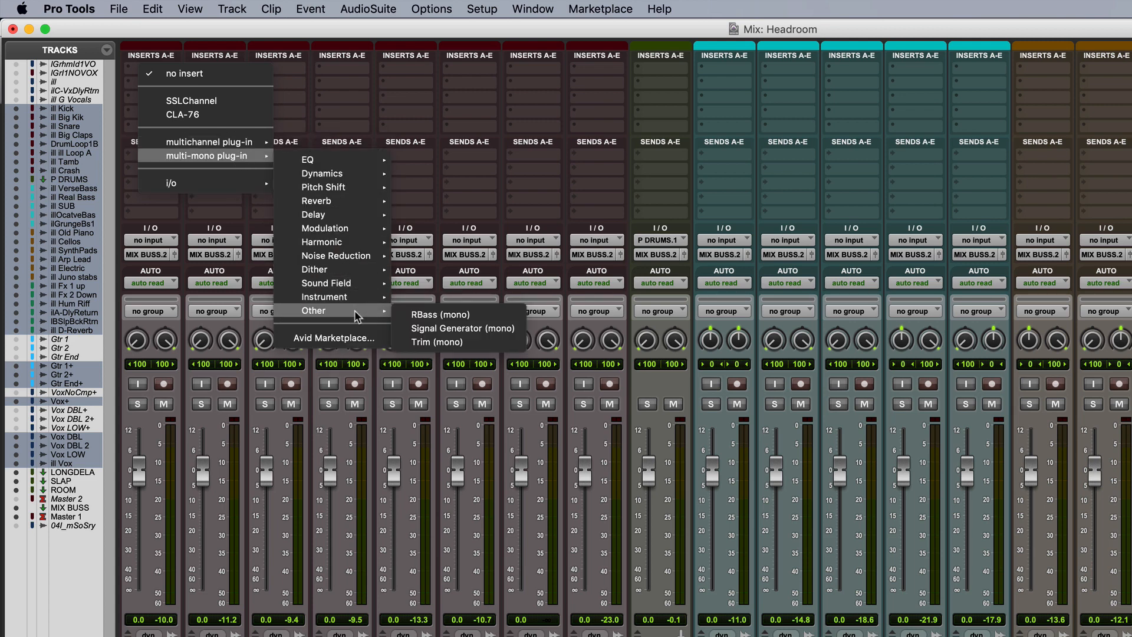
click(437, 342)
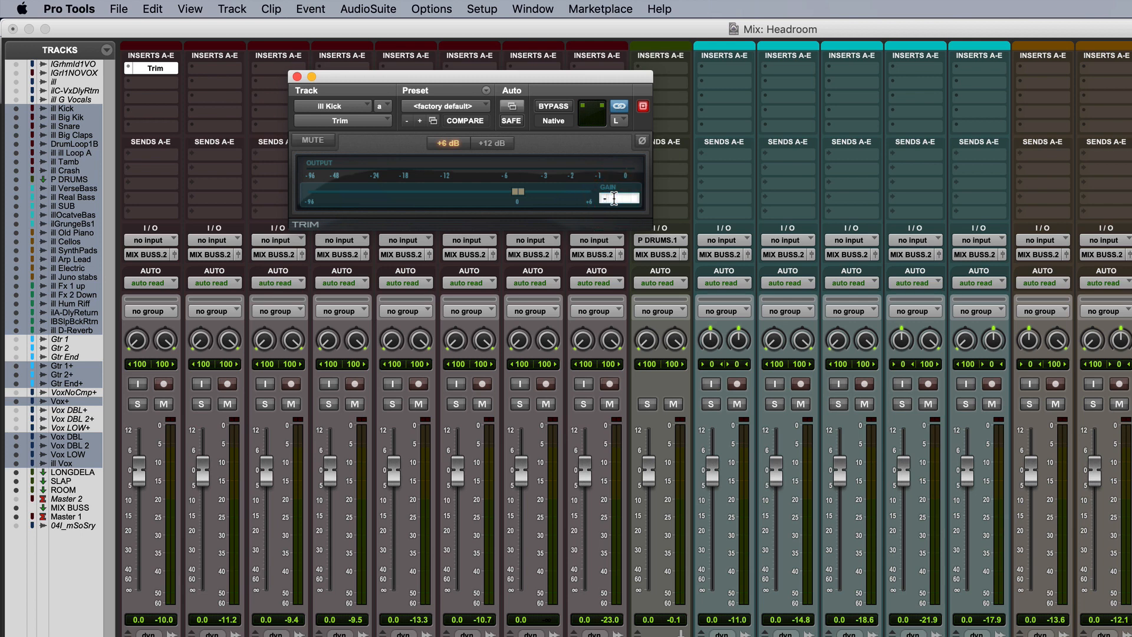
drag(517, 193, 498, 193)
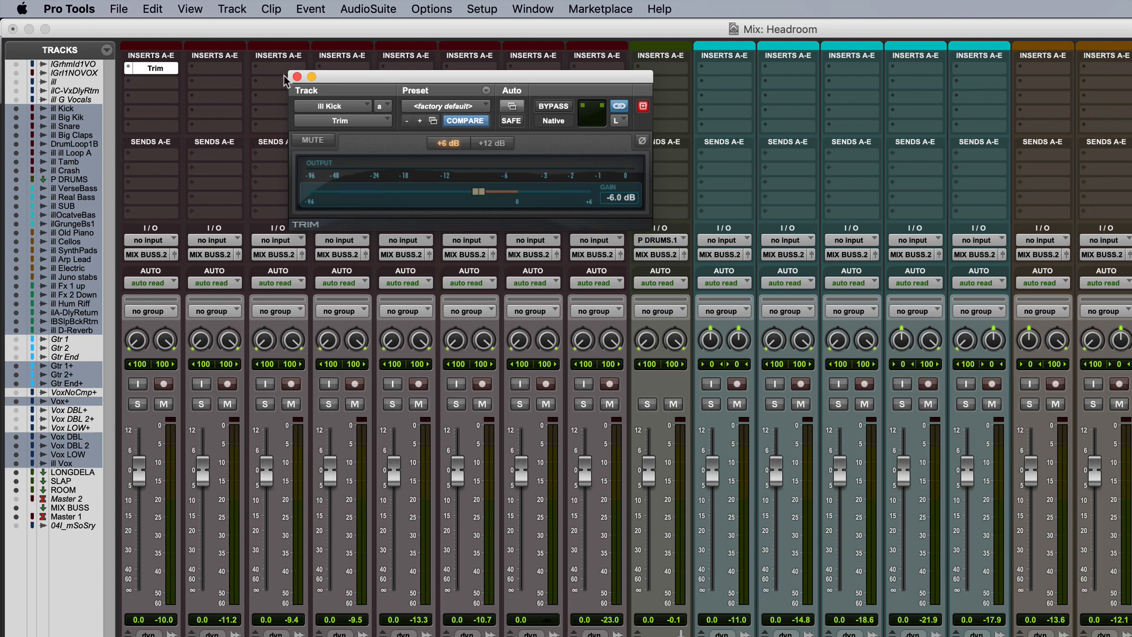
click(295, 78)
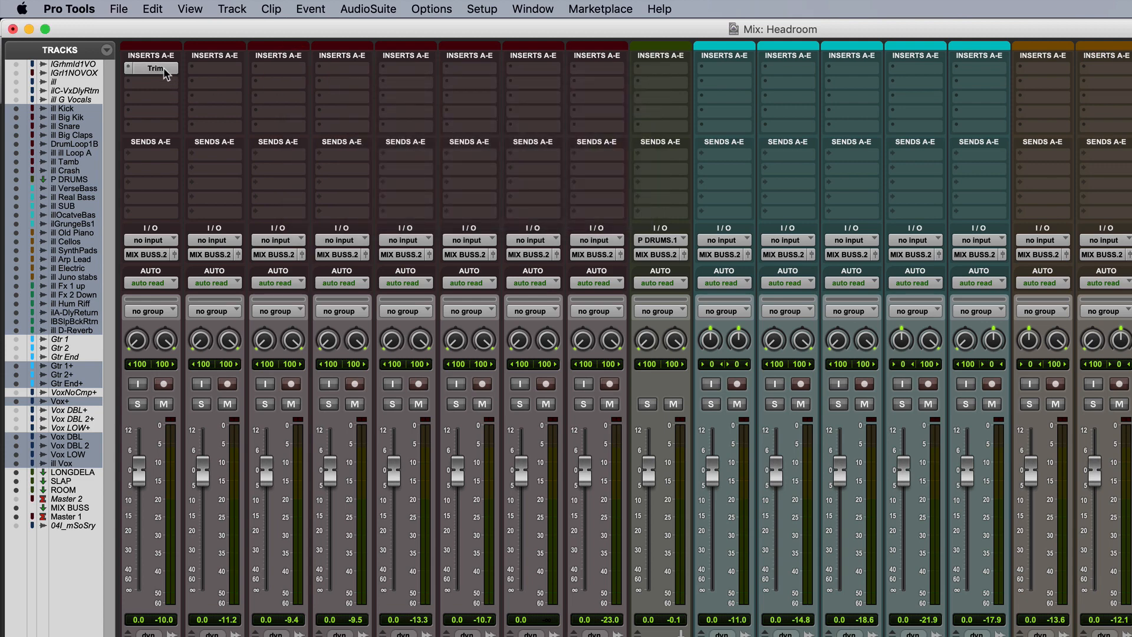
click(279, 68)
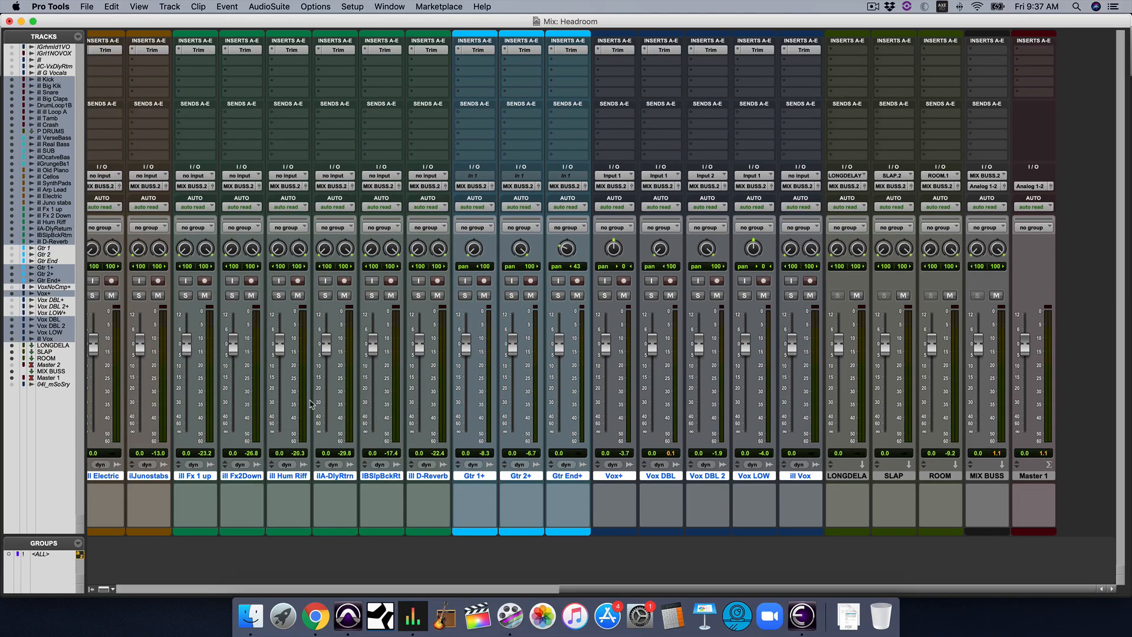
mouse_move(488, 391)
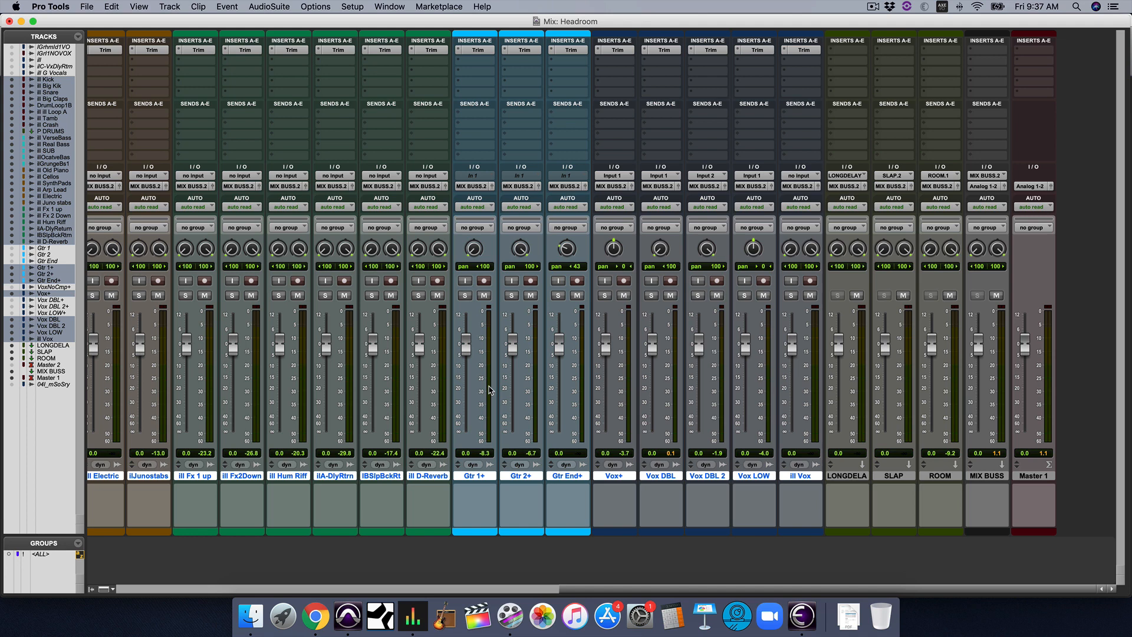
mouse_move(665, 359)
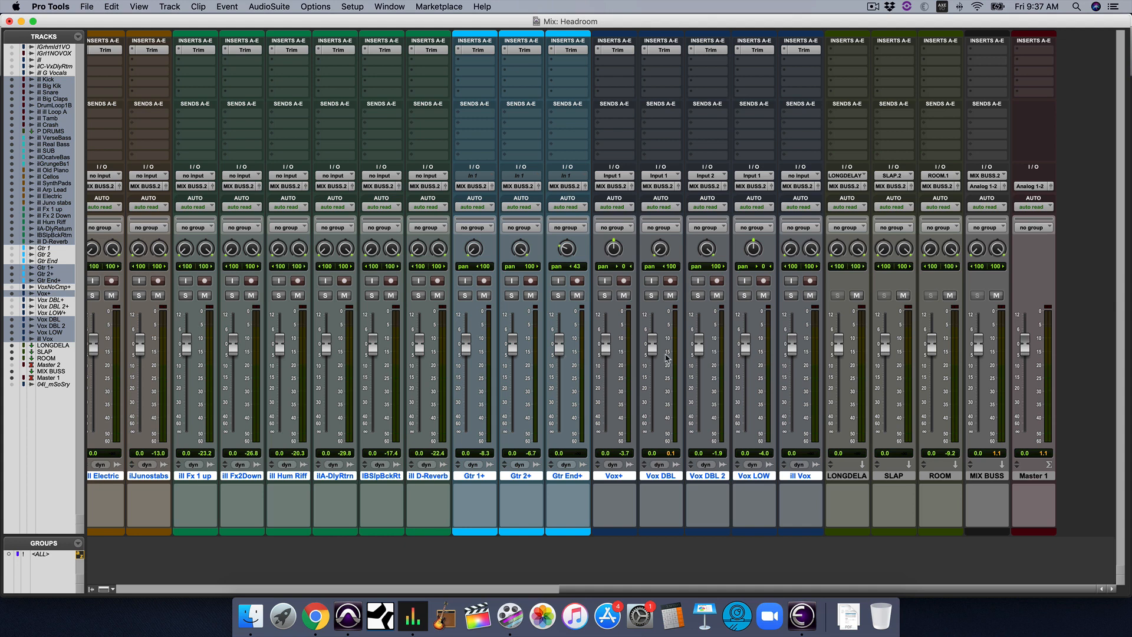
mouse_move(673, 357)
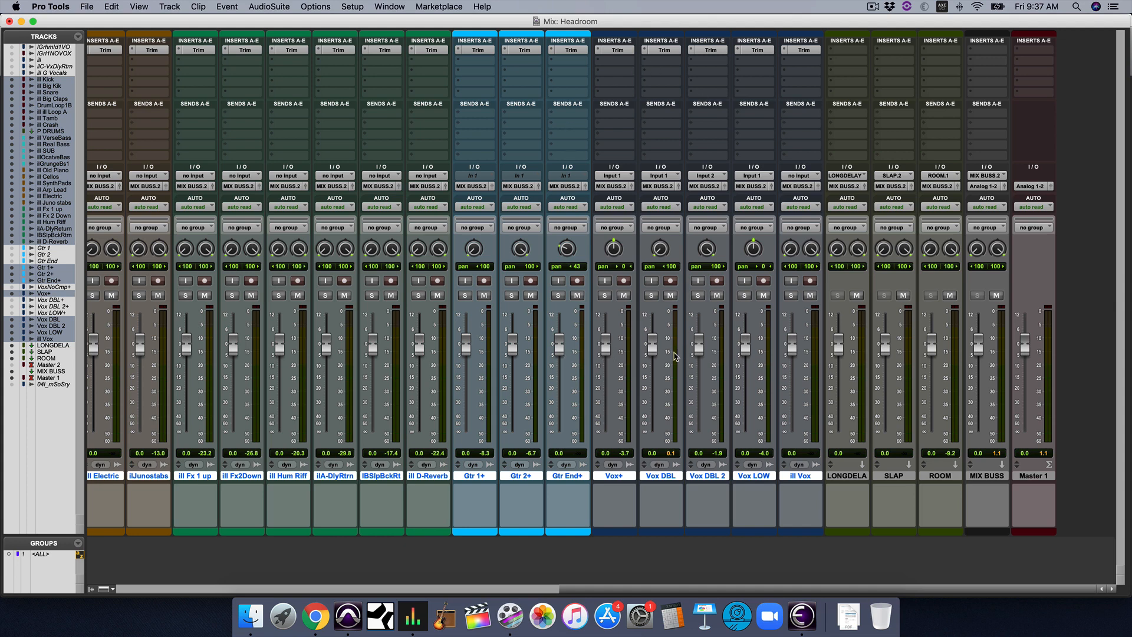
mouse_move(594, 327)
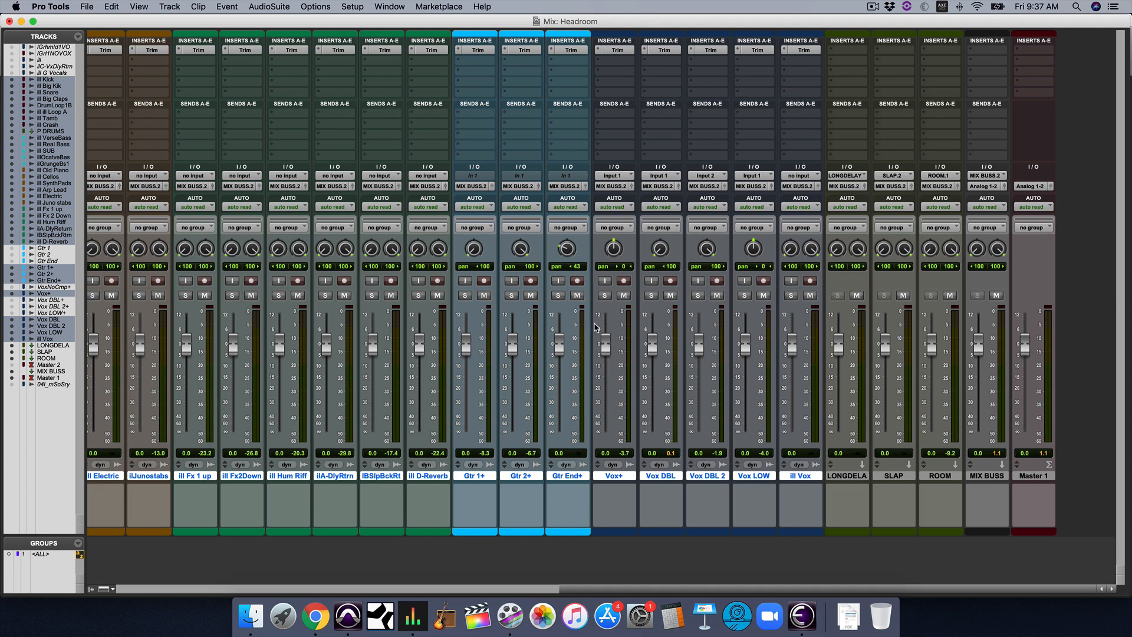
mouse_move(611, 362)
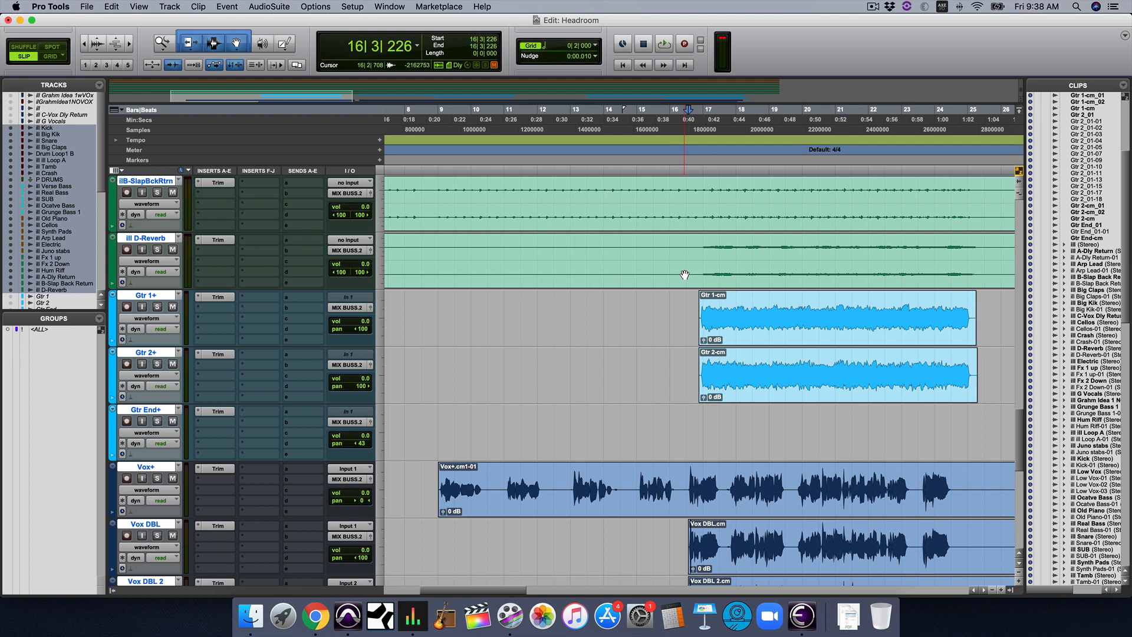
Step: Return to the Mix window and solo the bass and further tracks while scrolling the mixer
key(cmd+=)
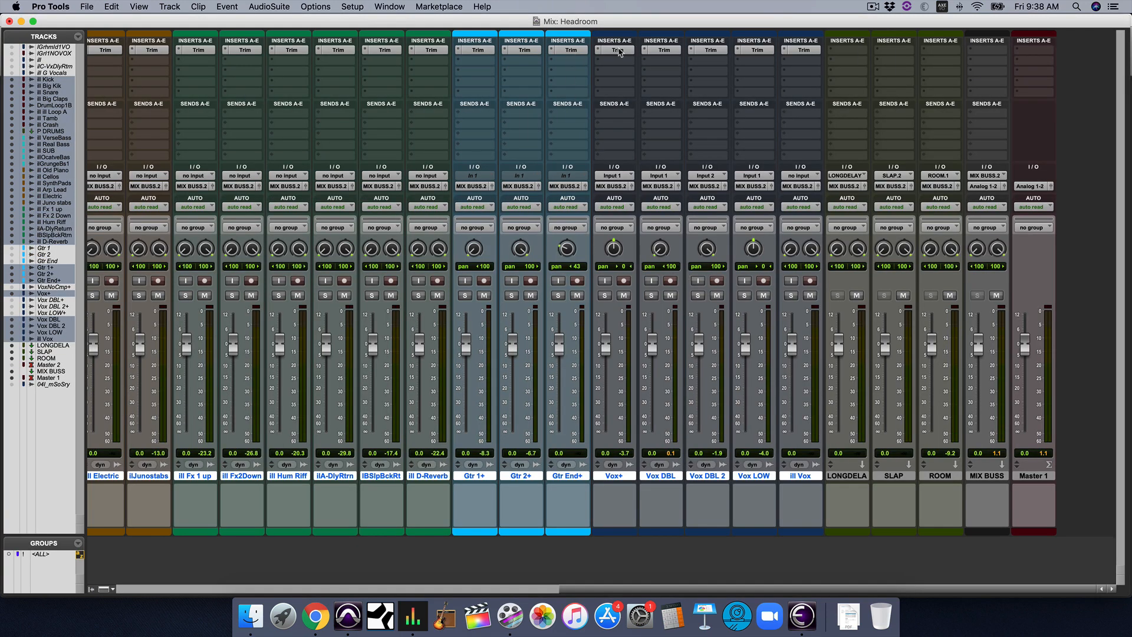
mouse_move(615, 50)
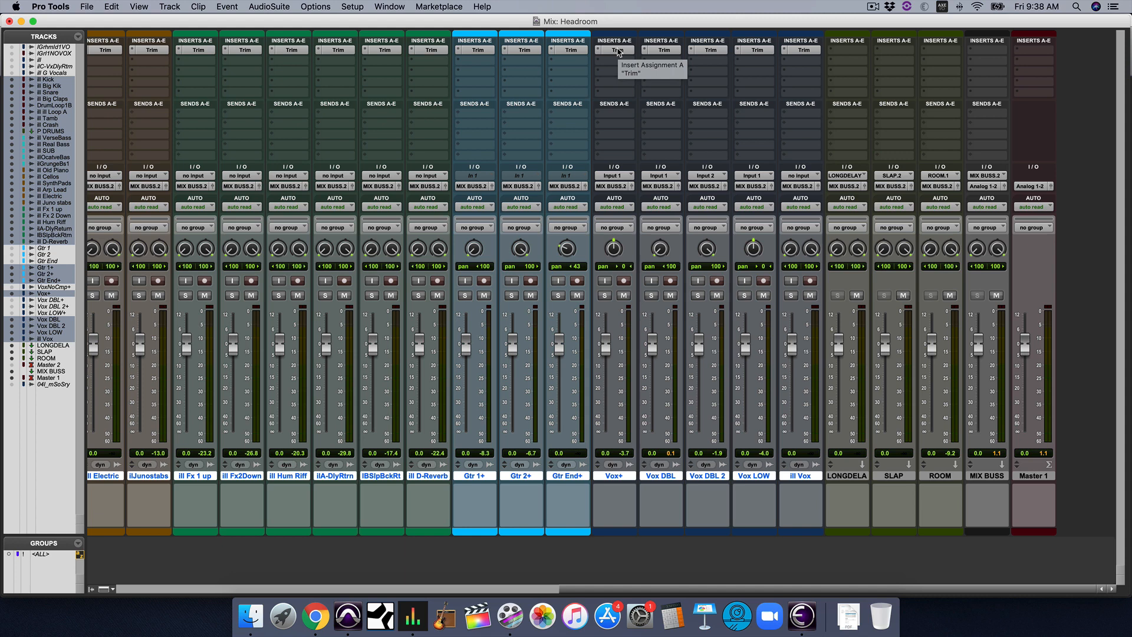
mouse_move(619, 152)
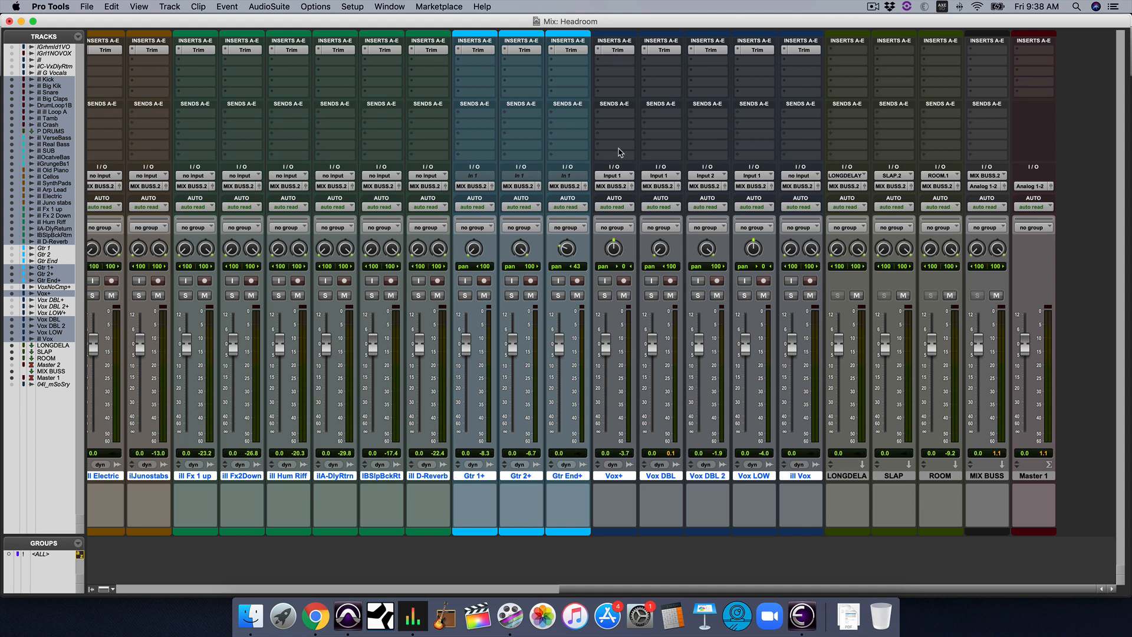
mouse_move(567, 230)
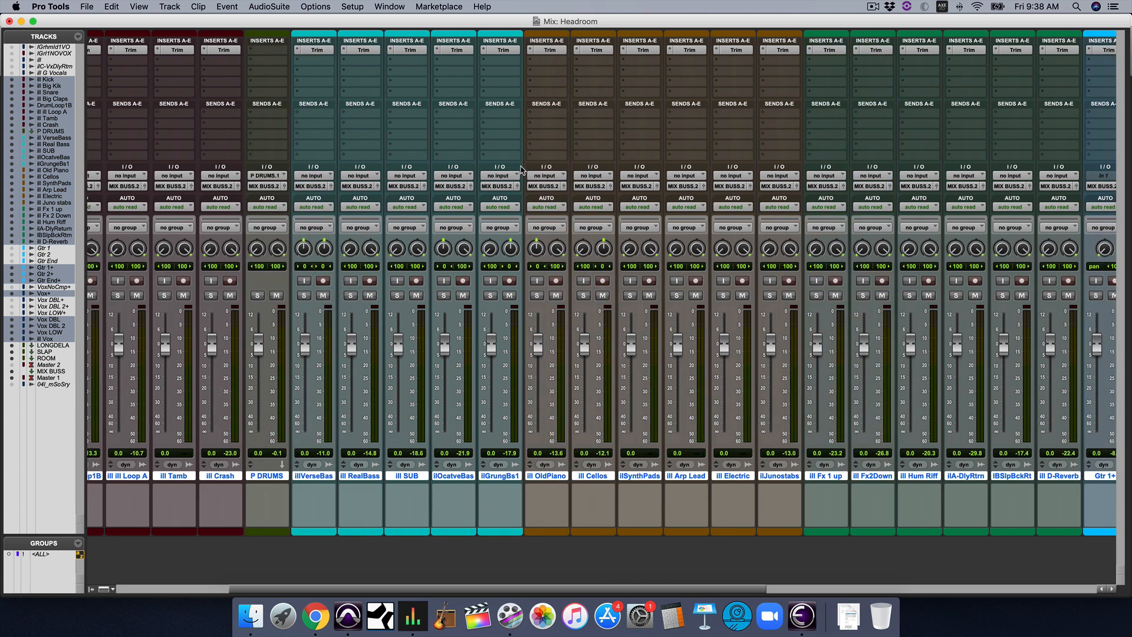
scroll(right, 3)
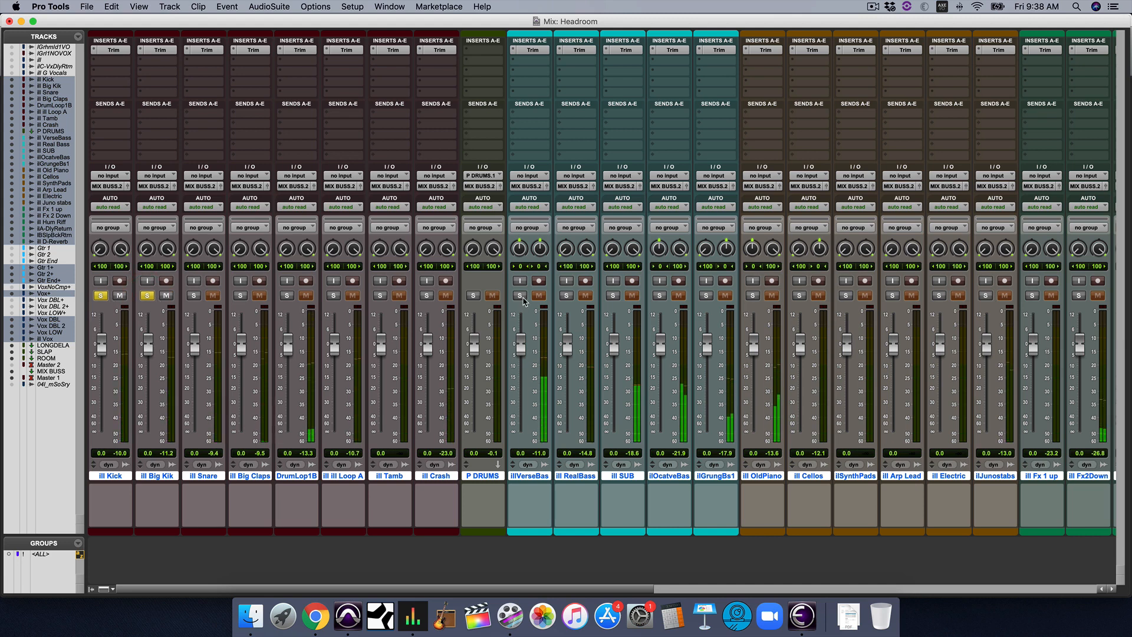
click(519, 295)
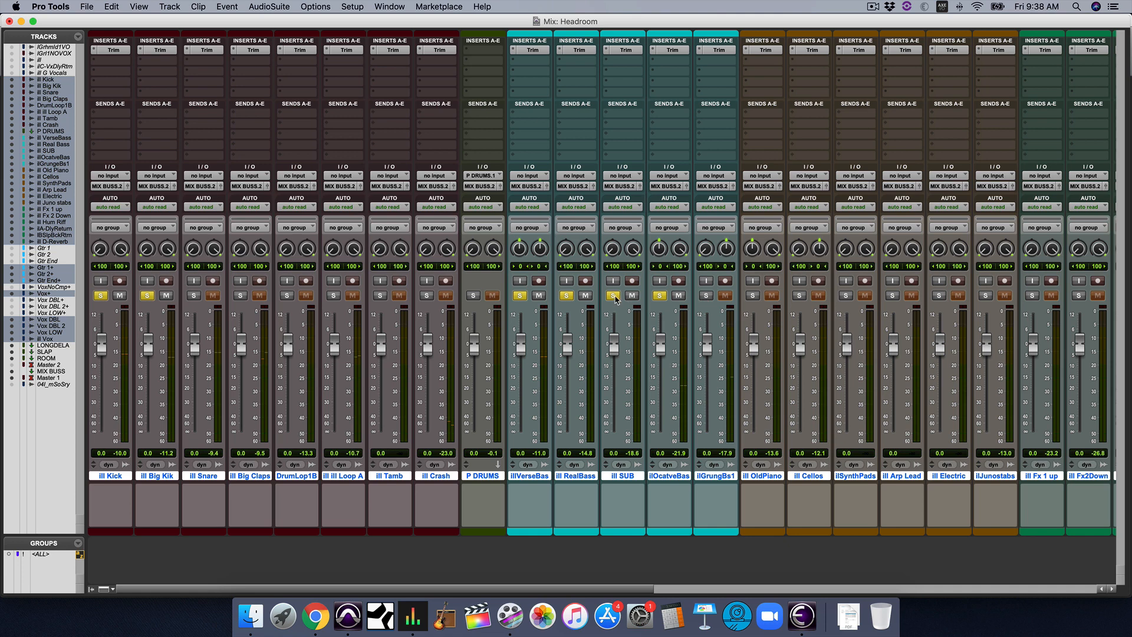
scroll(right, 3)
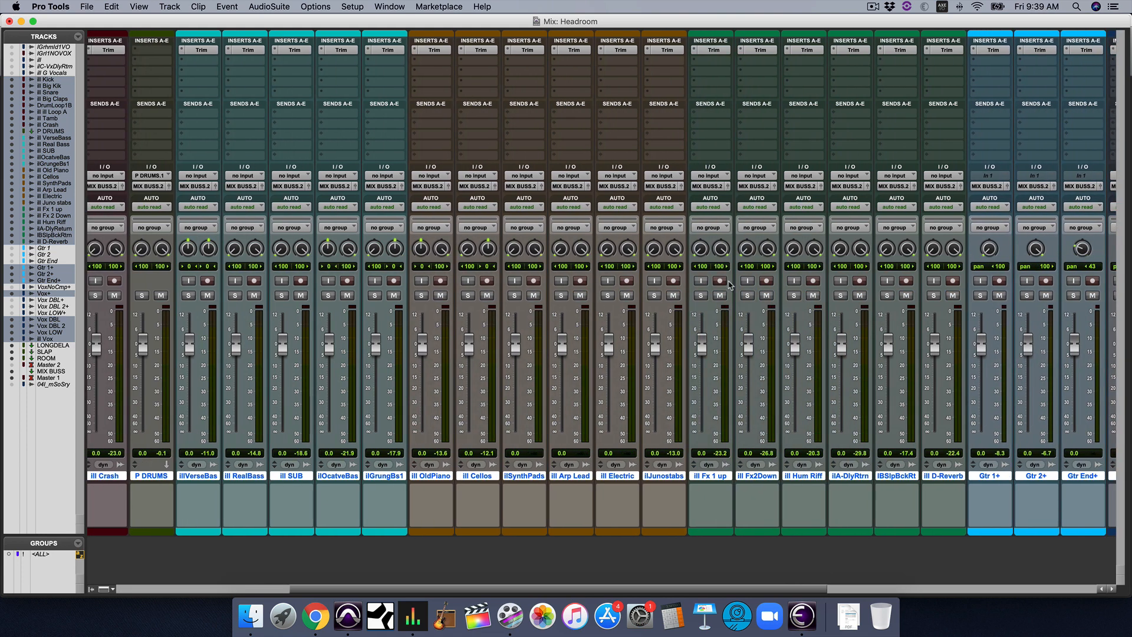
click(516, 294)
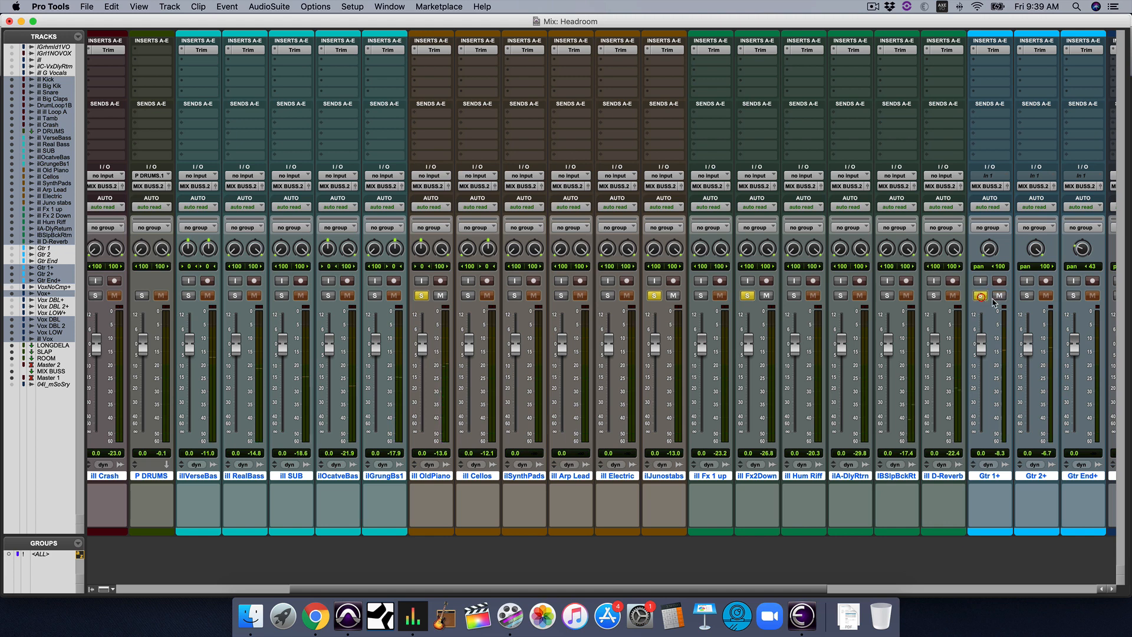
scroll(right, 3)
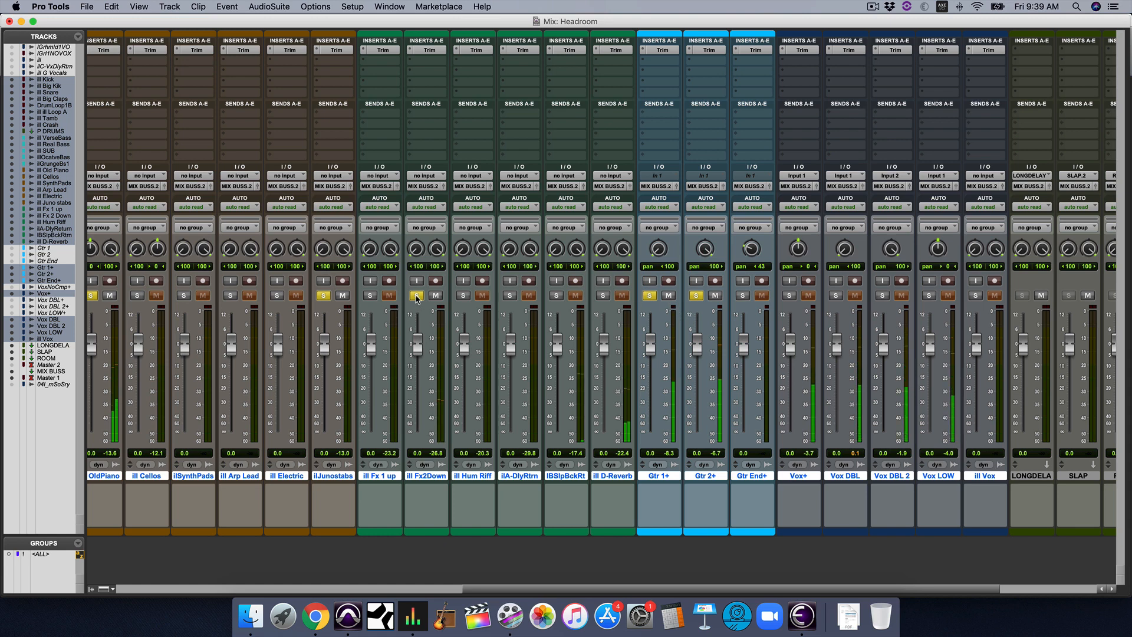
Step: Solo the guitars and add an EQ3 7-Band insert to Gtr 1+, high-passed near 96 Hz
click(695, 295)
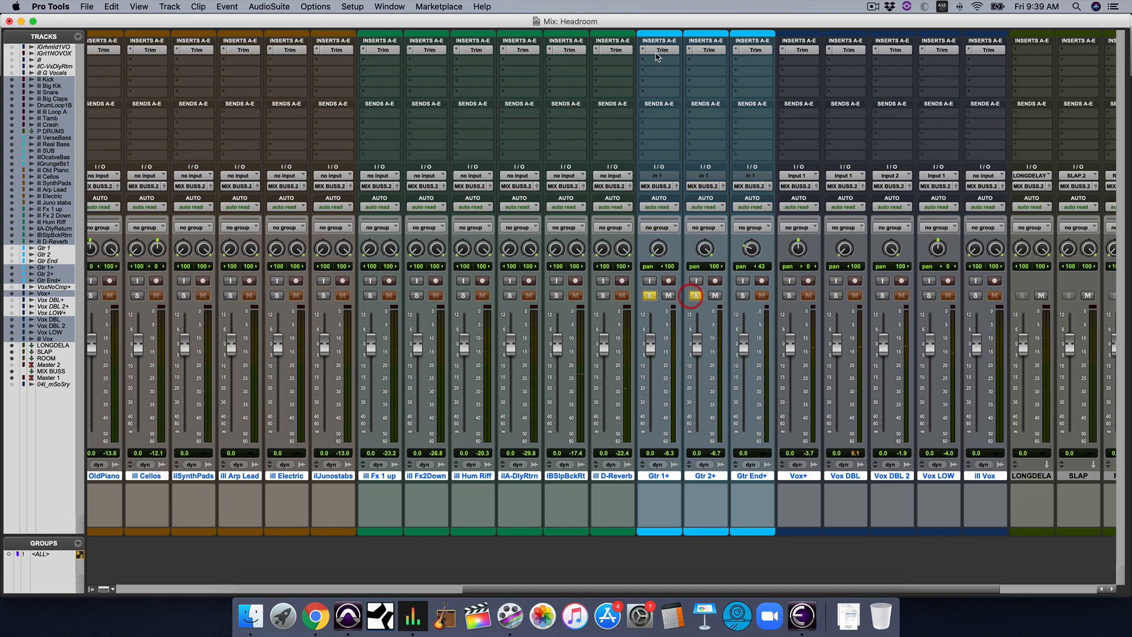
click(658, 49)
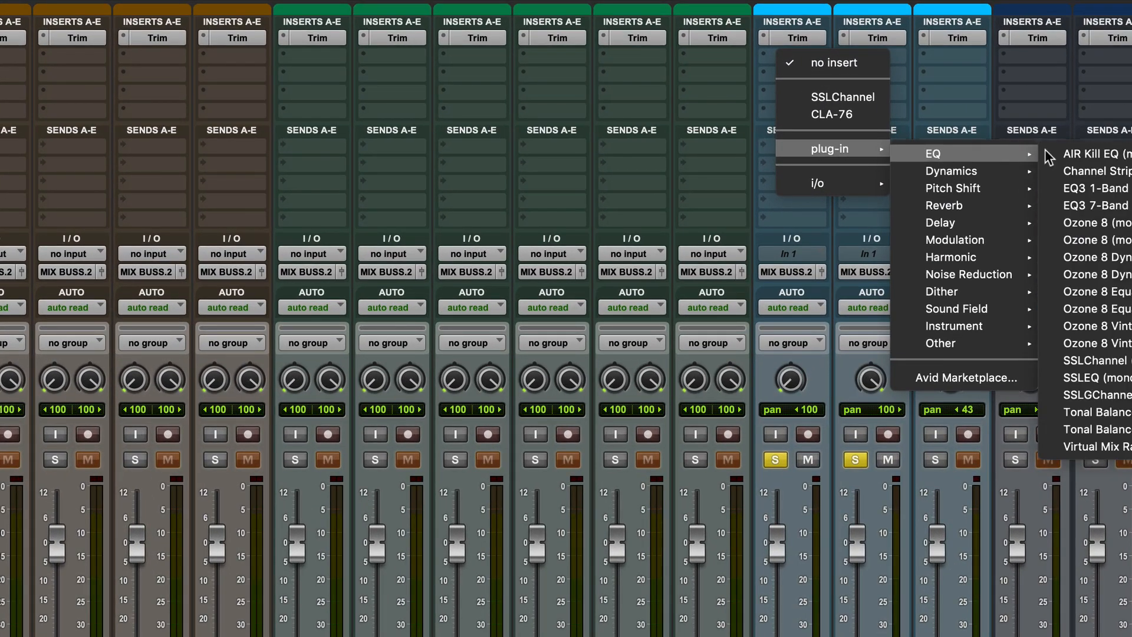
click(1096, 205)
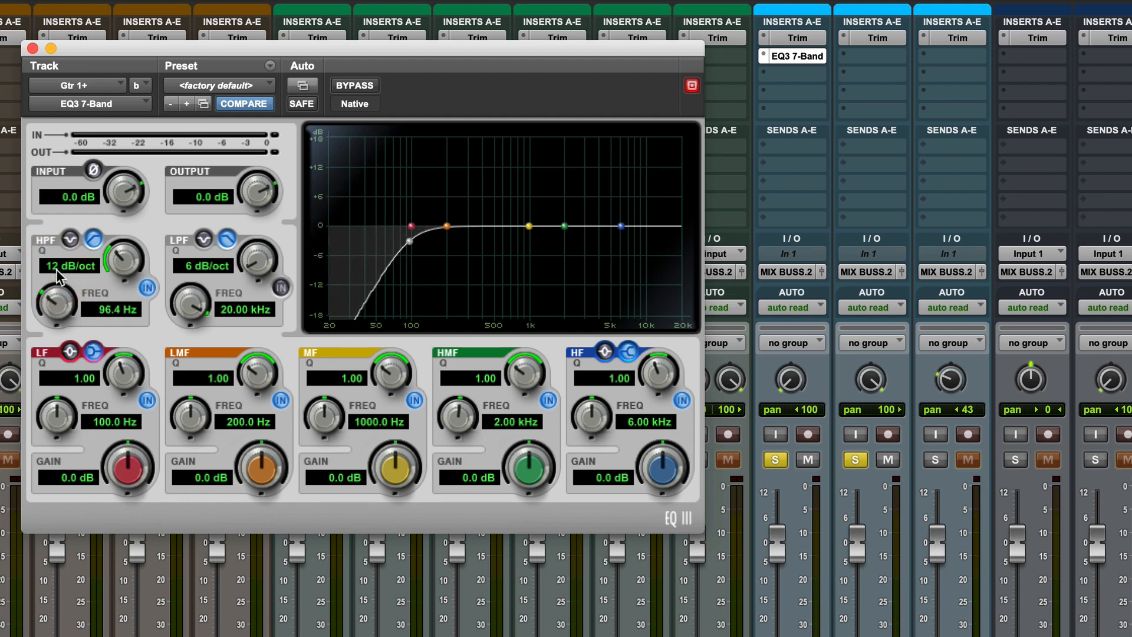
click(31, 48)
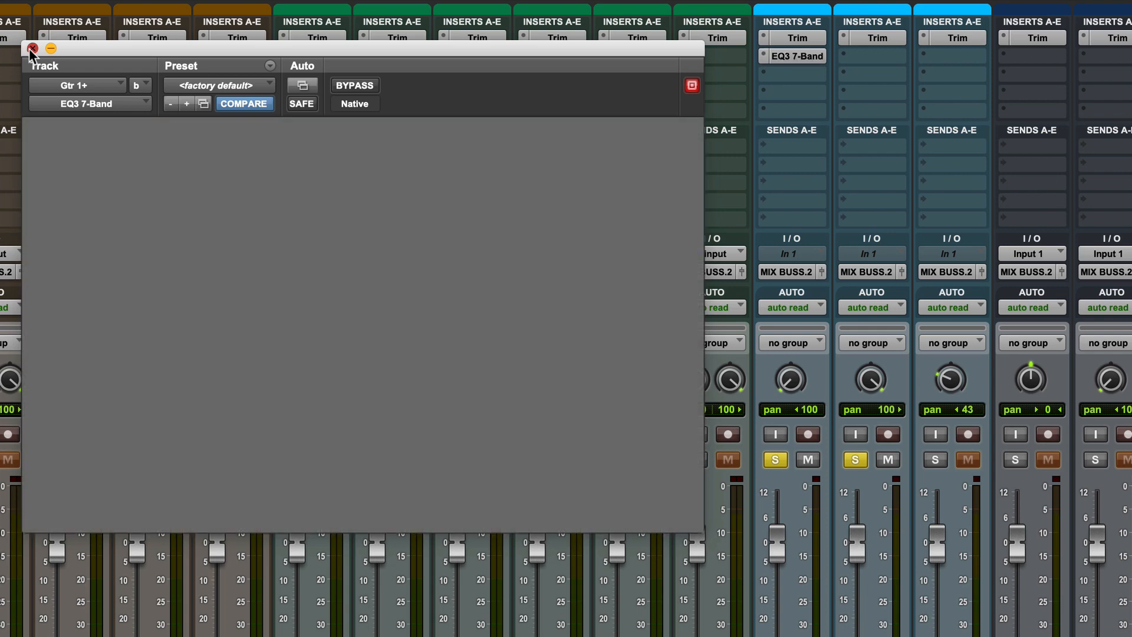
click(30, 48)
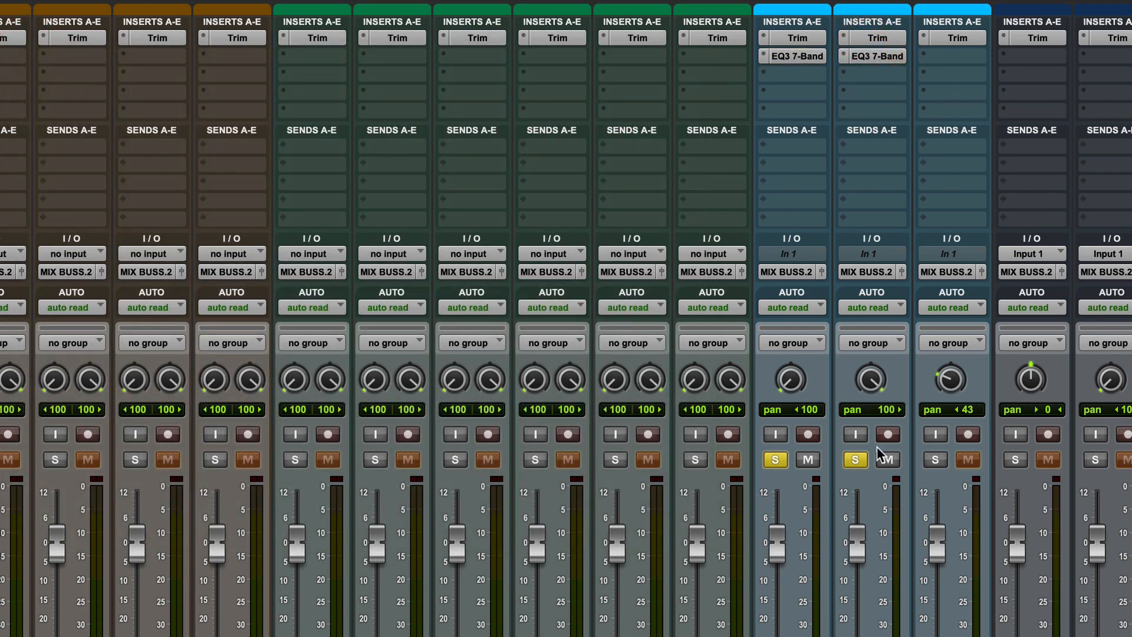
mouse_move(828, 98)
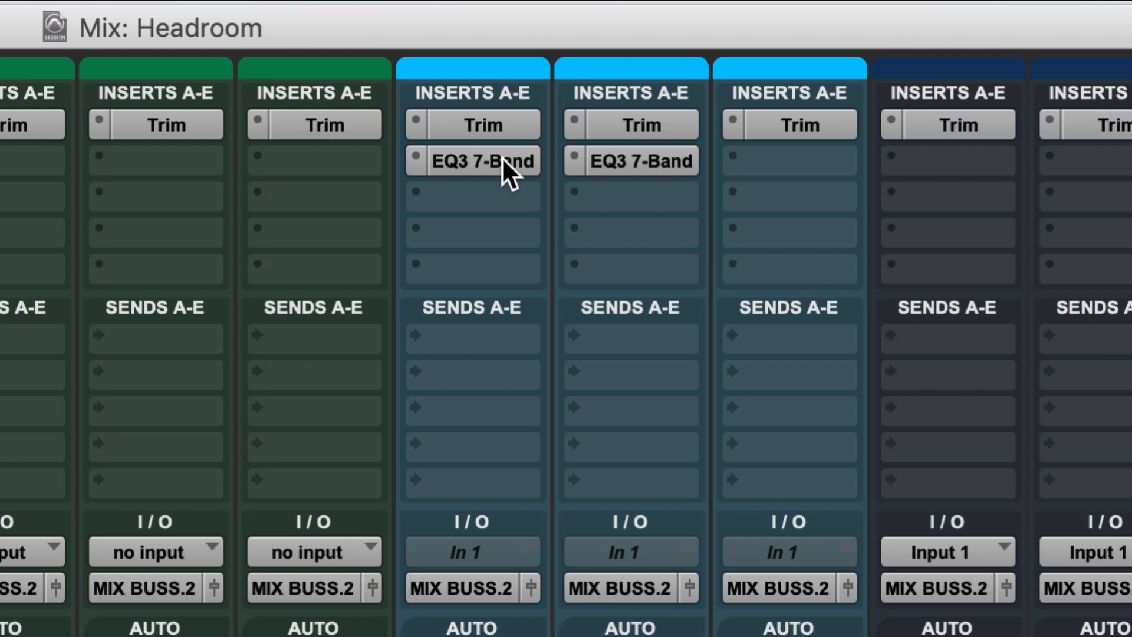
mouse_move(482, 160)
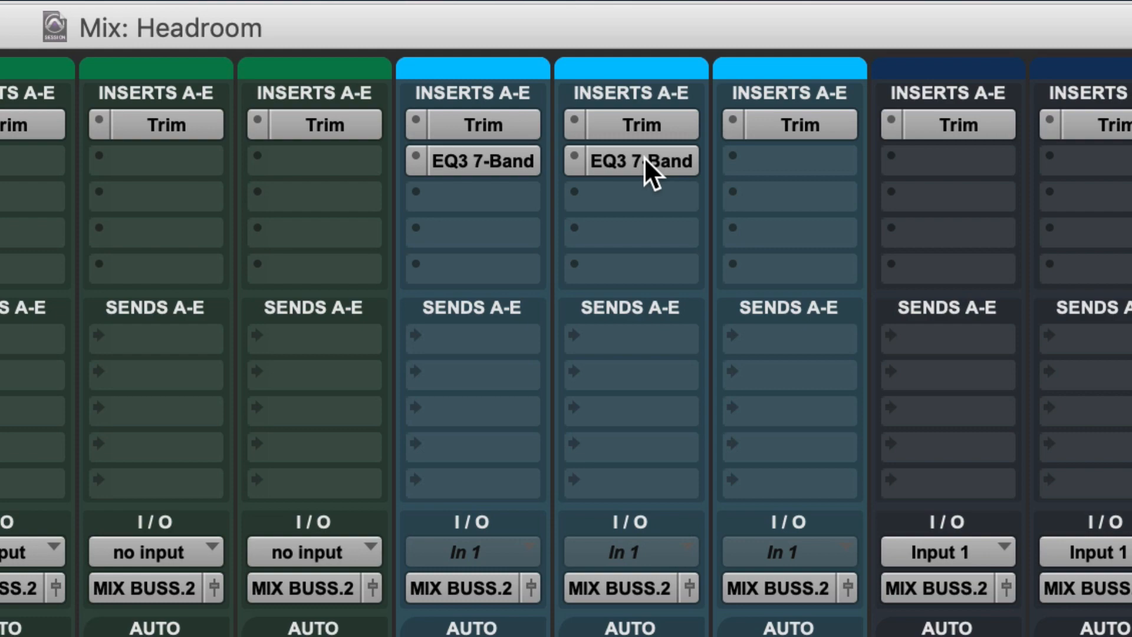
double_click(630, 160)
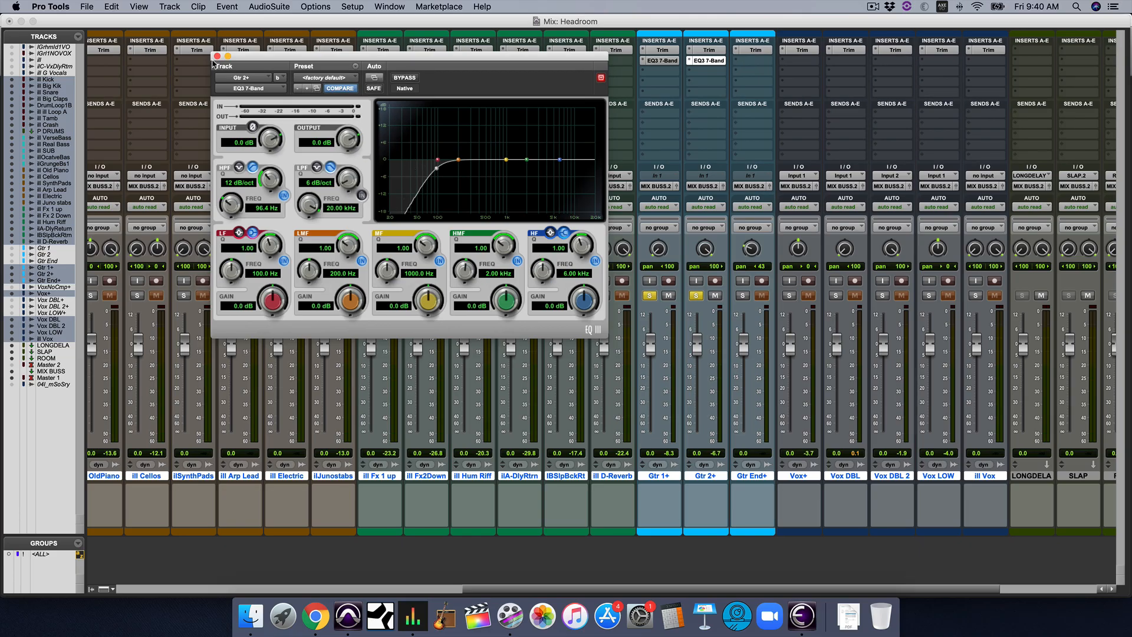
click(217, 57)
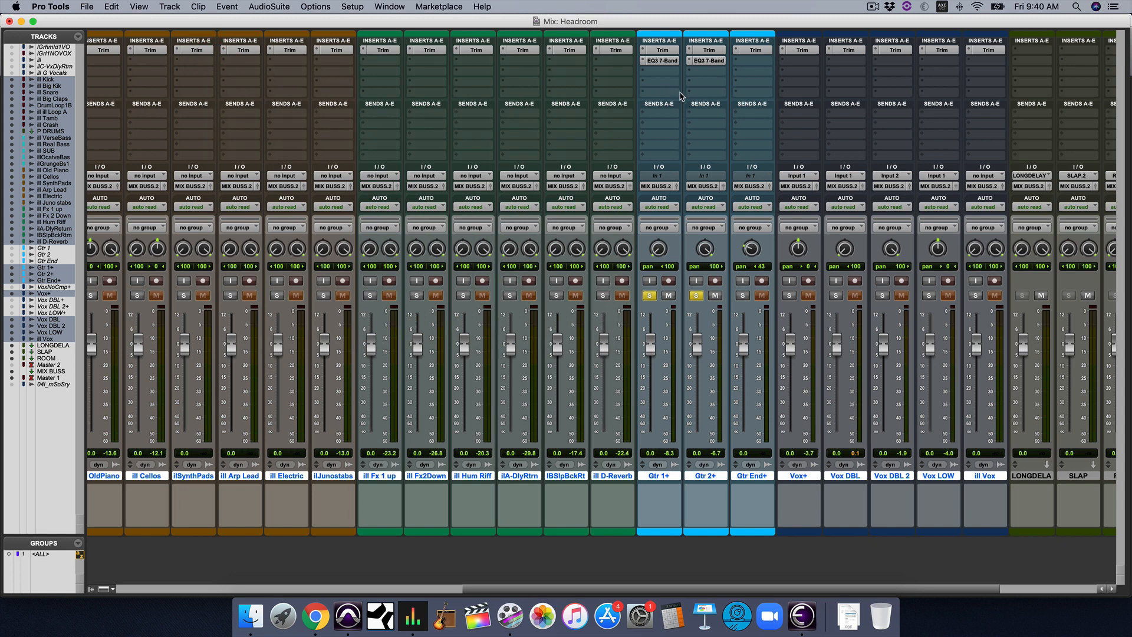
mouse_move(697, 68)
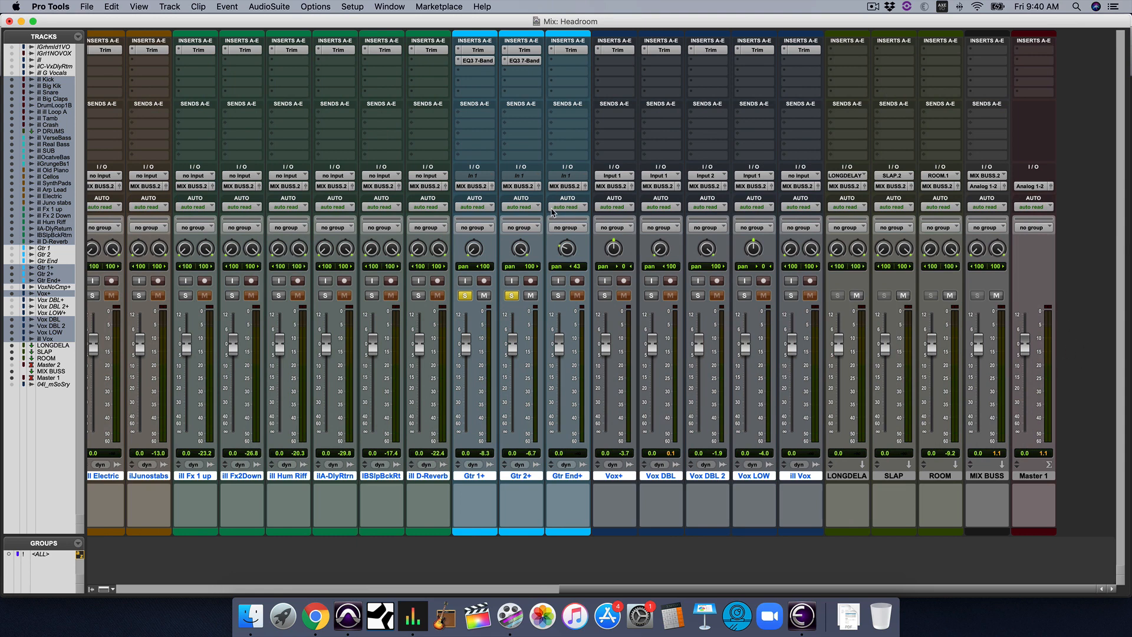
mouse_move(548, 211)
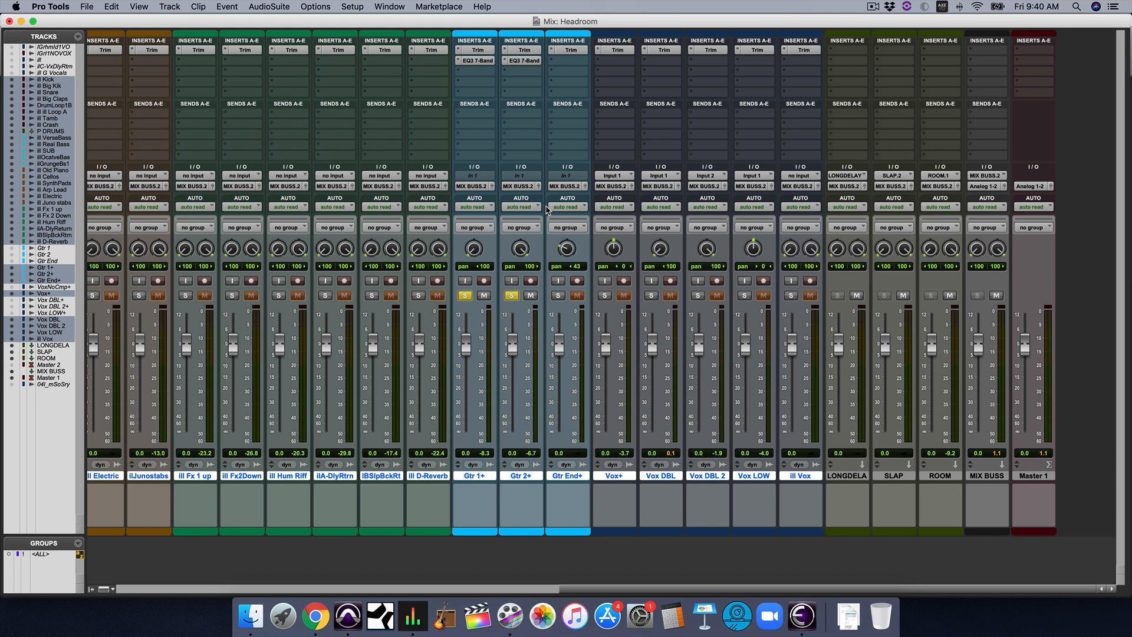
Step: Bring up the insert plug-in choices for an empty slot on the Vox+ track
click(513, 295)
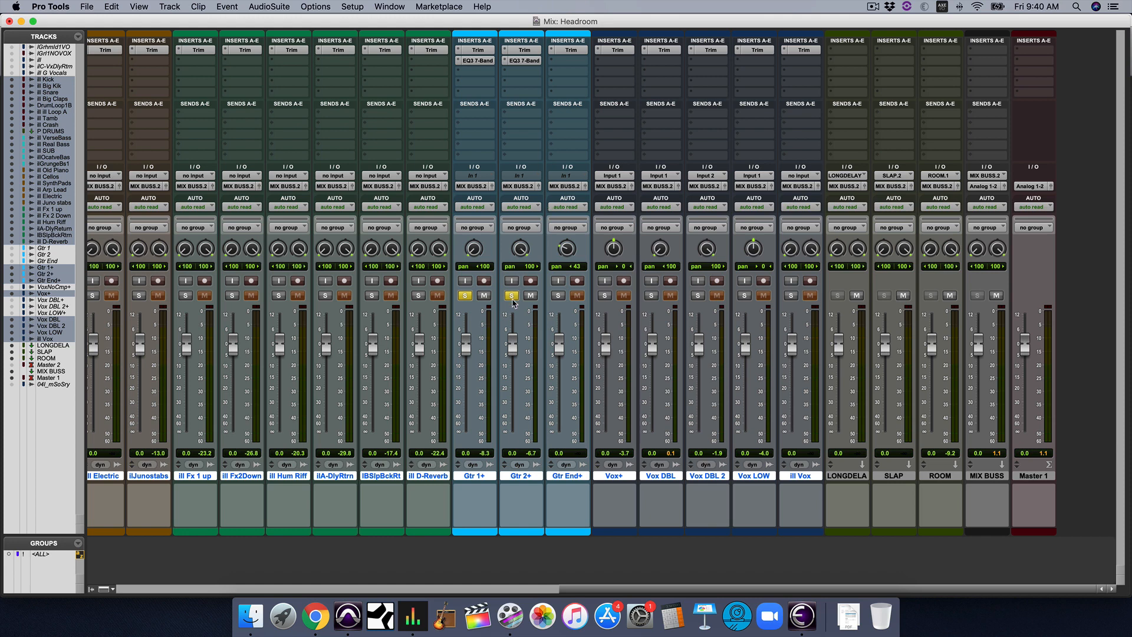
mouse_move(513, 295)
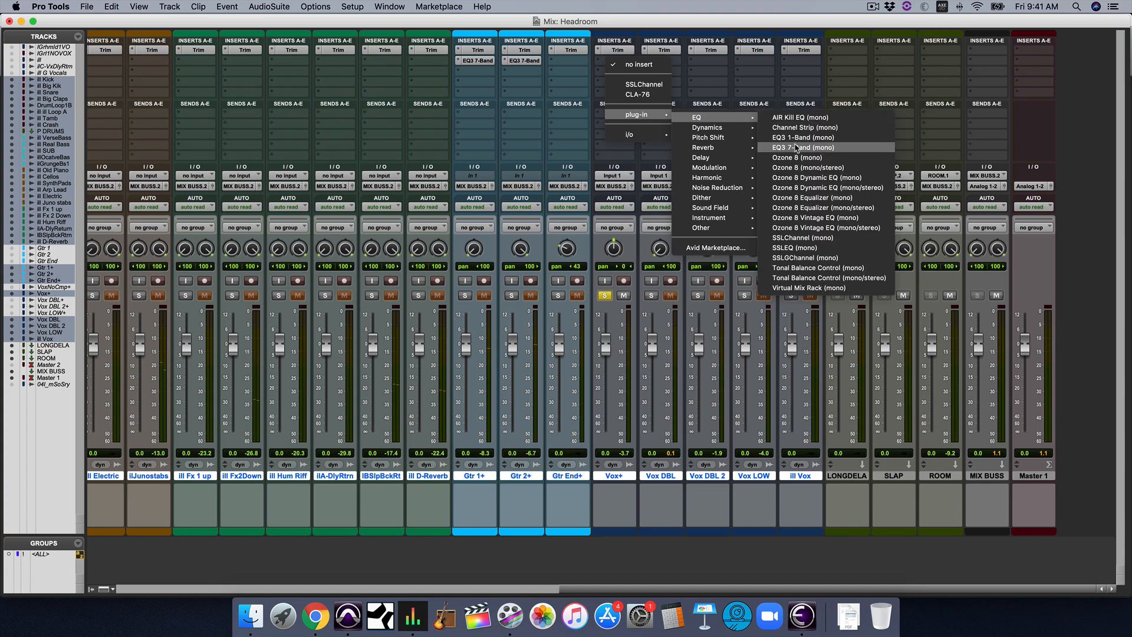
Step: Insert EQ3 7-Band (mono) on Vox+ with its editor open at defaults
click(801, 148)
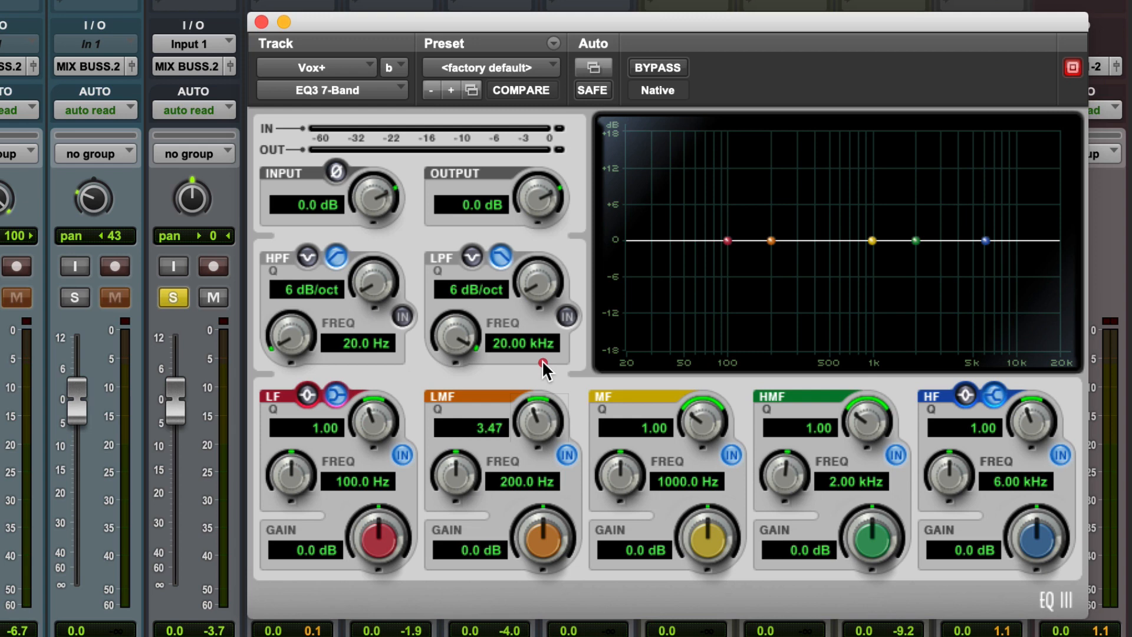
click(521, 89)
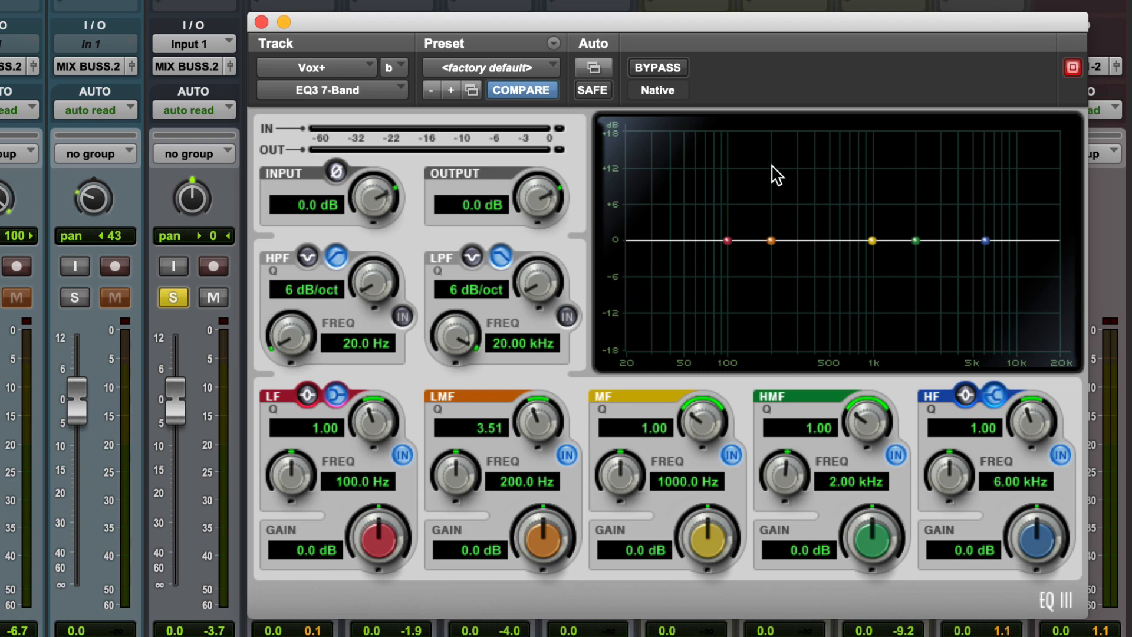
mouse_move(803, 168)
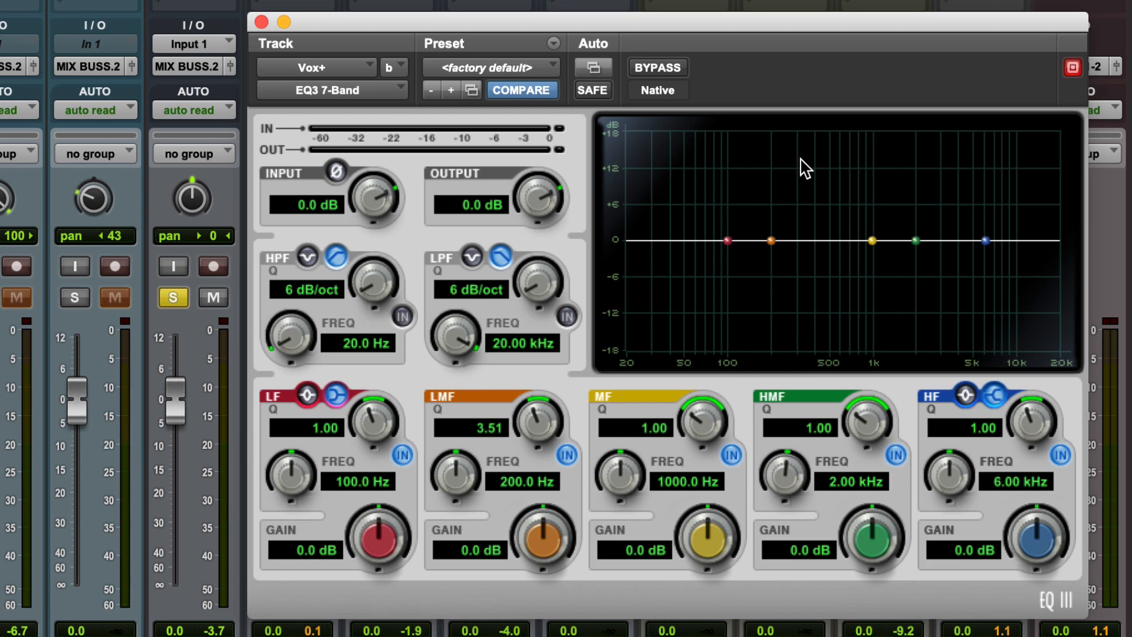
mouse_move(764, 232)
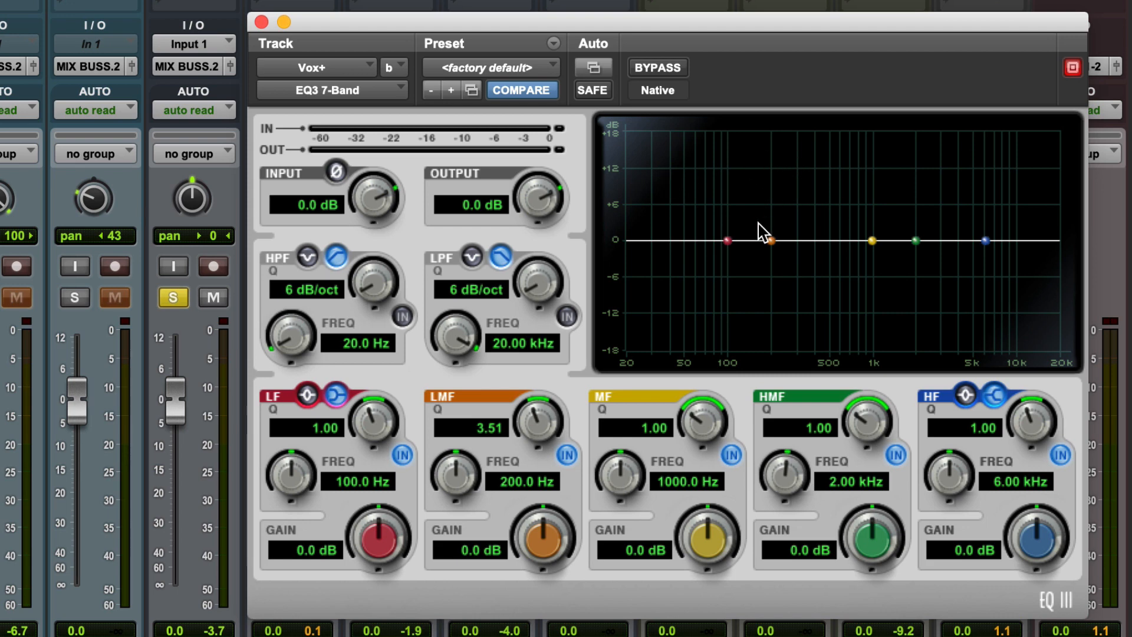
mouse_move(754, 281)
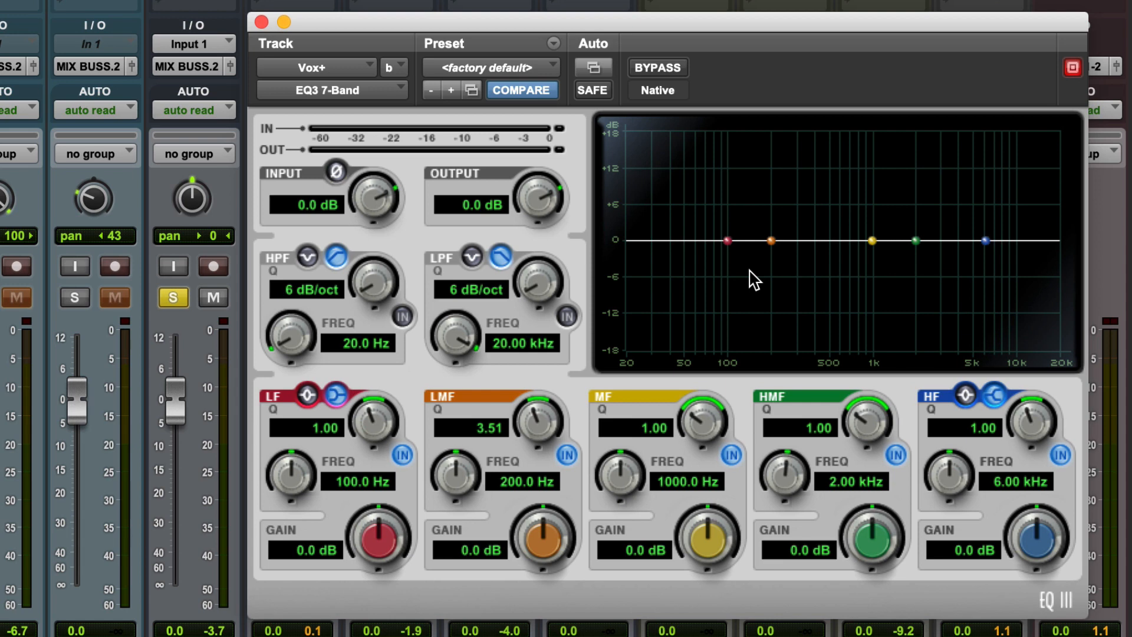
mouse_move(773, 250)
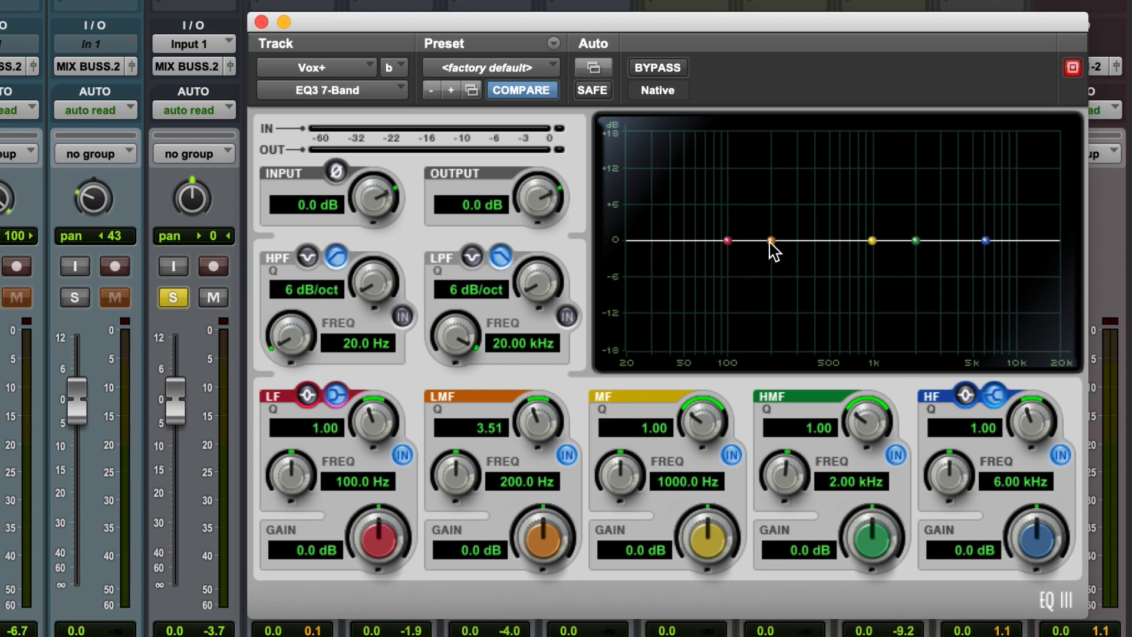
Step: Boost the LMF band about +15.9 dB and sweep it to settle near 393 Hz
drag(770, 240, 764, 180)
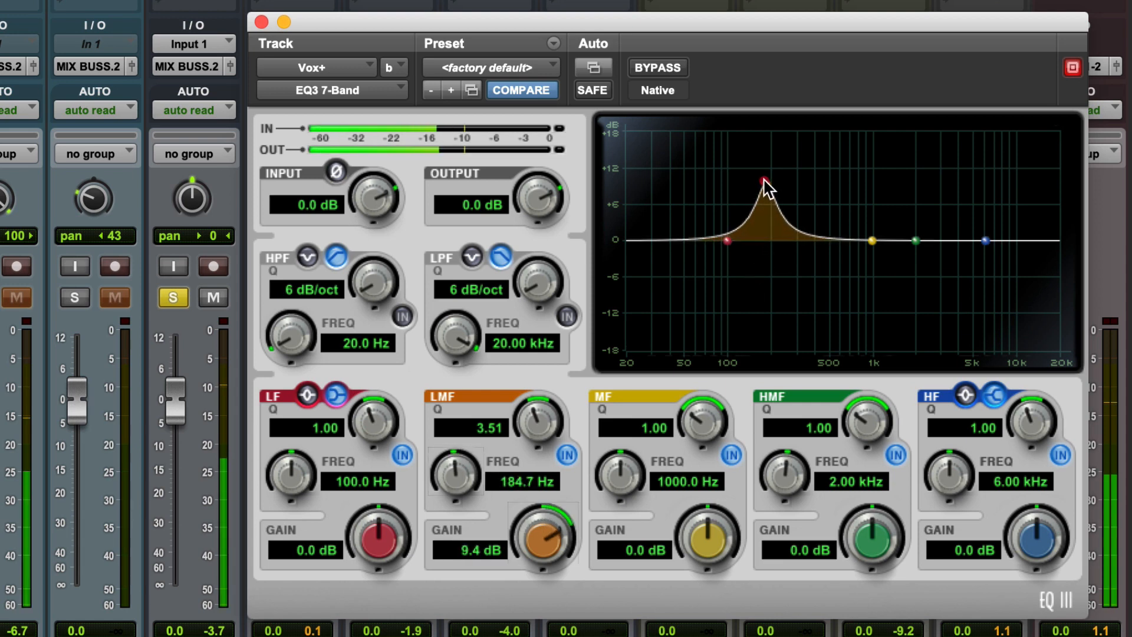
drag(762, 183, 764, 160)
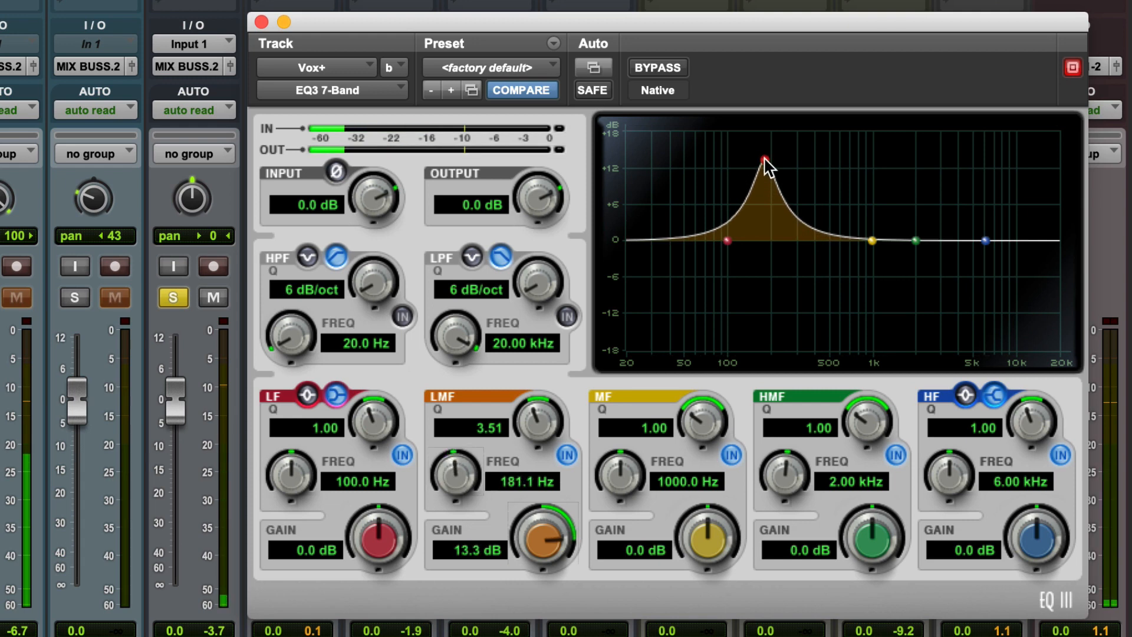
drag(761, 160, 794, 154)
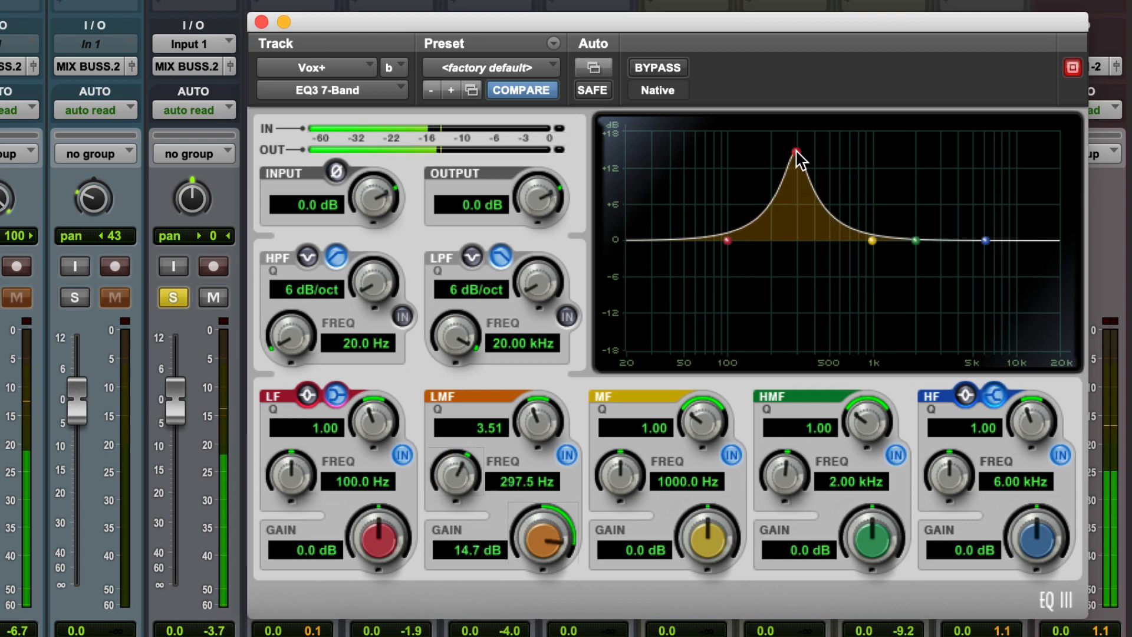
drag(793, 152, 814, 152)
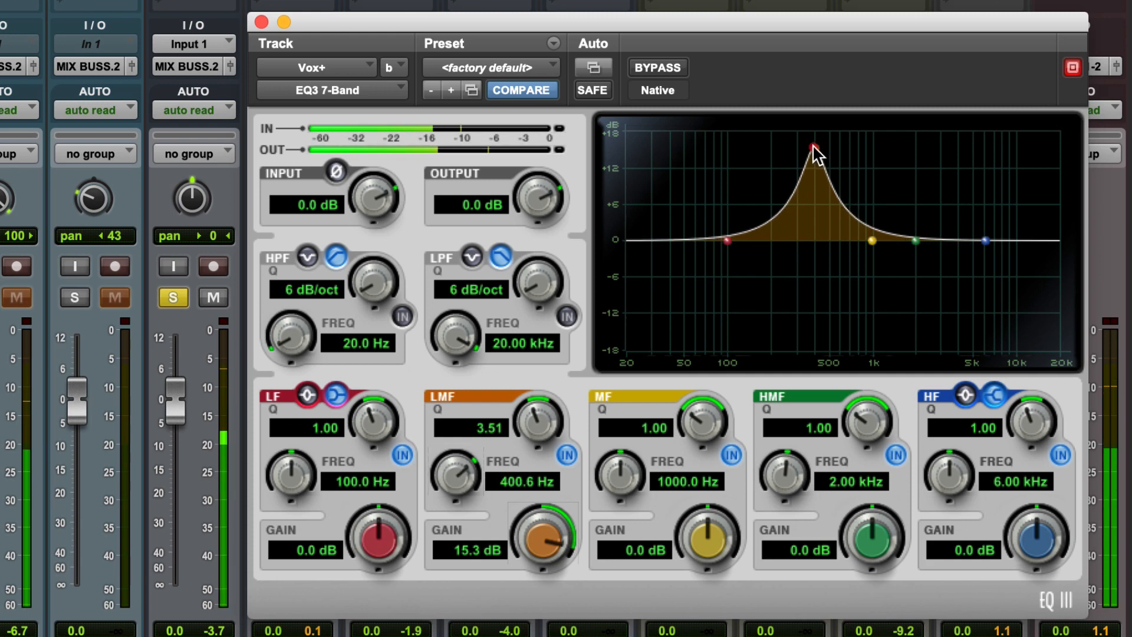
drag(814, 149, 799, 151)
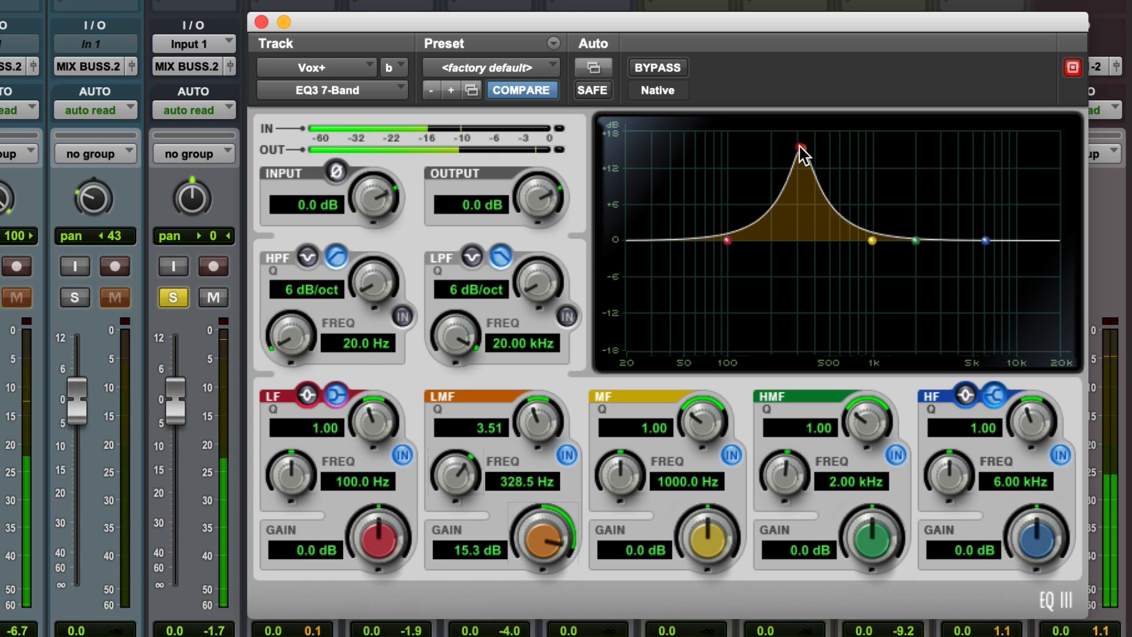
drag(798, 149, 810, 149)
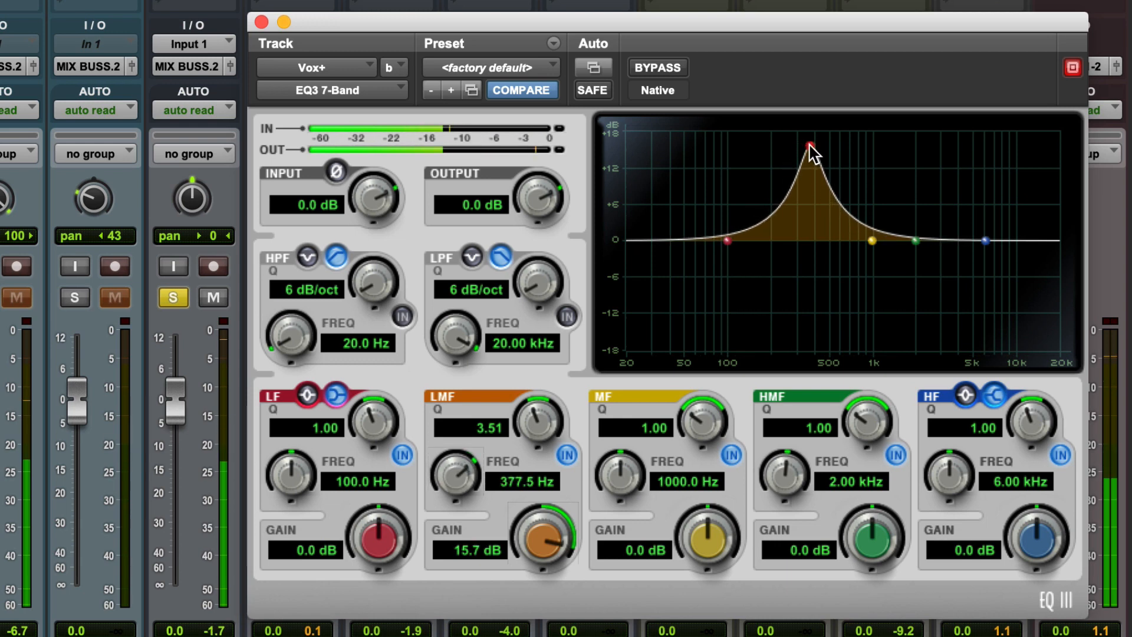
drag(808, 148, 809, 152)
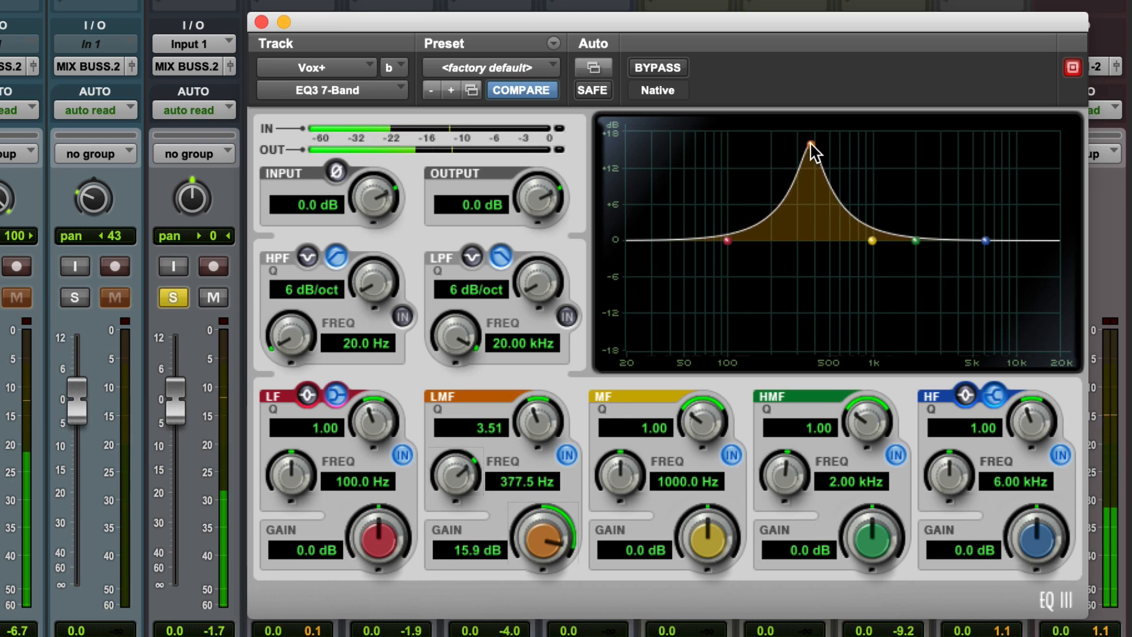
drag(809, 144, 813, 146)
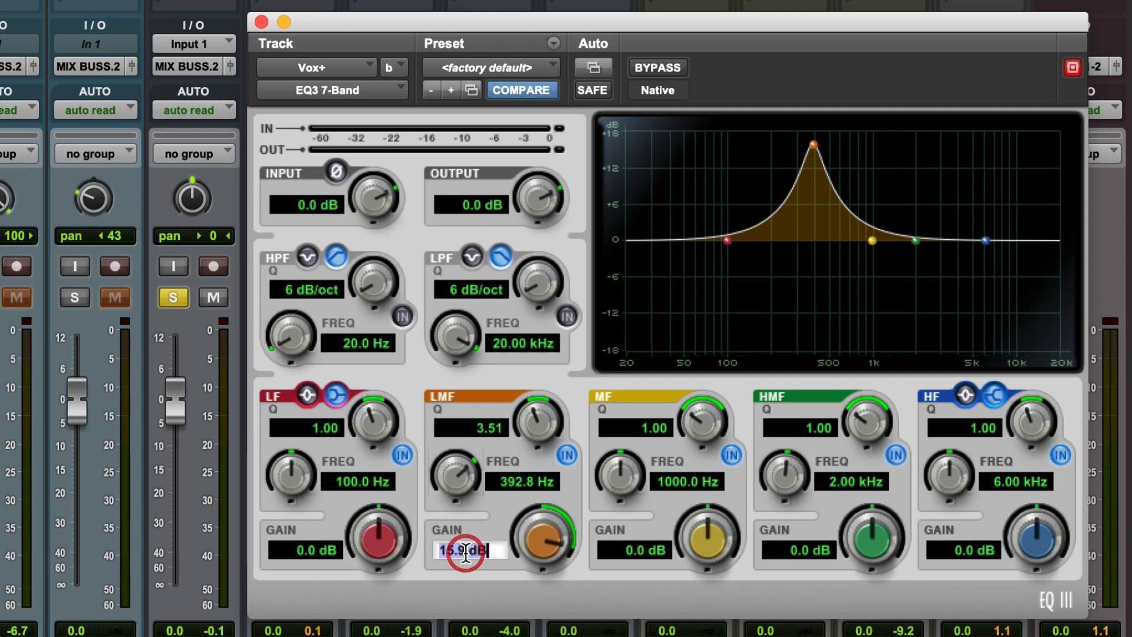
Step: Set the LMF gain to -3 dB at 393 Hz and compare with Bypass
text(-3)
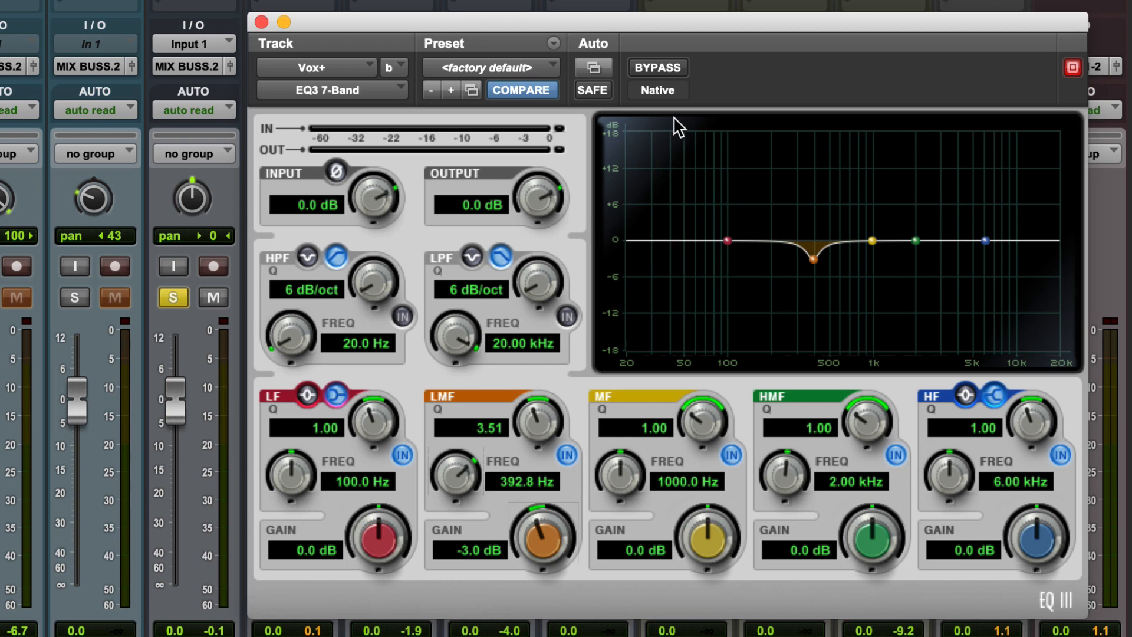
mouse_move(715, 94)
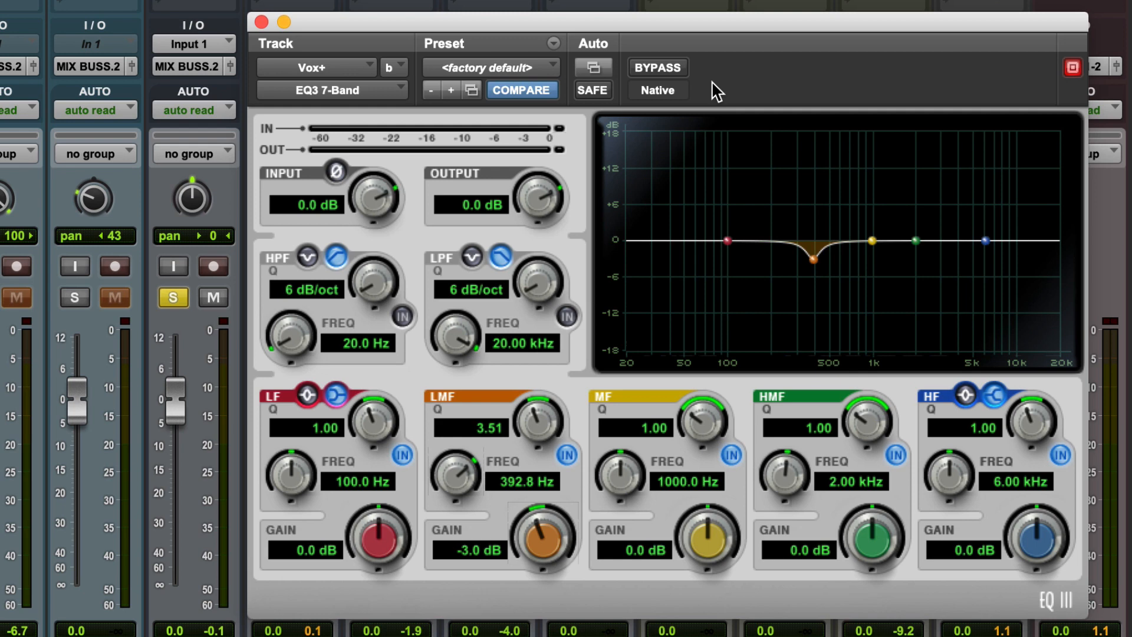
mouse_move(670, 81)
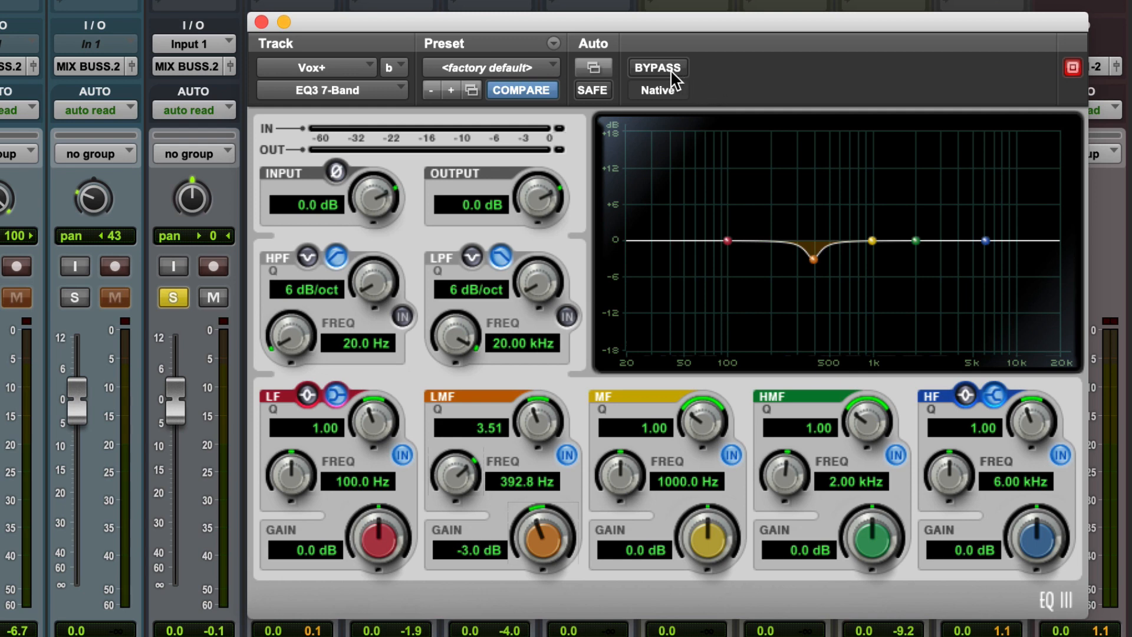
mouse_move(657, 66)
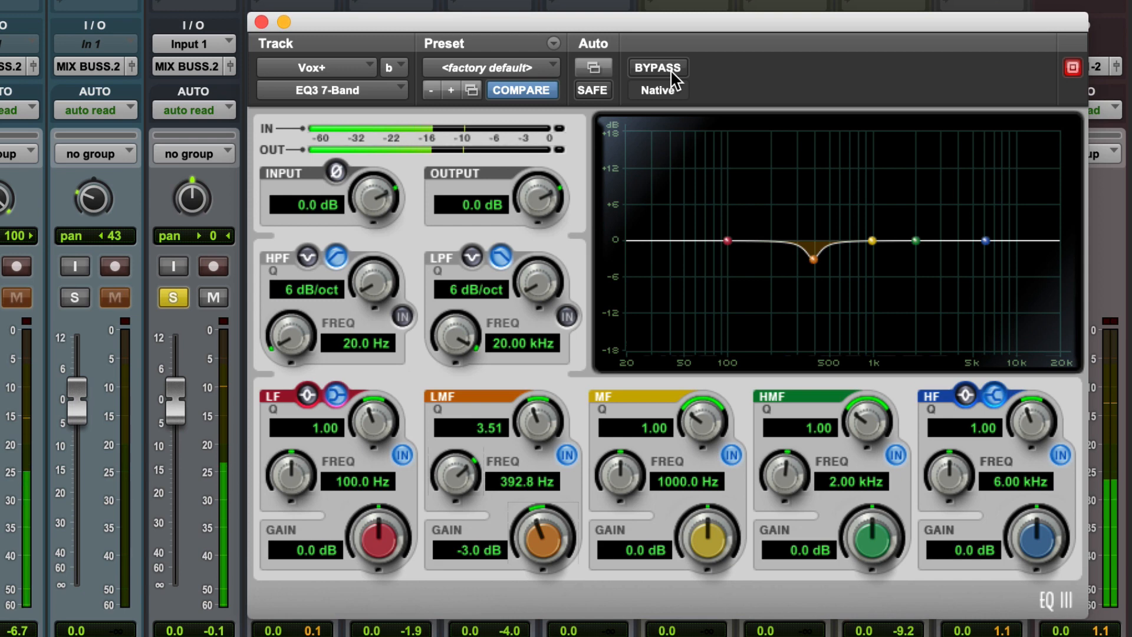
click(657, 67)
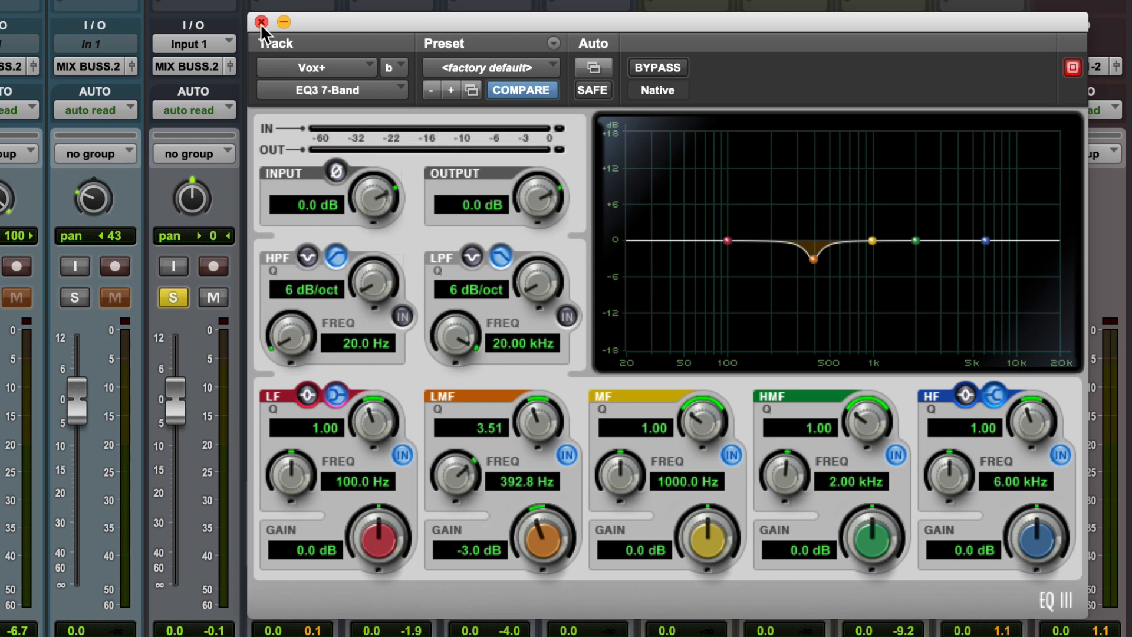
Step: Close the vocal EQ, solo VerseBass and add an EQ3 7-Band to it
click(260, 22)
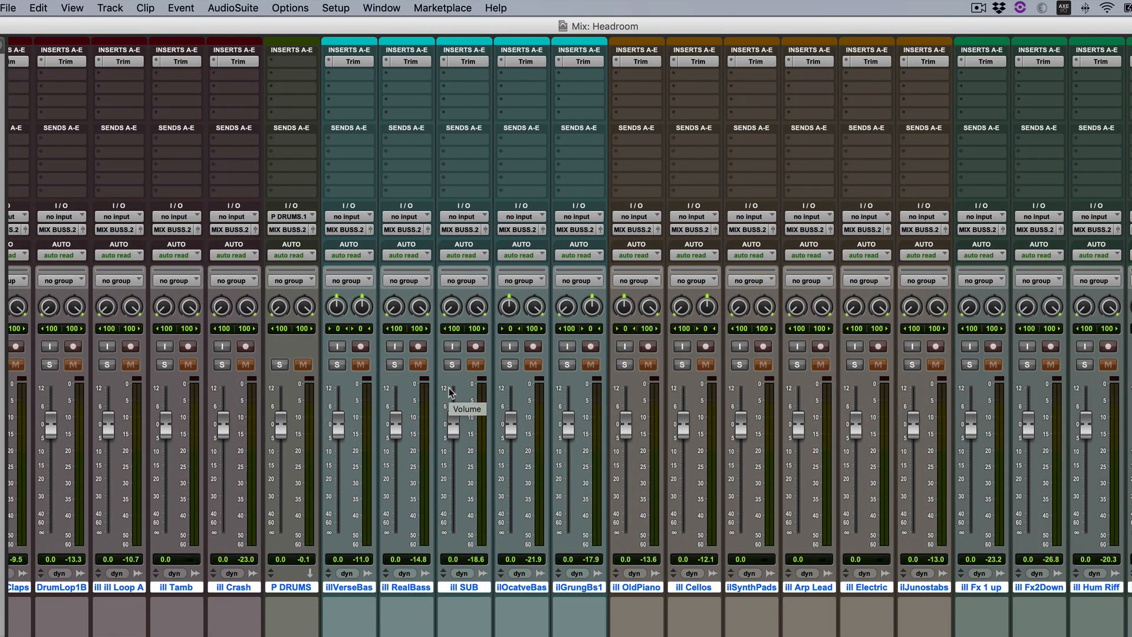
mouse_move(412, 400)
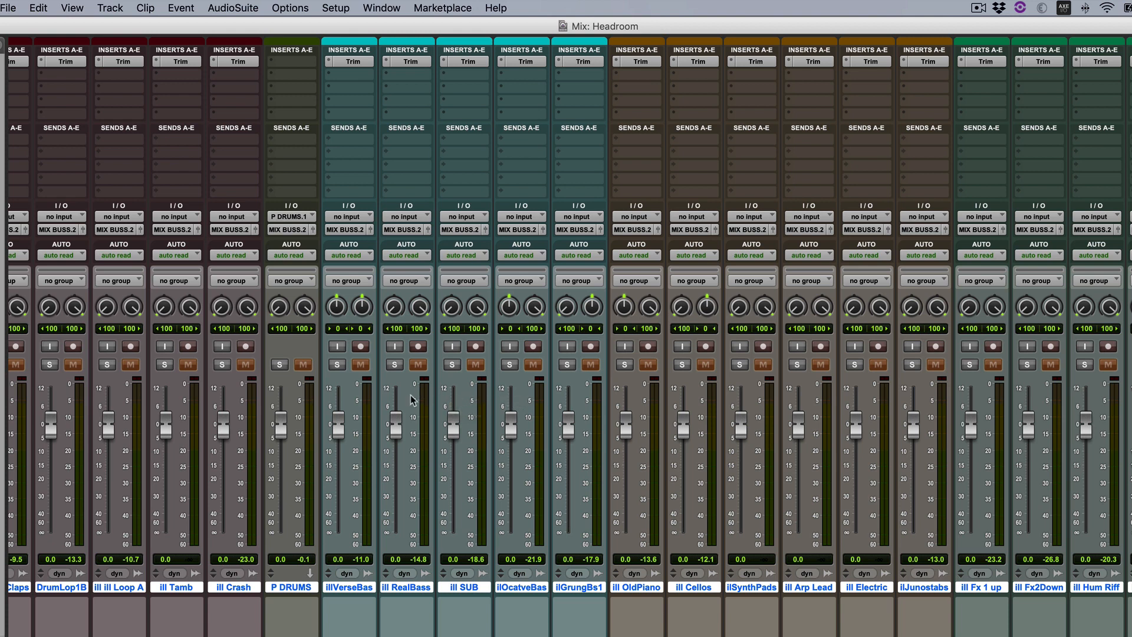
click(337, 365)
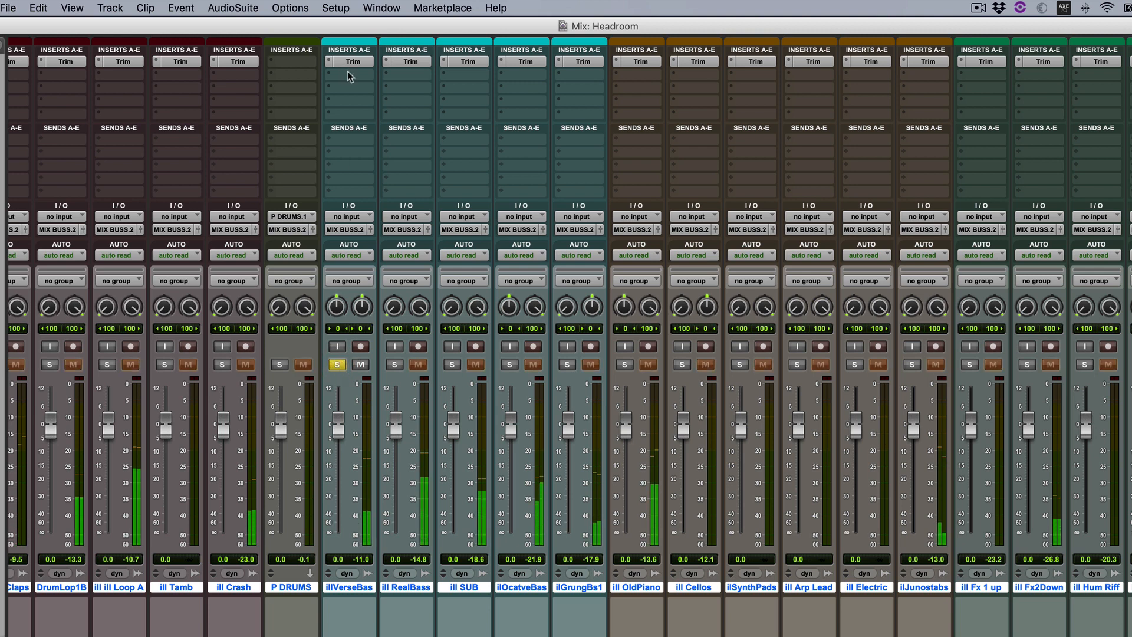
click(349, 61)
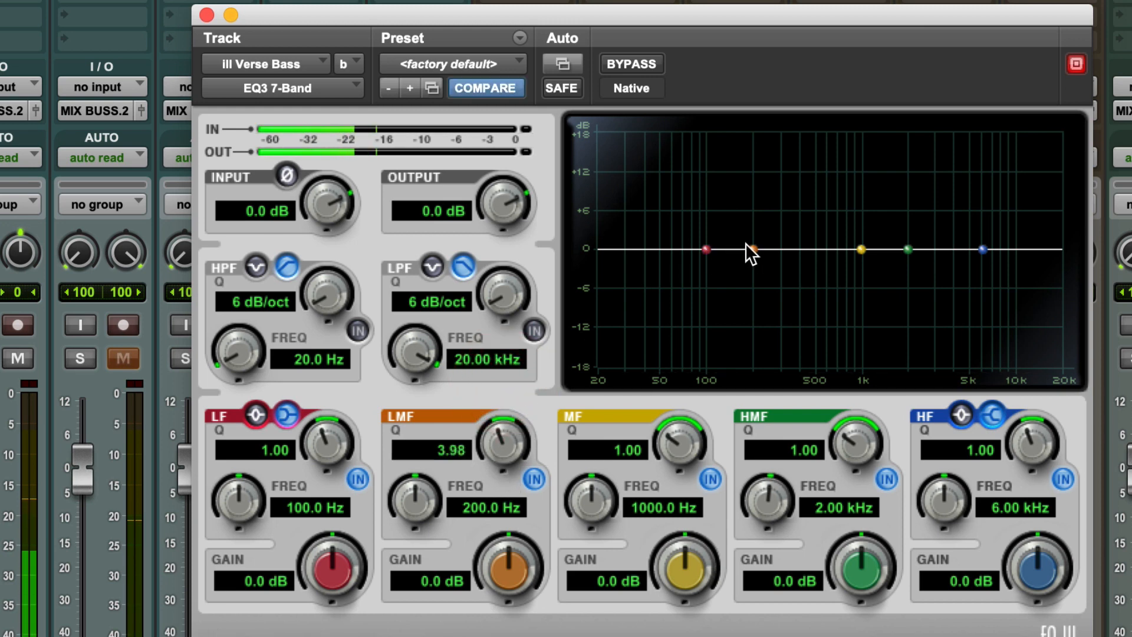
Step: Boost the bass LMF band about +12.7 dB and sweep it up toward 490 Hz, settling near 244 Hz
drag(704, 249, 767, 178)
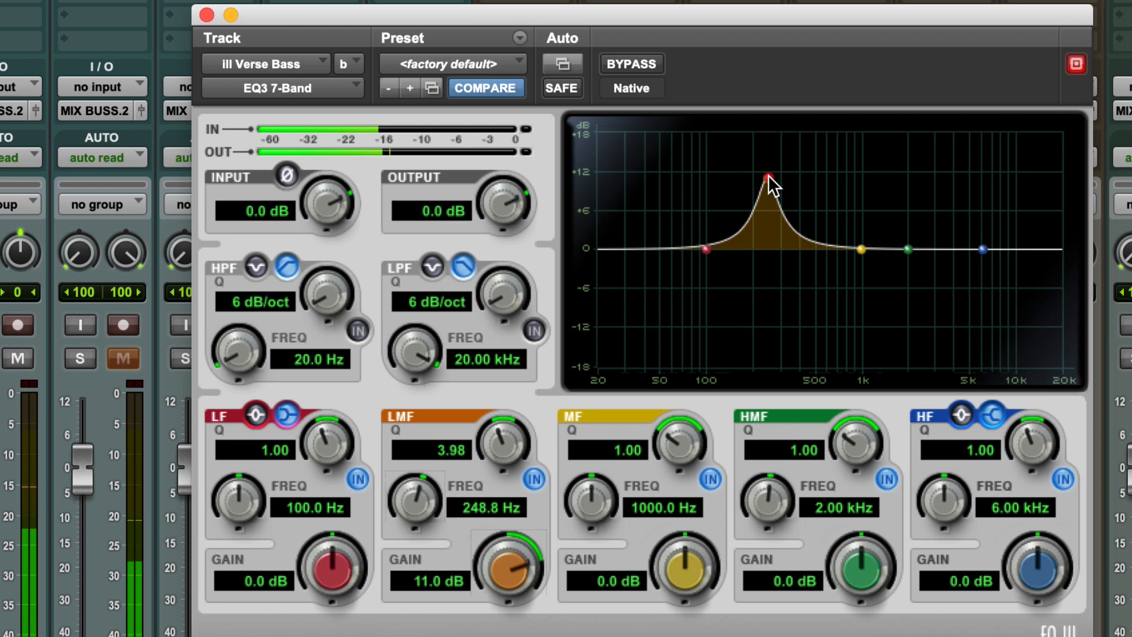
drag(766, 175, 803, 167)
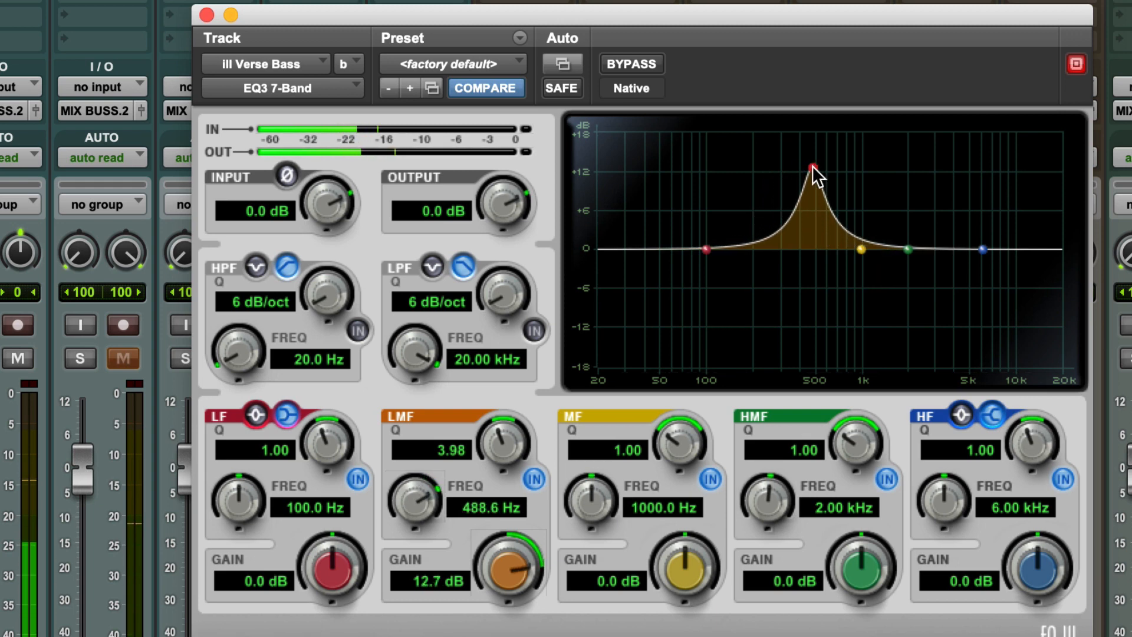
drag(811, 167, 767, 168)
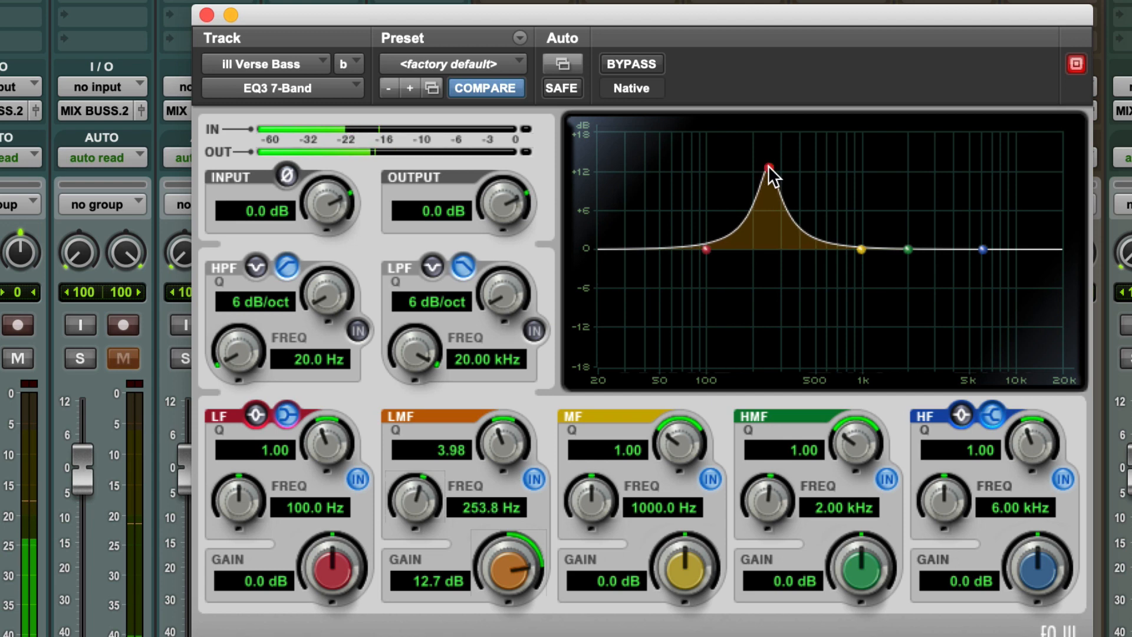
drag(768, 167, 765, 170)
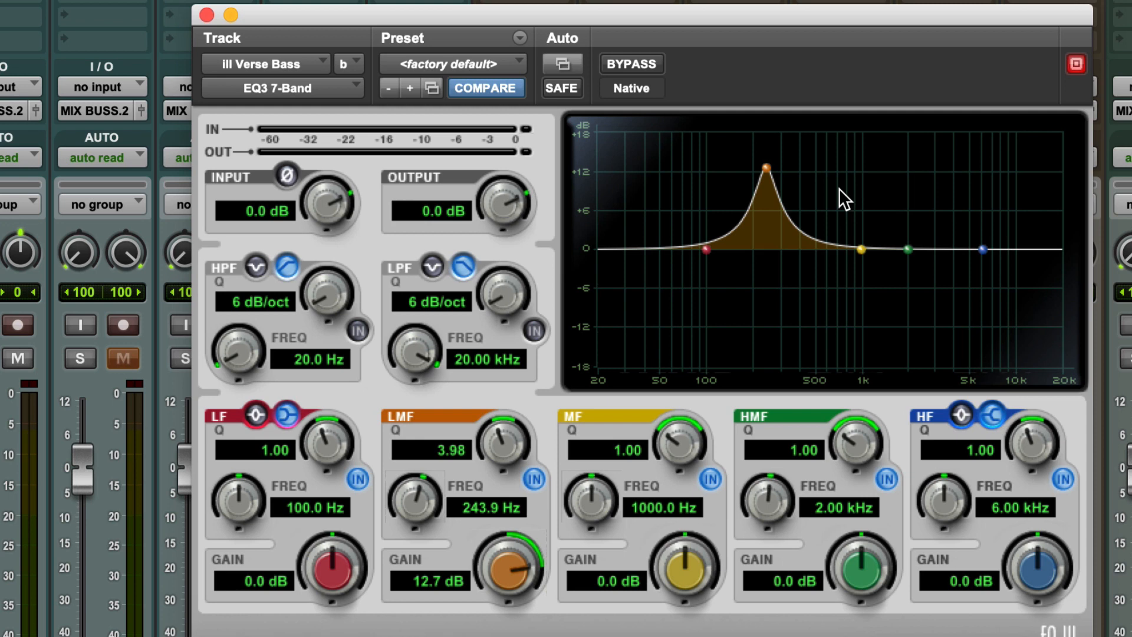
mouse_move(835, 227)
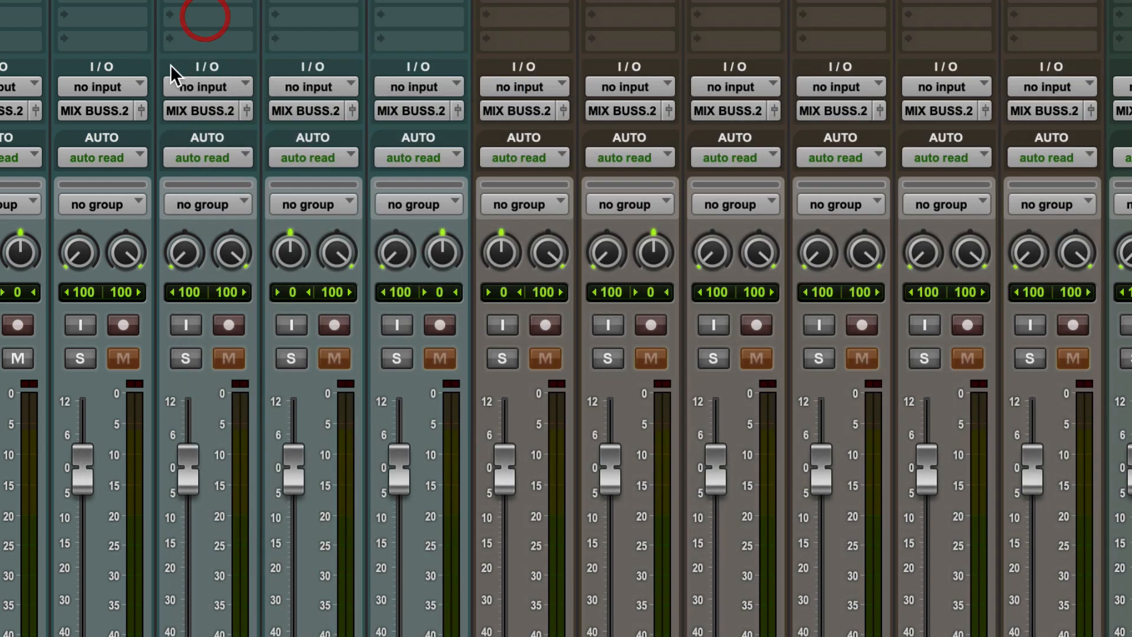
Step: Bypass and re-enable the EQ3 7-Band to compare the -3 dB cut at 243.9 Hz, then close the bass EQ window
click(205, 21)
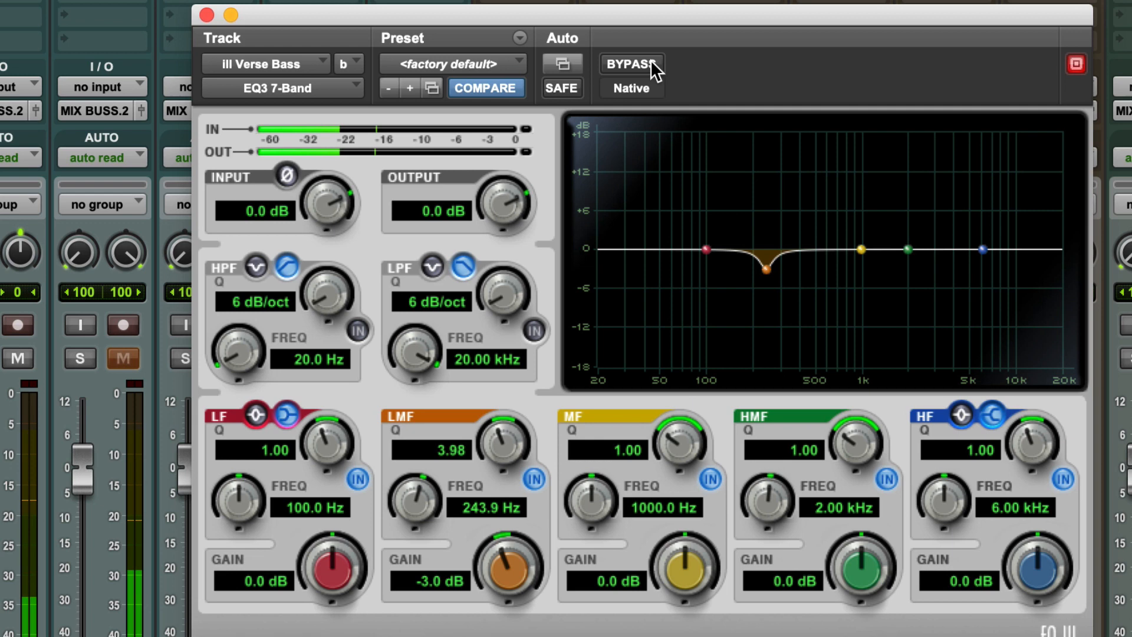
click(630, 63)
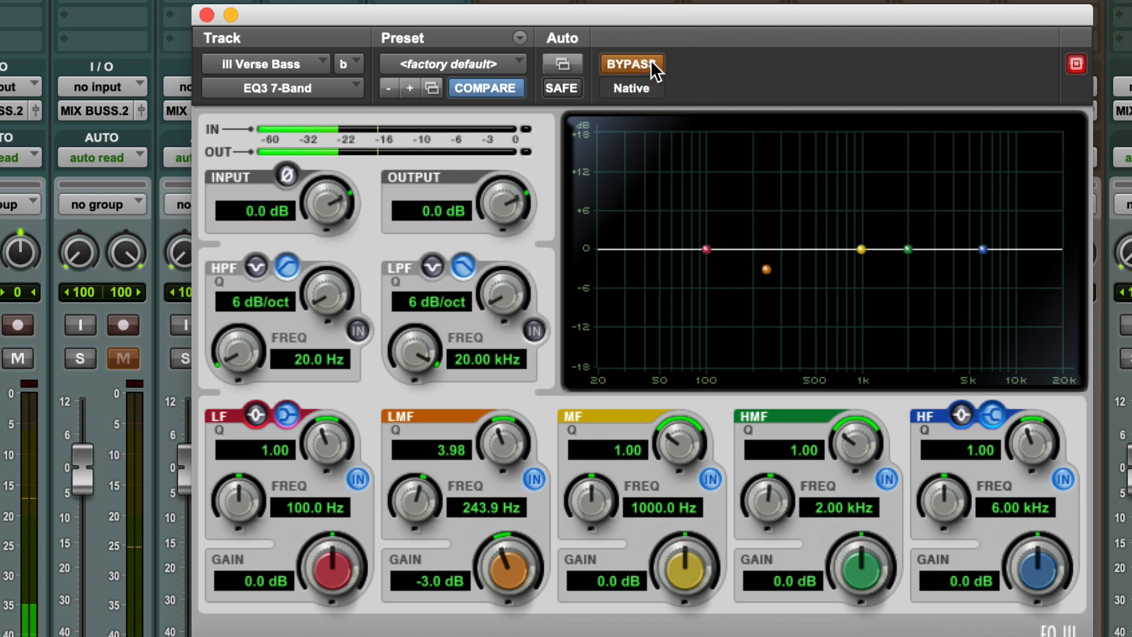
click(630, 63)
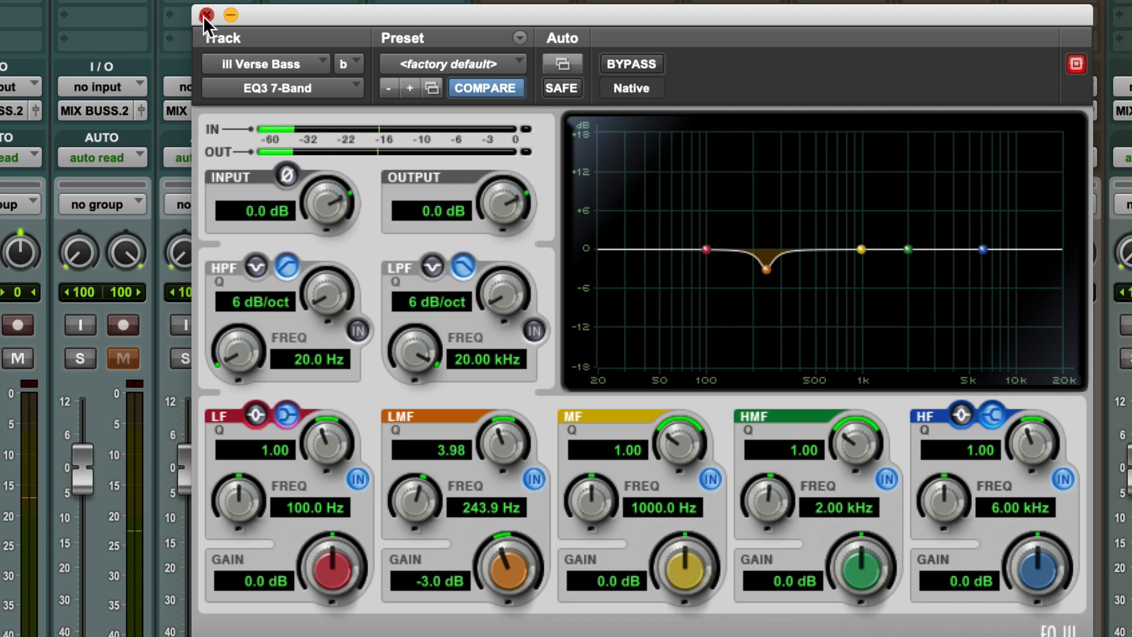
click(207, 14)
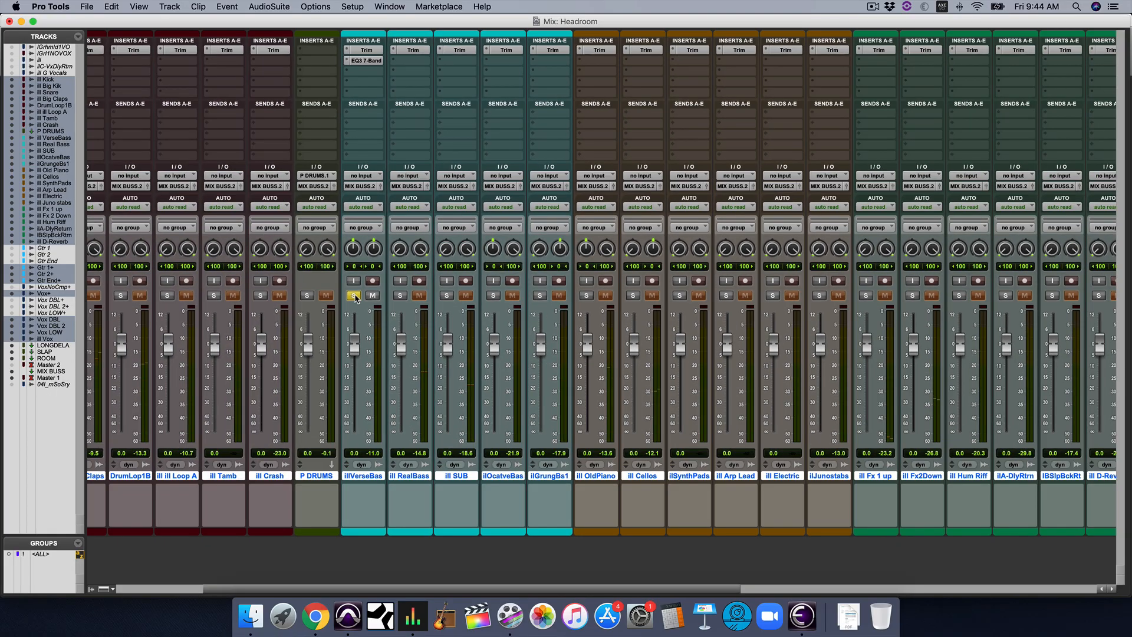
mouse_move(354, 296)
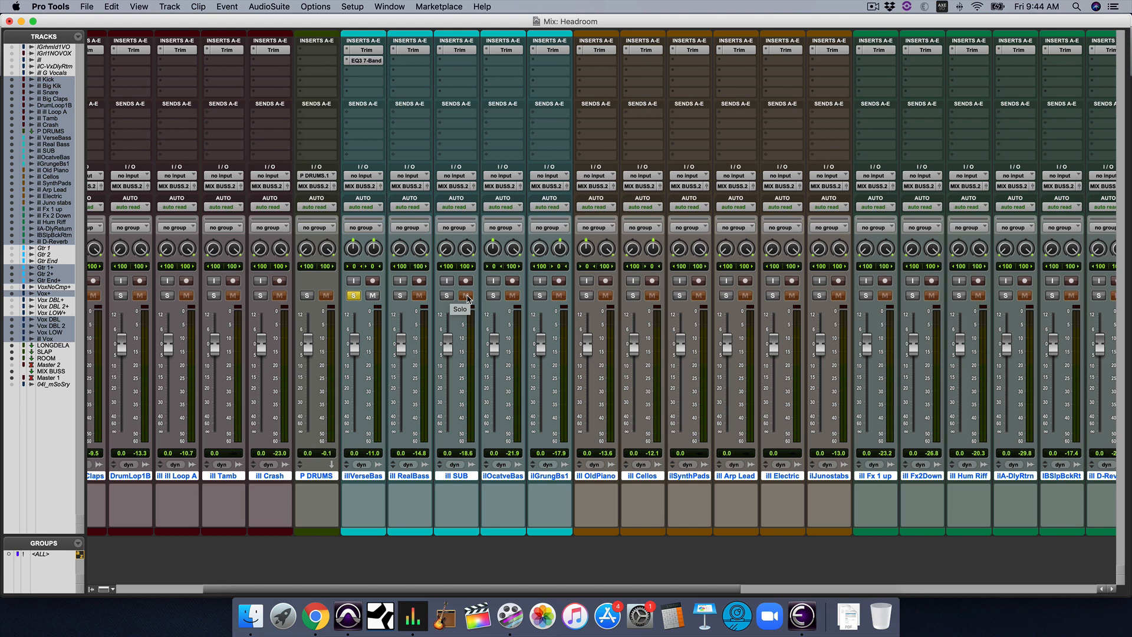
scroll(right, 3)
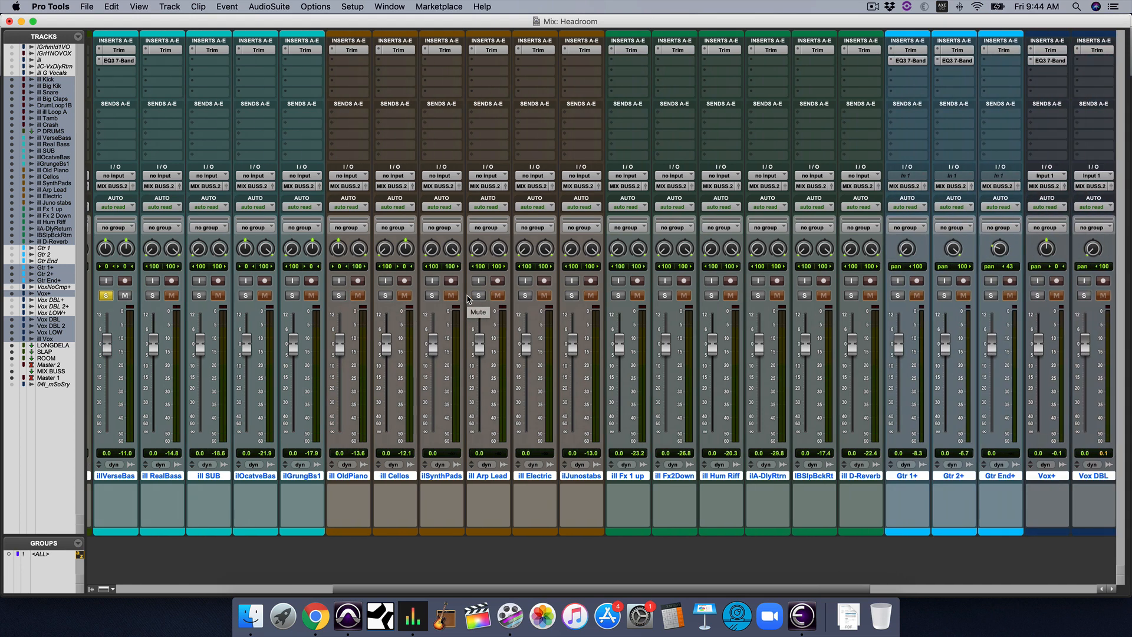
scroll(left, 3)
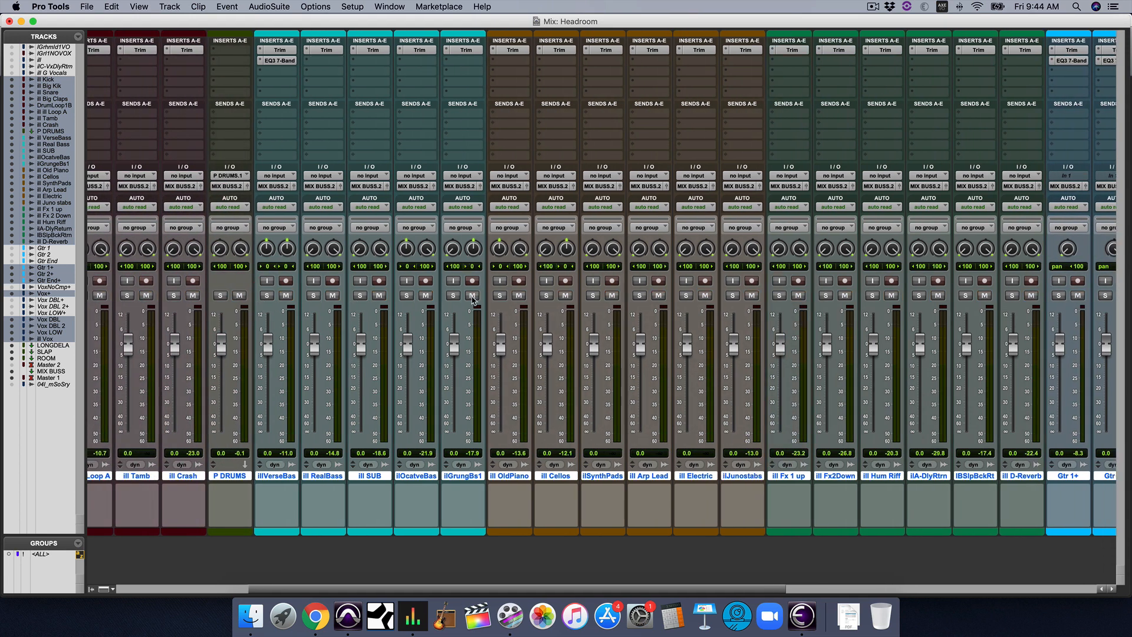
scroll(right, 3)
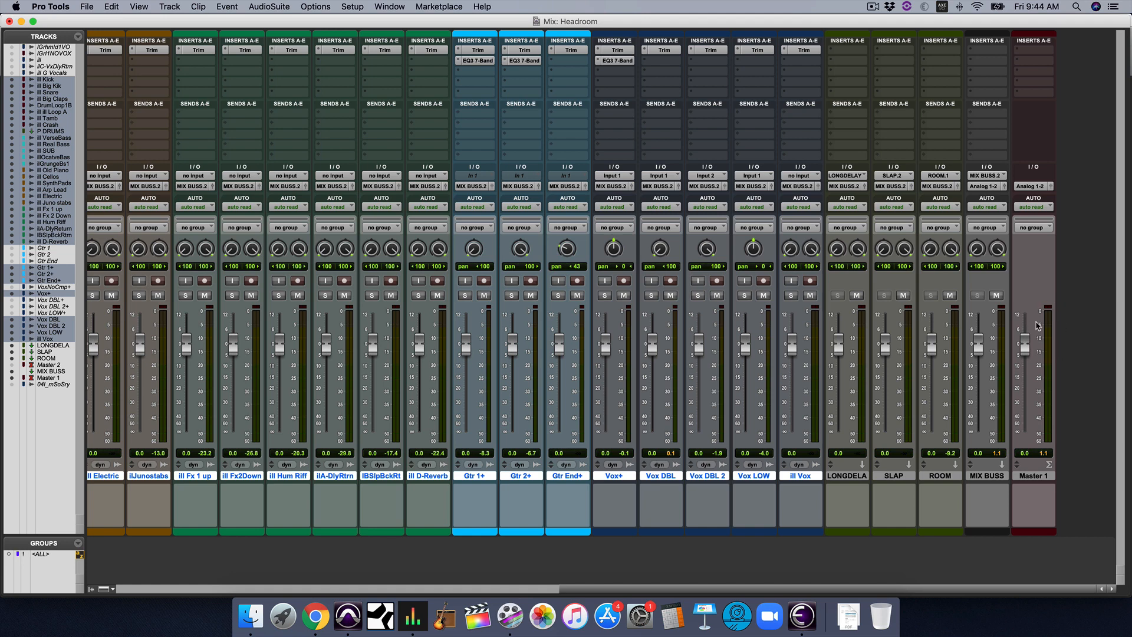
mouse_move(1062, 365)
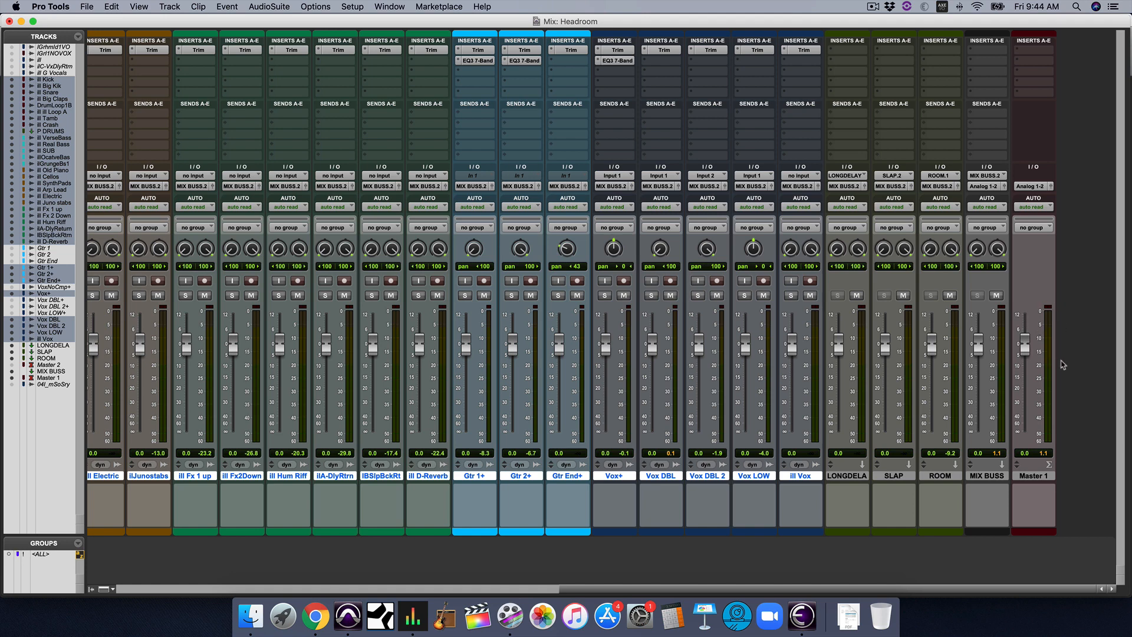
mouse_move(1038, 338)
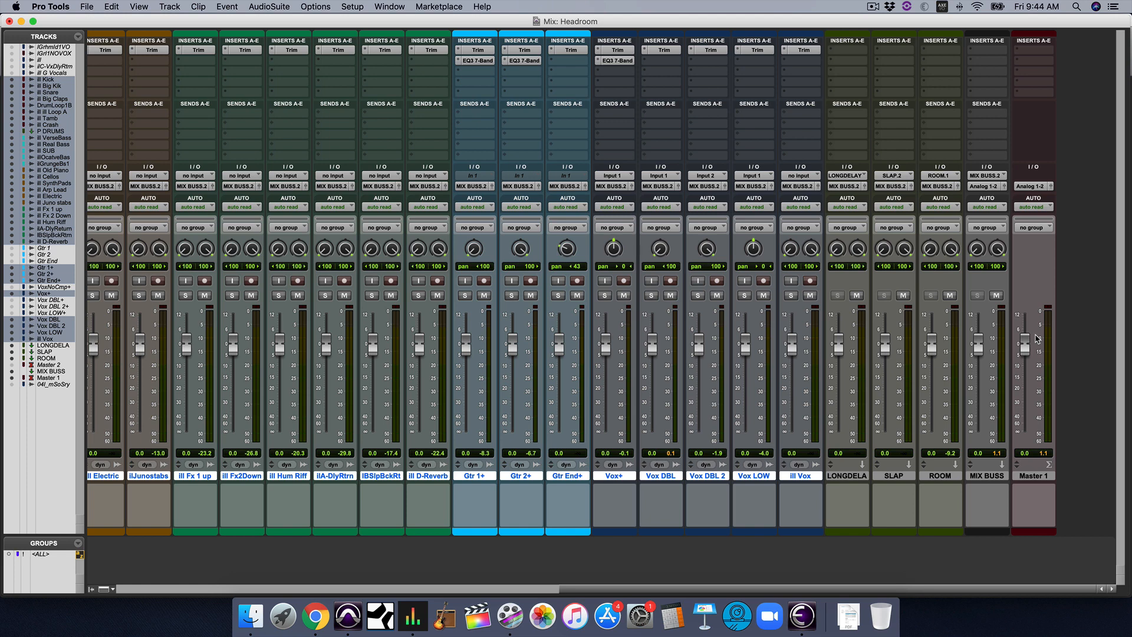
mouse_move(421, 364)
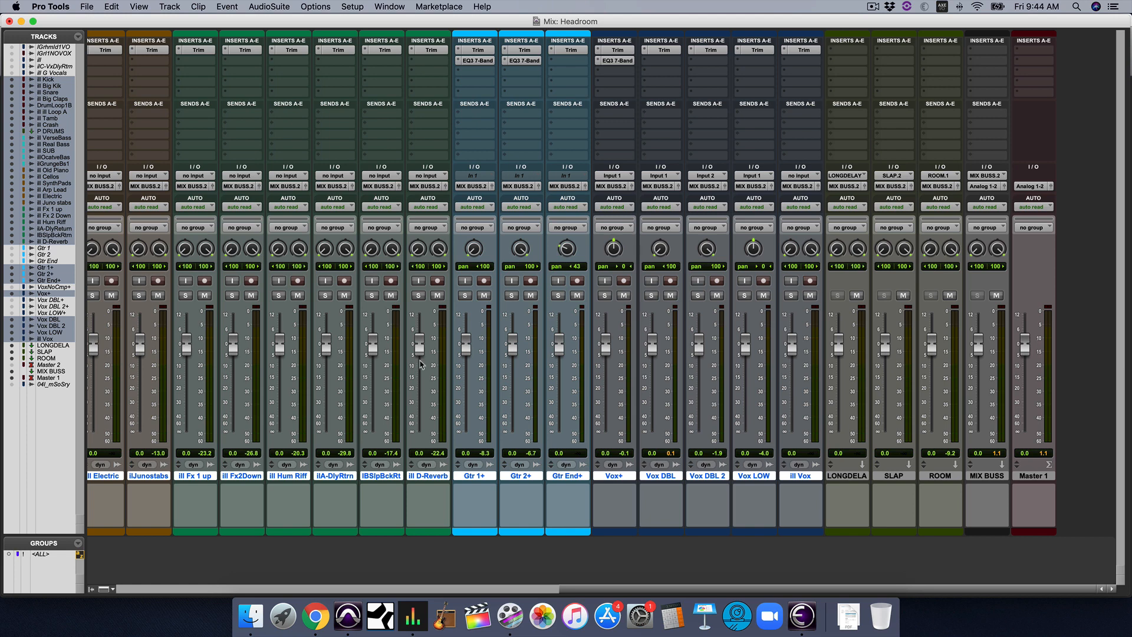
mouse_move(610, 346)
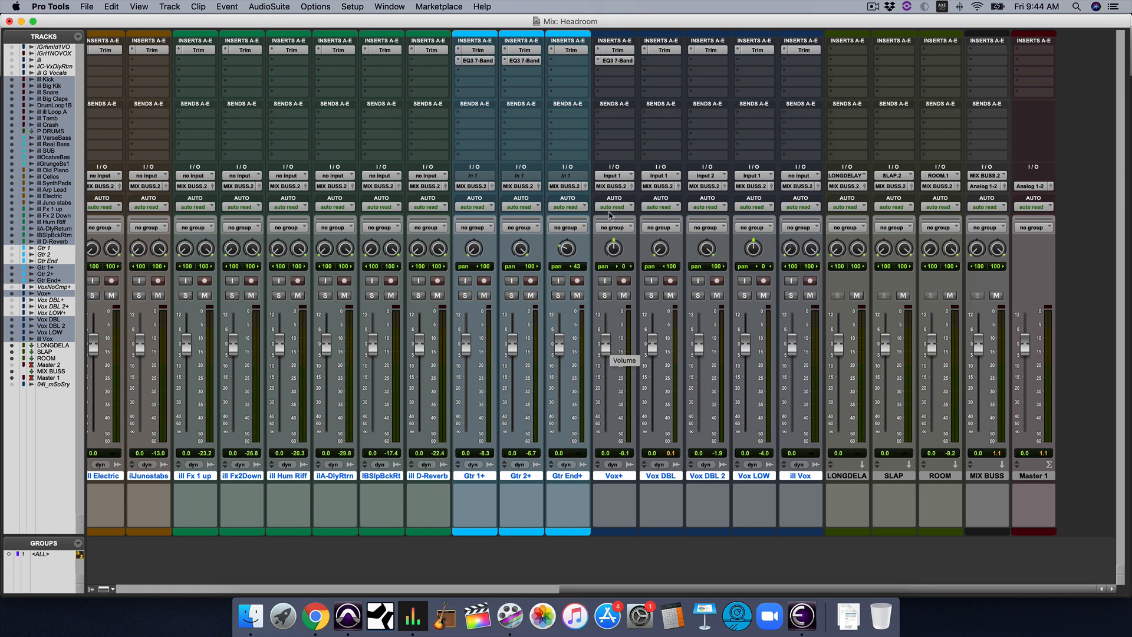
mouse_move(628, 127)
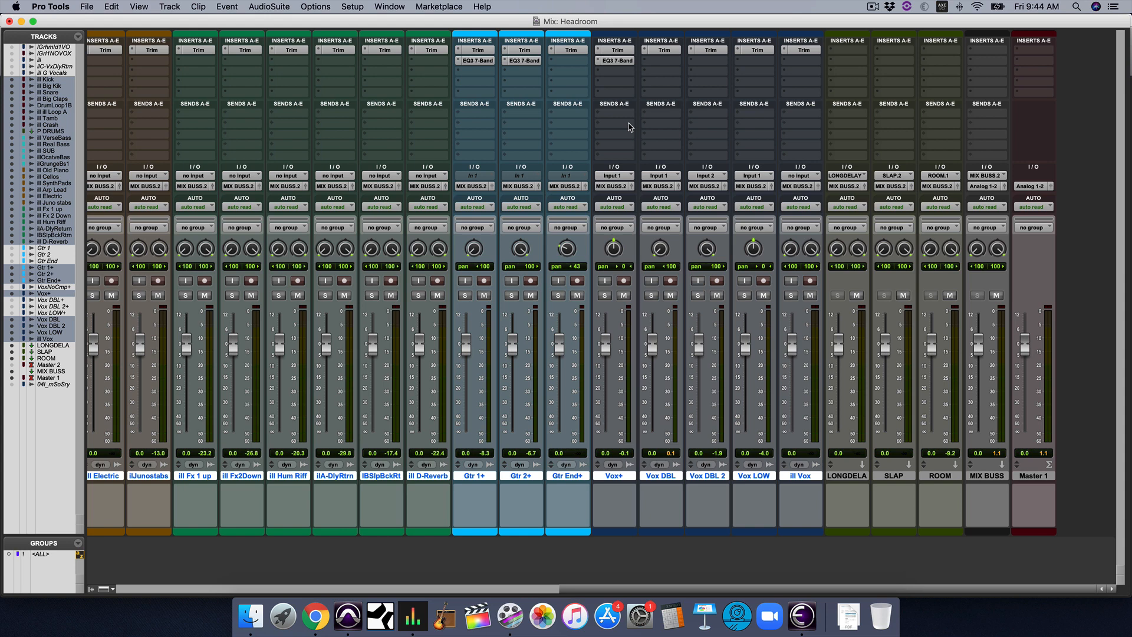
mouse_move(922, 375)
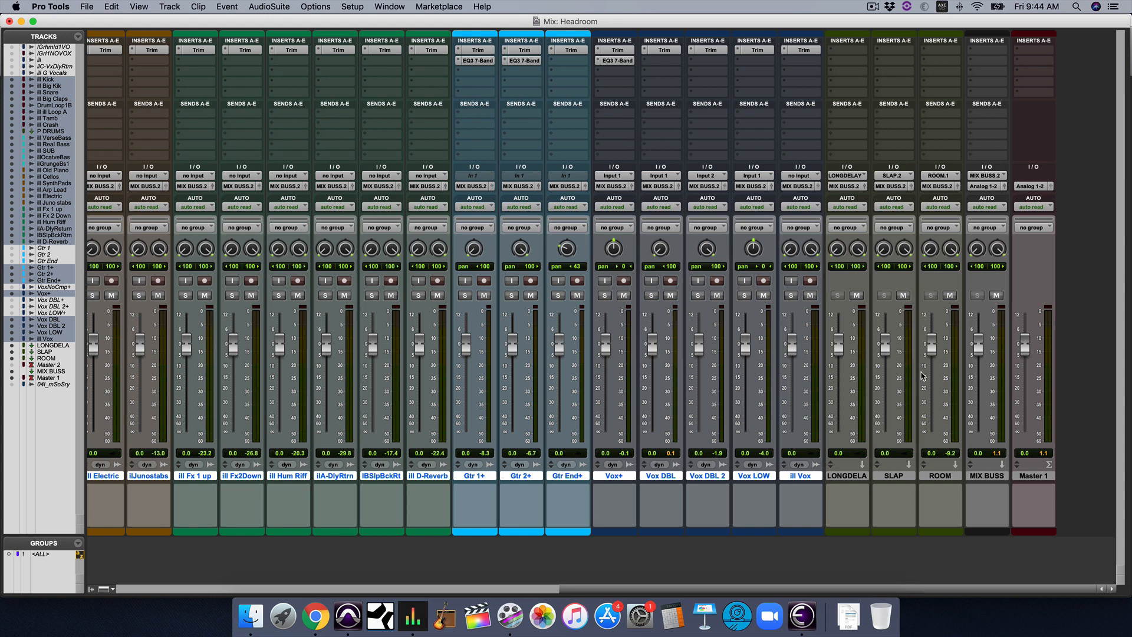
mouse_move(1050, 329)
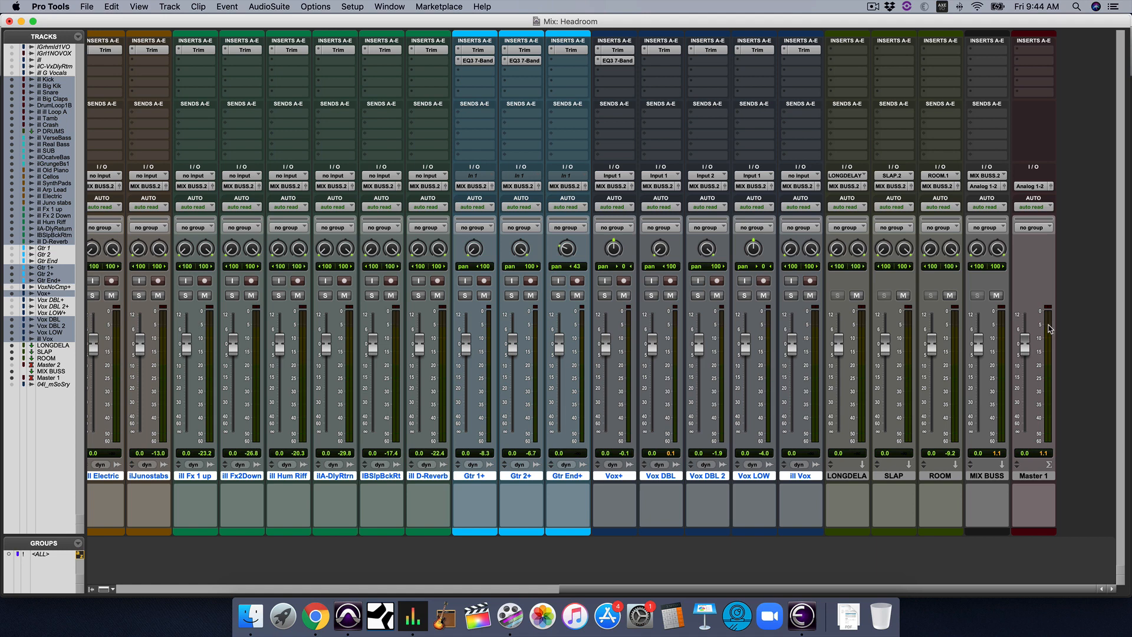
mouse_move(1044, 321)
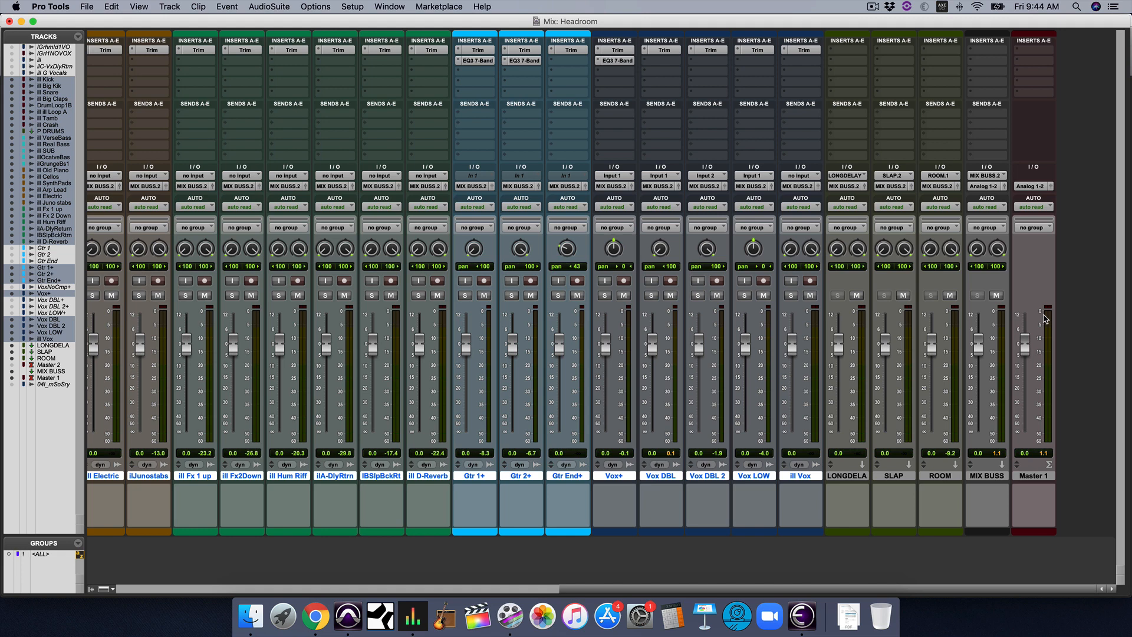
mouse_move(1023, 338)
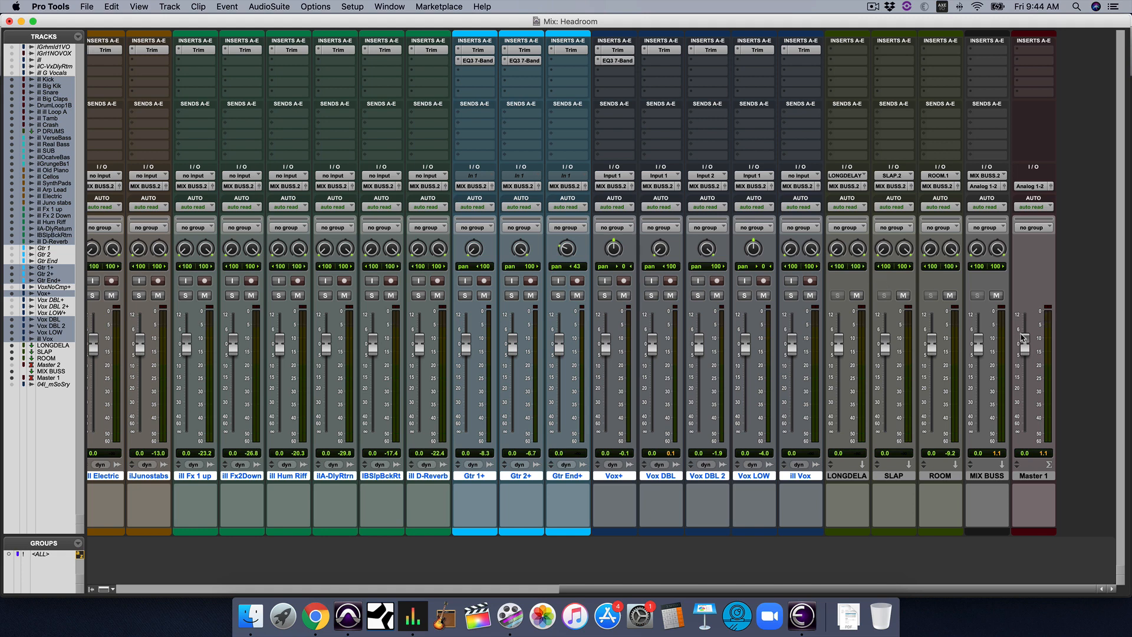
mouse_move(1015, 363)
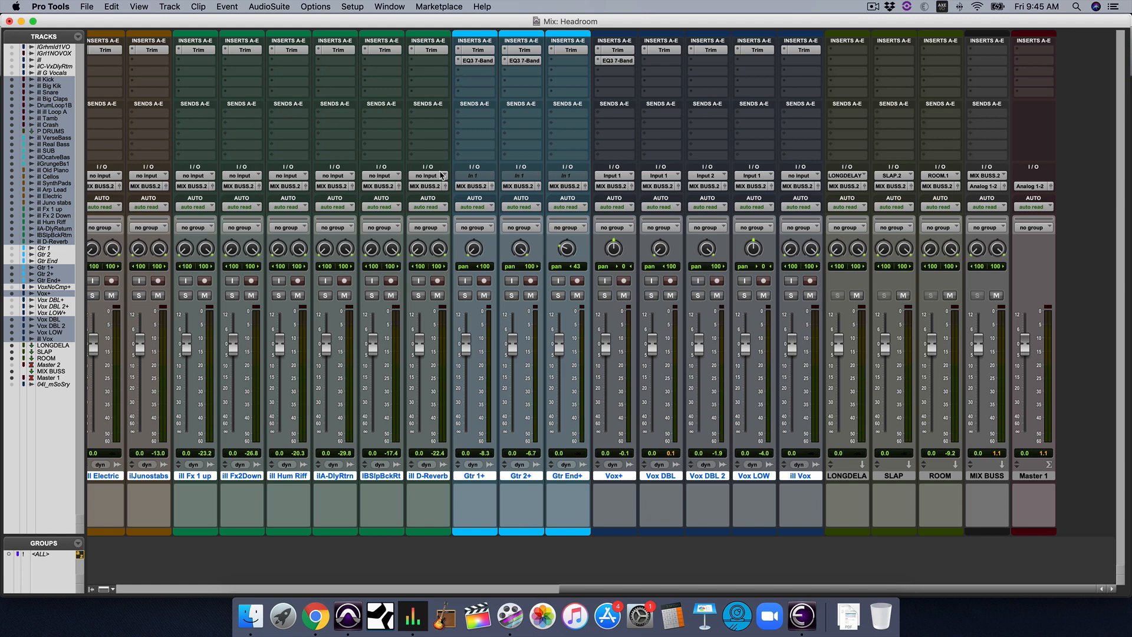
mouse_move(428, 174)
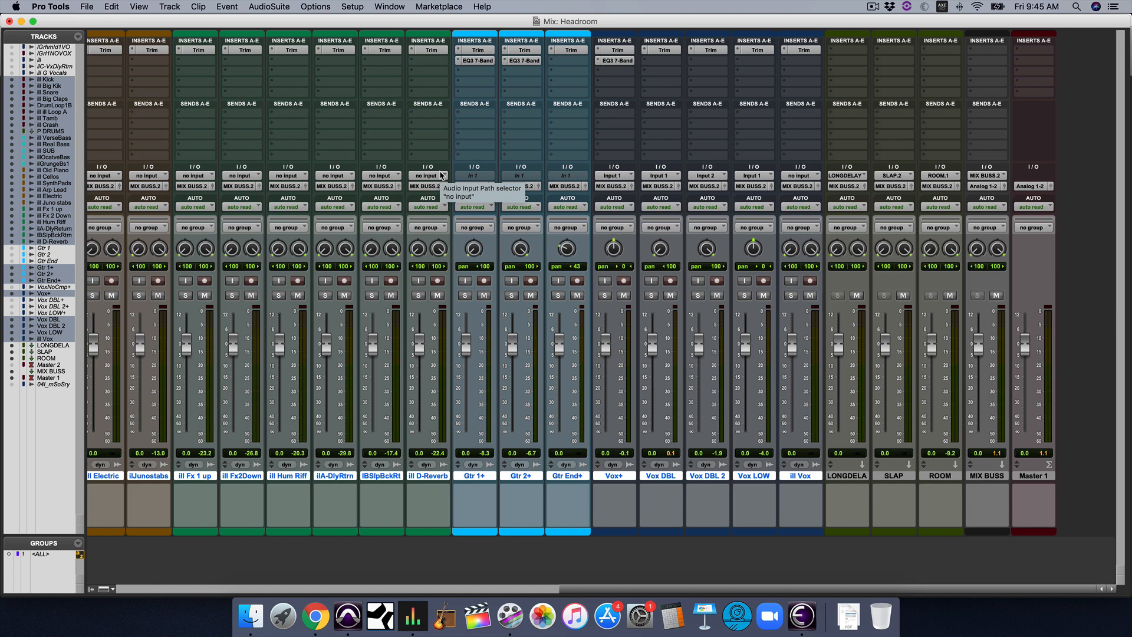
mouse_move(658, 307)
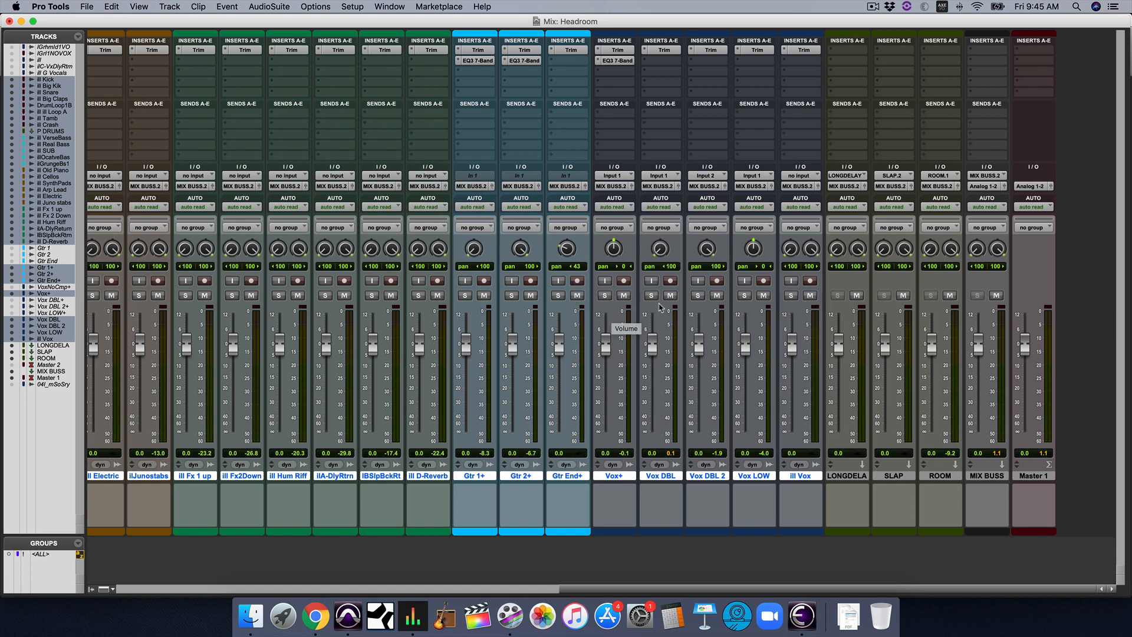
mouse_move(1069, 337)
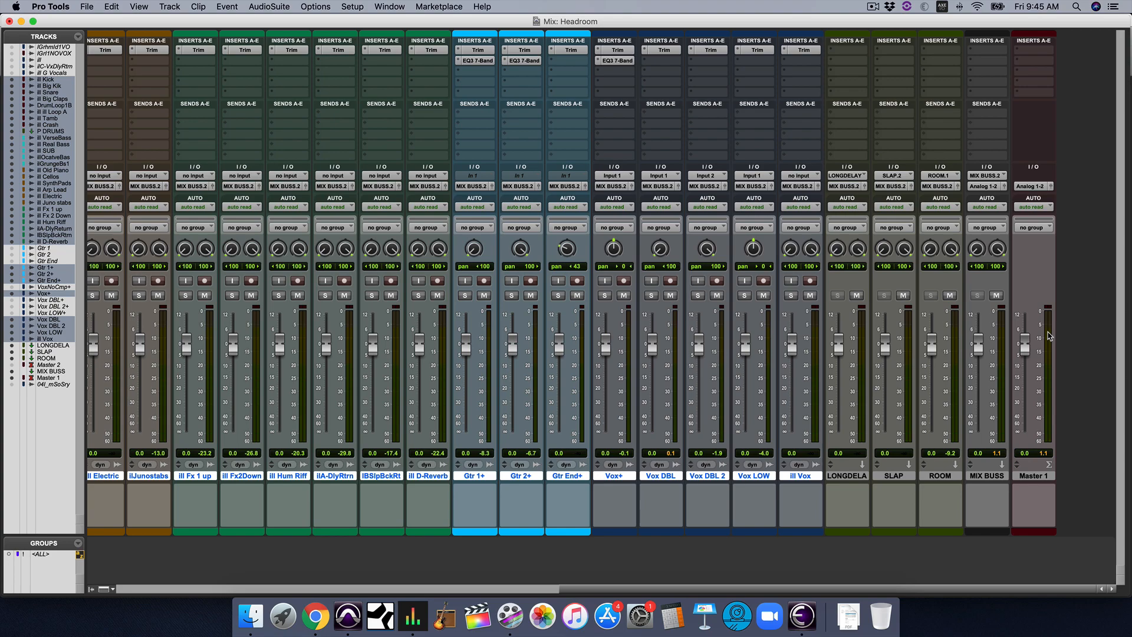
mouse_move(1045, 361)
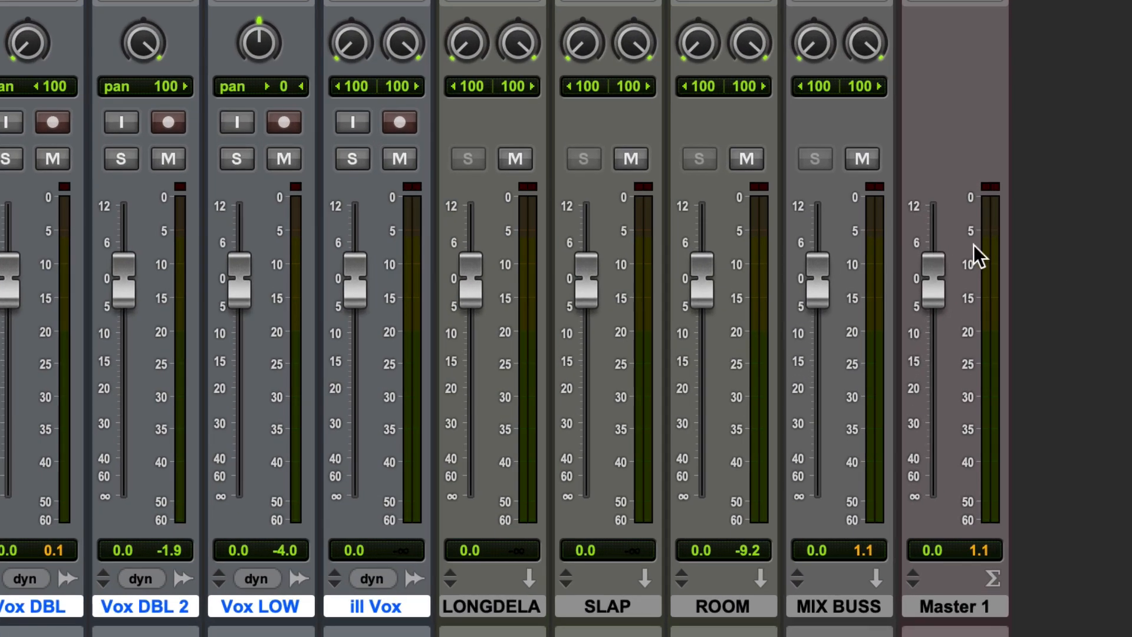
mouse_move(1002, 333)
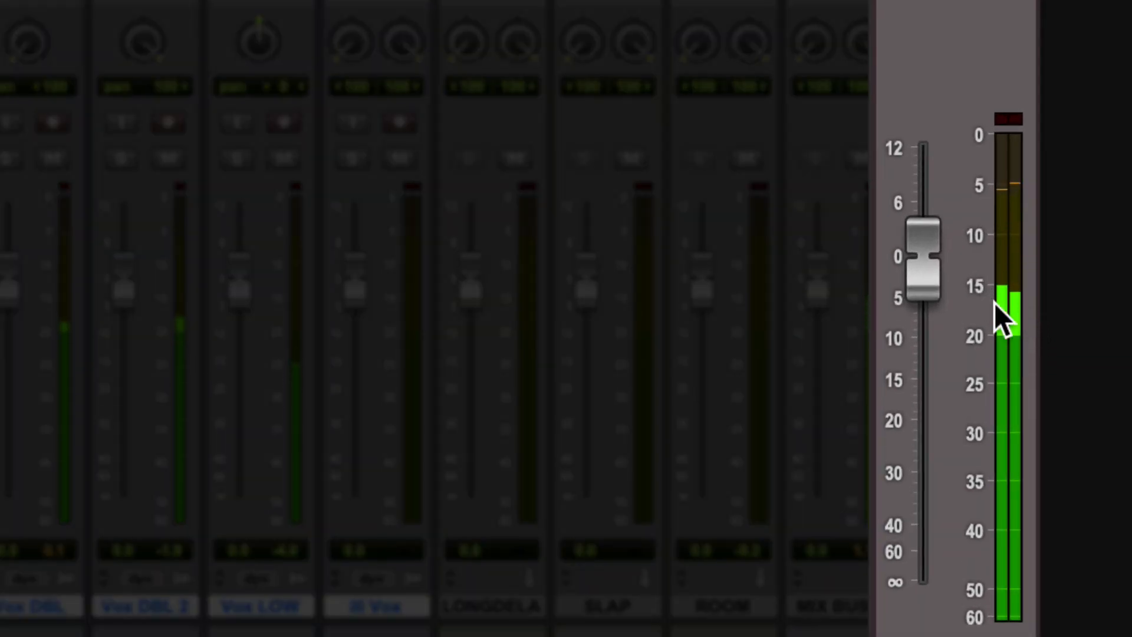
mouse_move(986, 371)
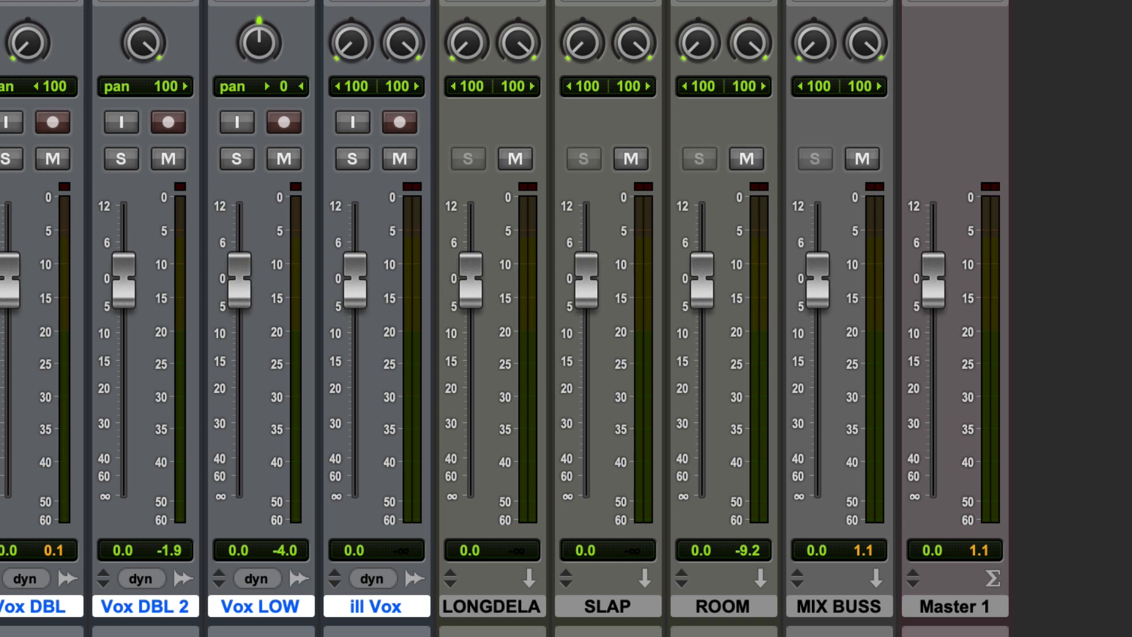
mouse_move(1046, 158)
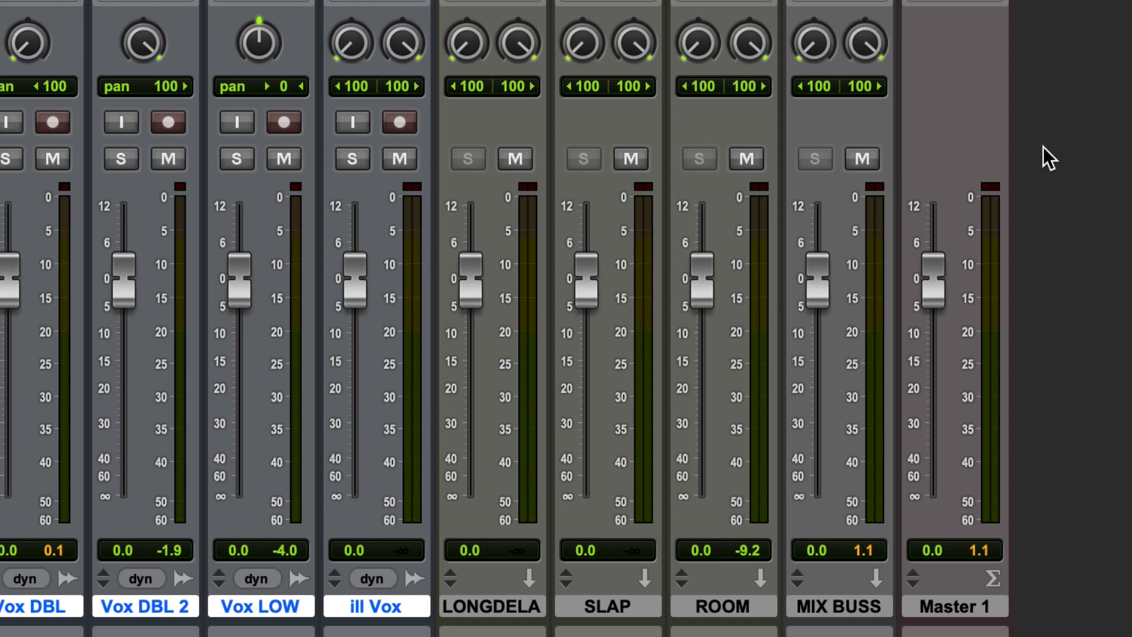
mouse_move(995, 265)
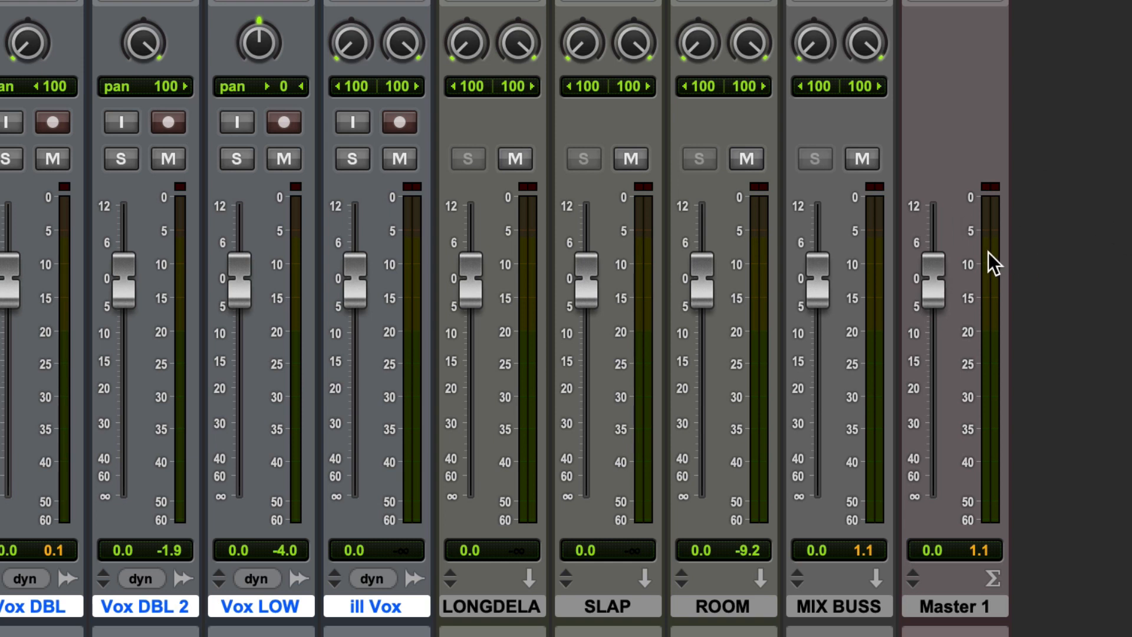